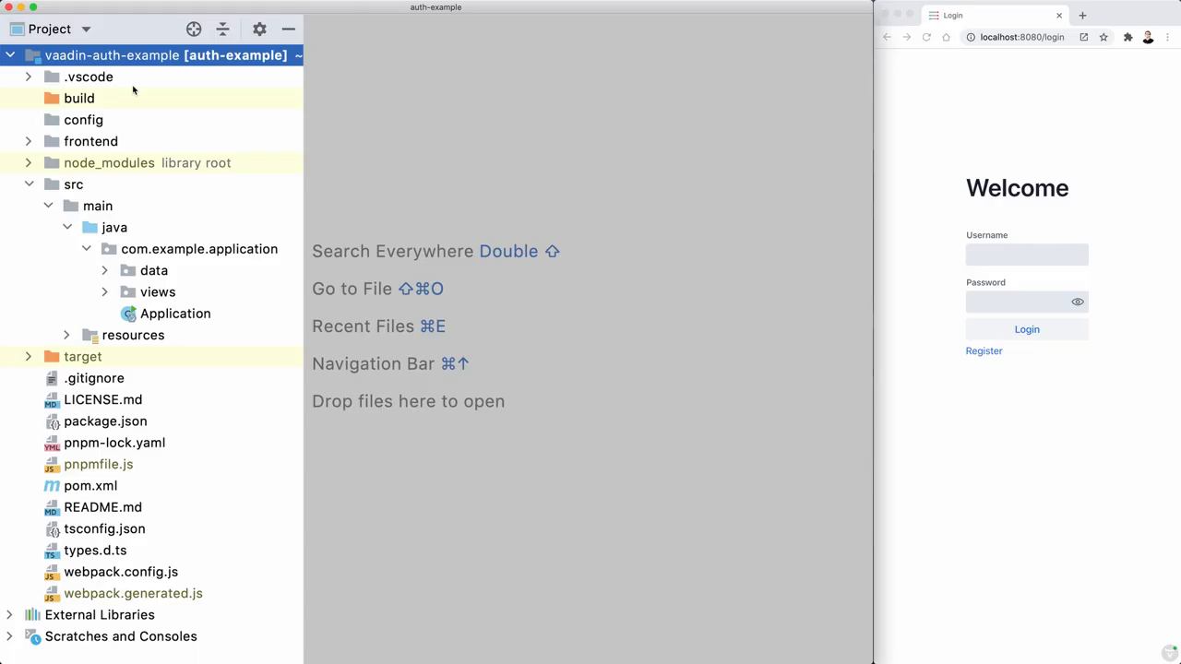
mouse_move(144, 107)
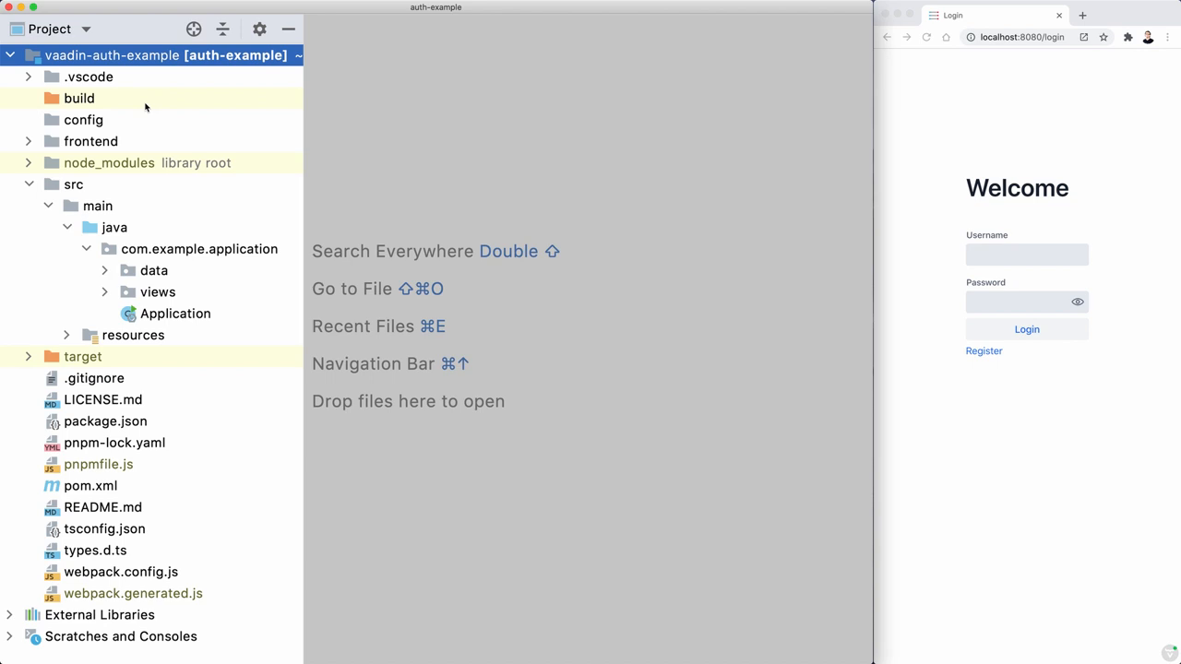
mouse_move(129, 248)
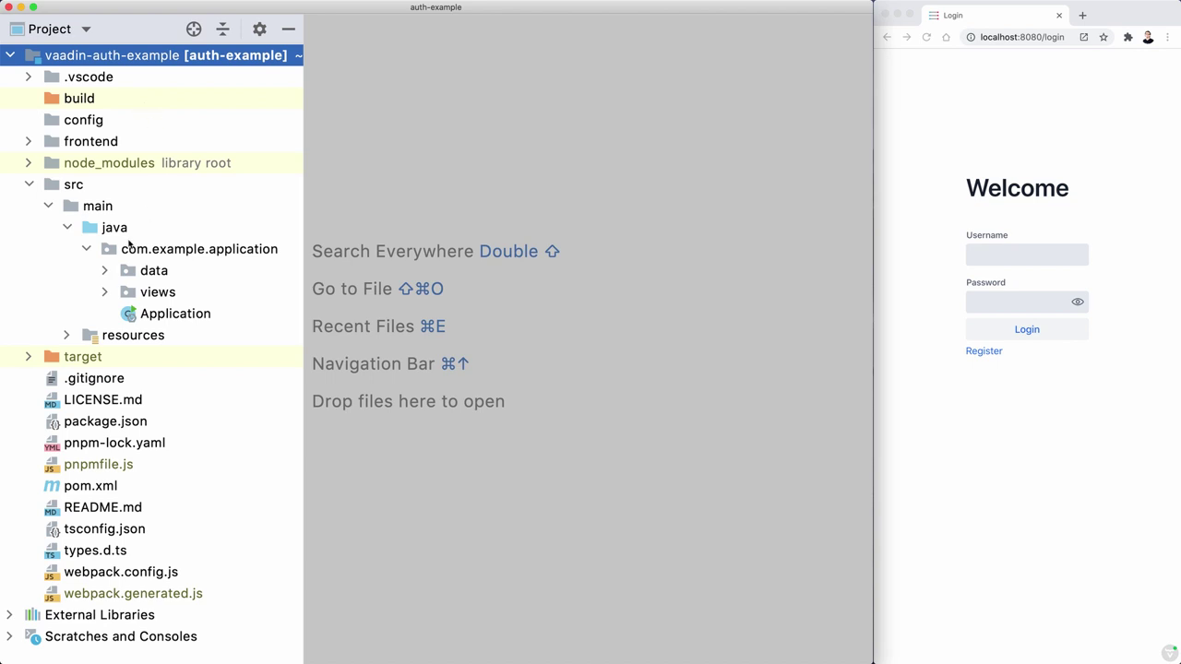
mouse_move(129, 293)
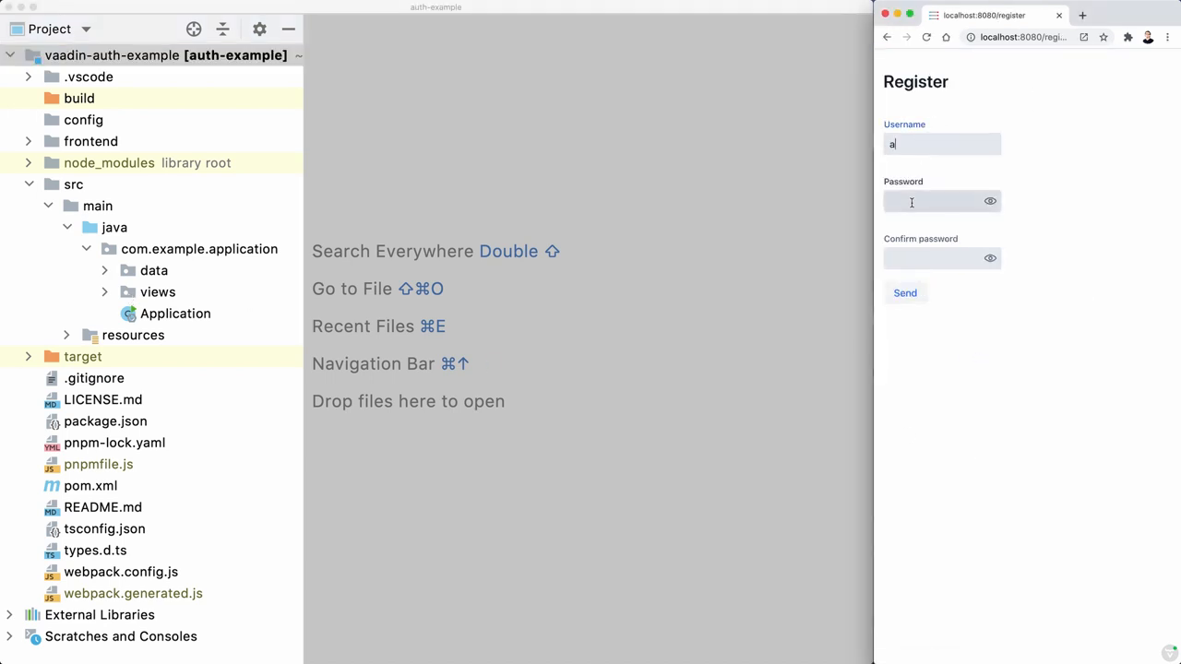
Step: Register a new account and sign in with it on the Login page
left_click(904, 291)
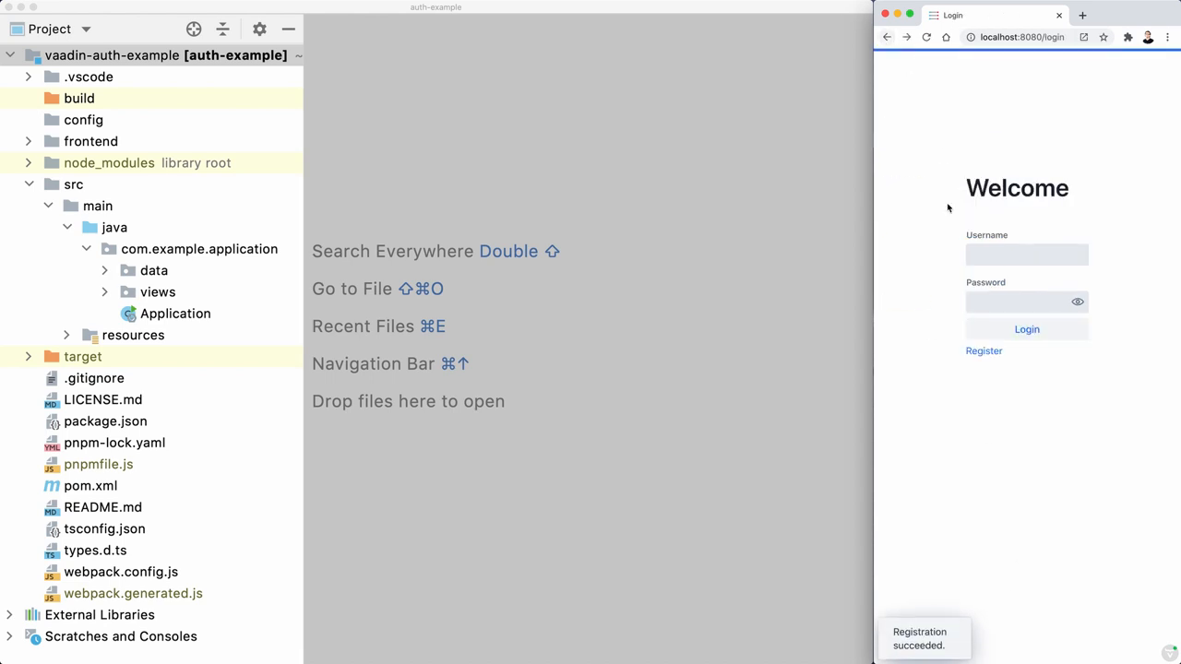
left_click(1026, 328)
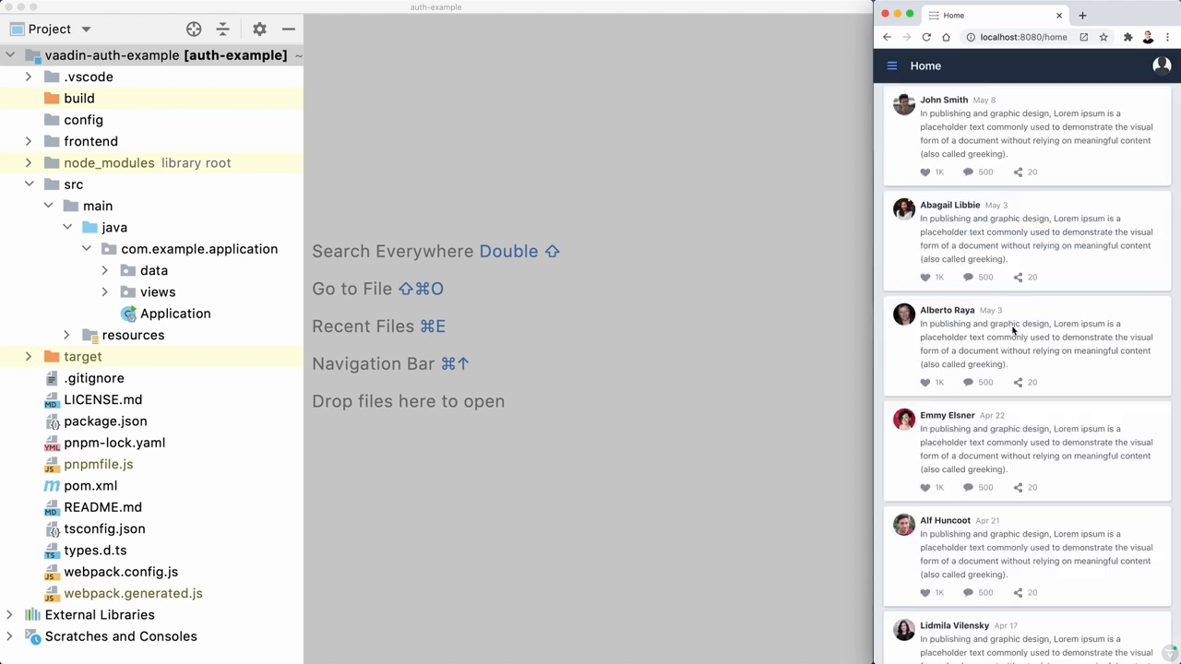
Step: Log out via the drawer menu and return to the empty registration form
left_click(891, 67)
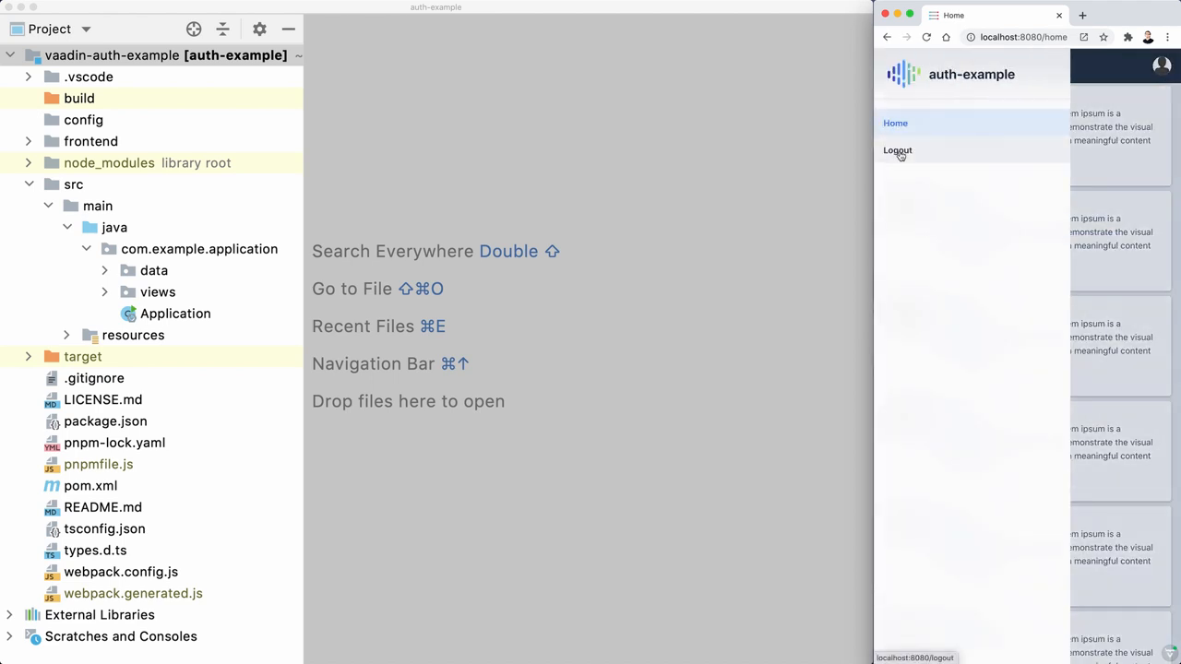
left_click(896, 151)
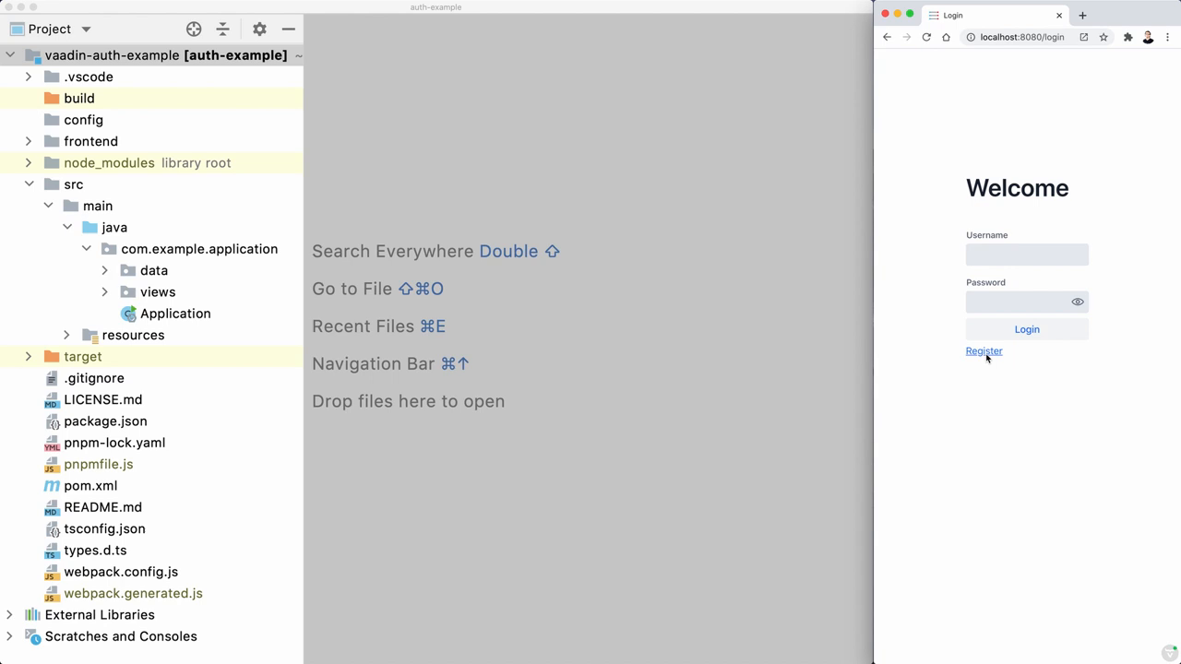
left_click(983, 350)
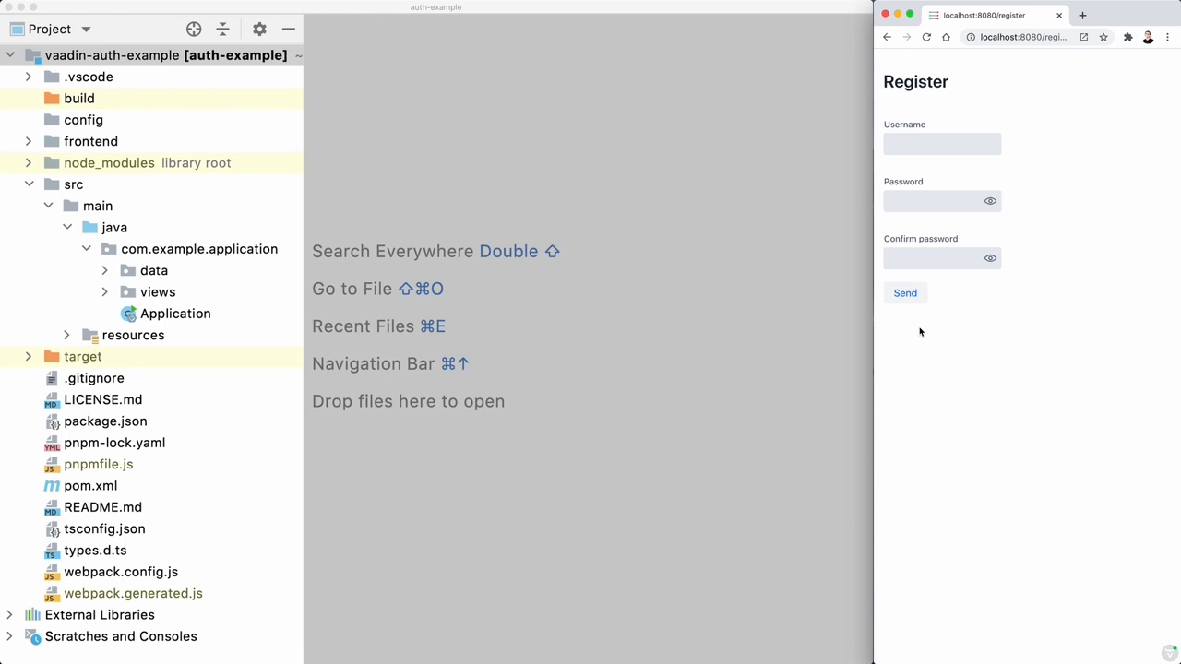
mouse_move(972, 399)
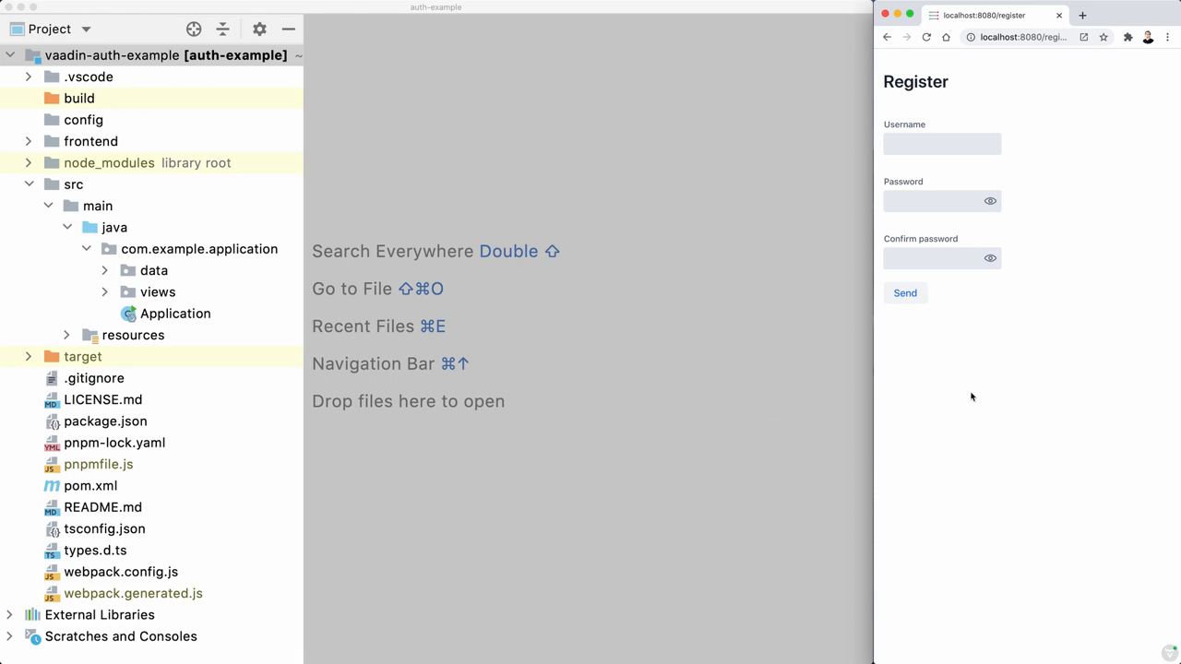
mouse_move(981, 401)
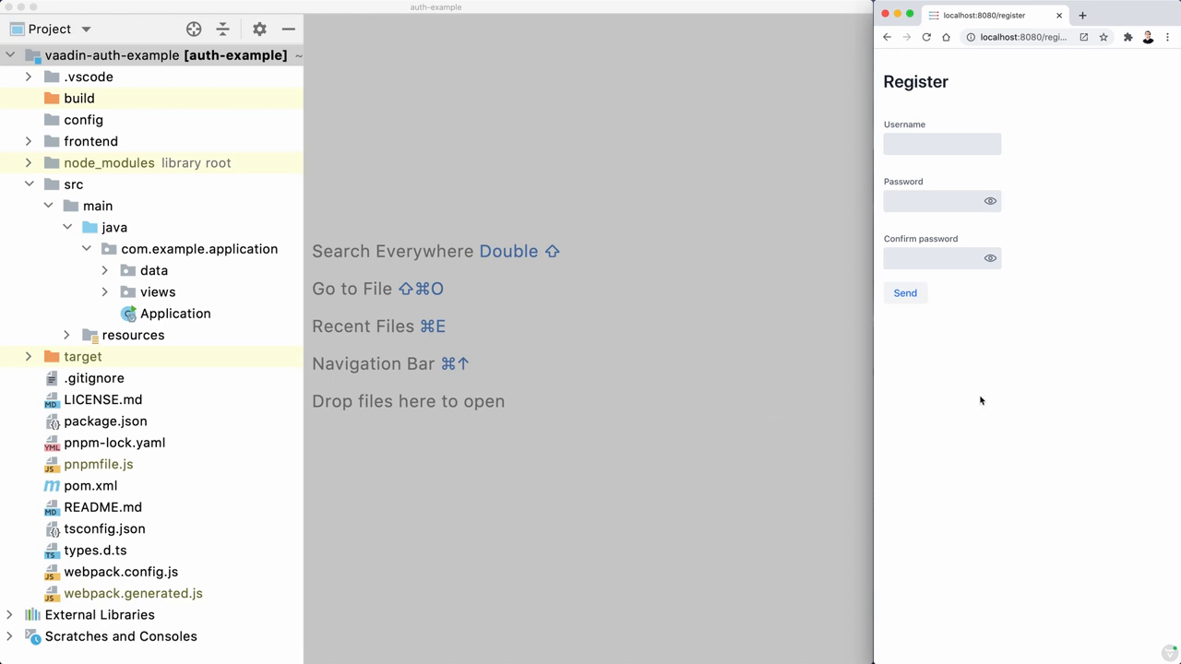
mouse_move(982, 324)
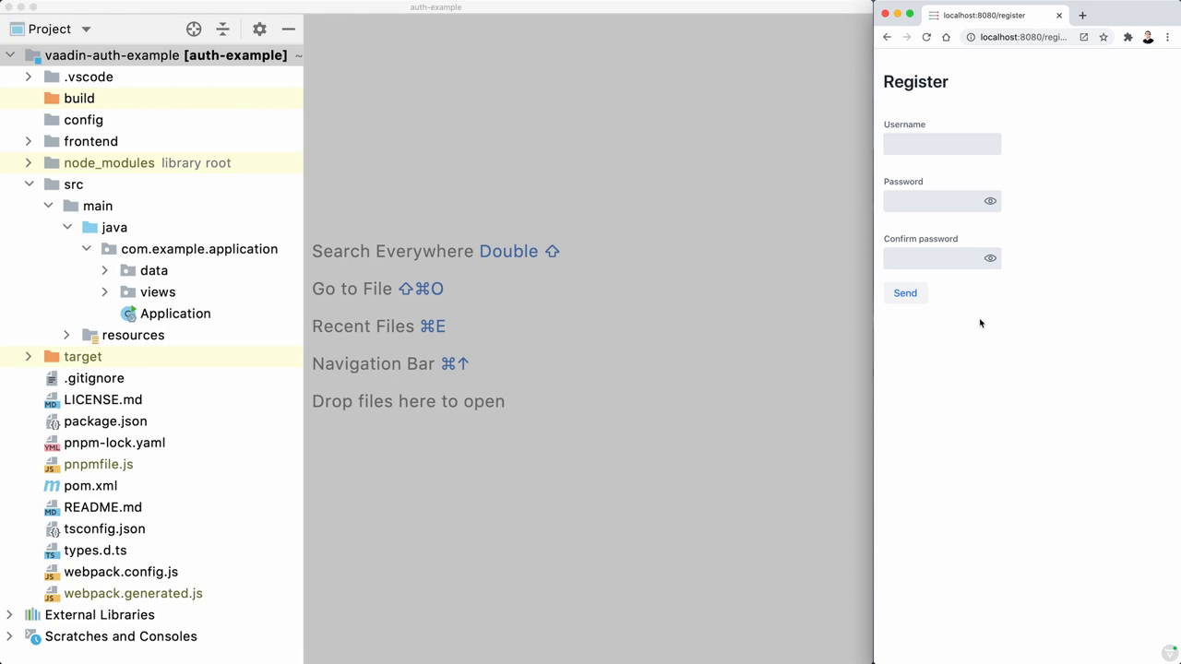
mouse_move(987, 443)
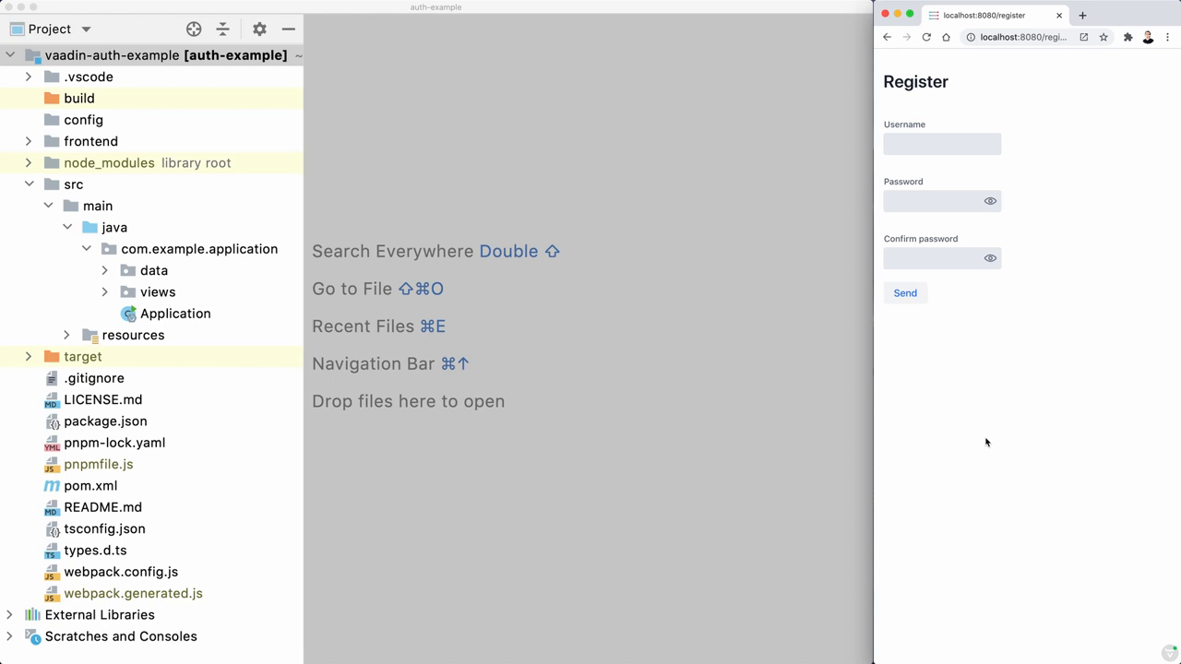
mouse_move(170, 303)
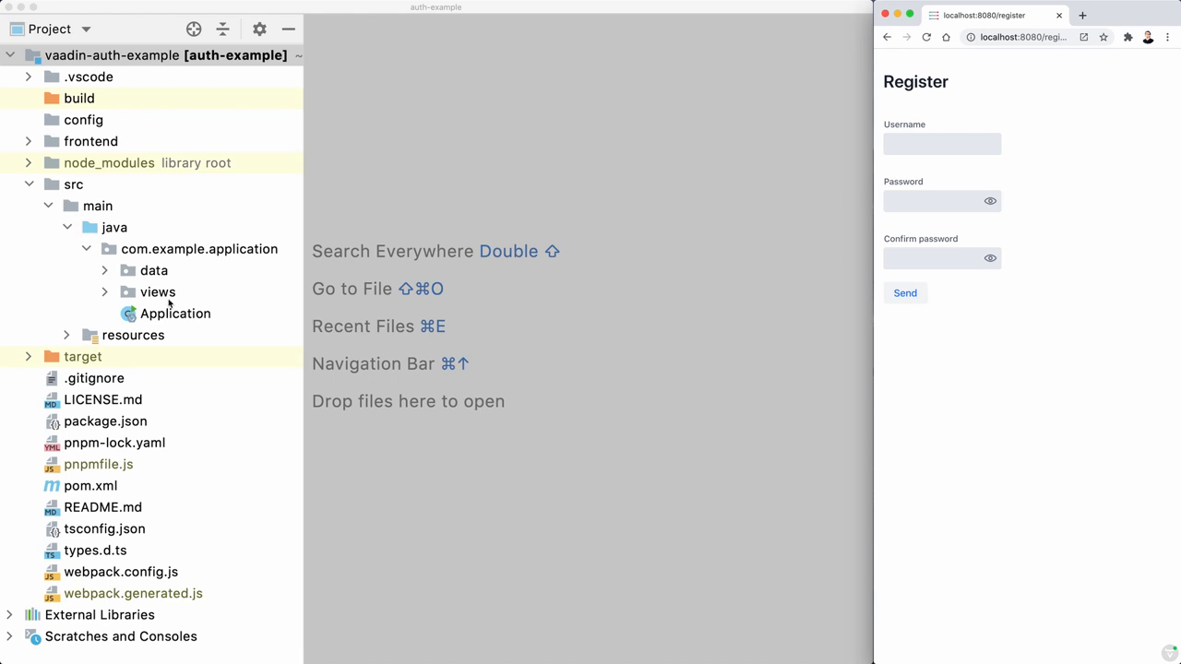
Step: Reword RegisterView's success notification to a 'Check your email' message
left_click(153, 270)
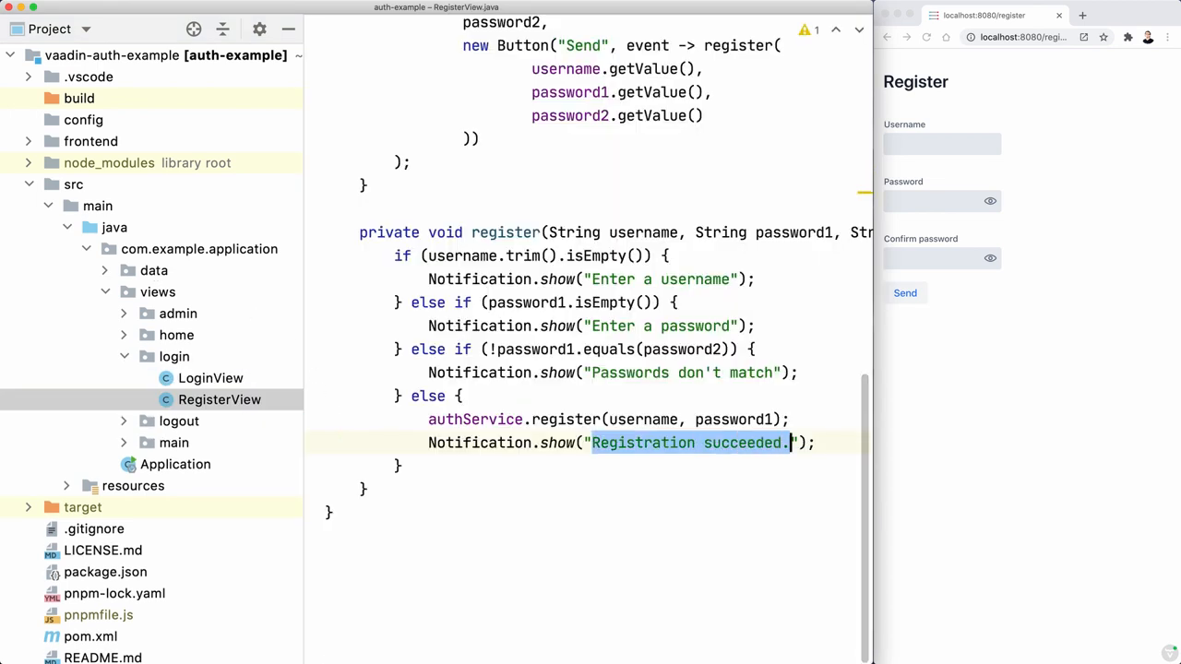
key("Delete")
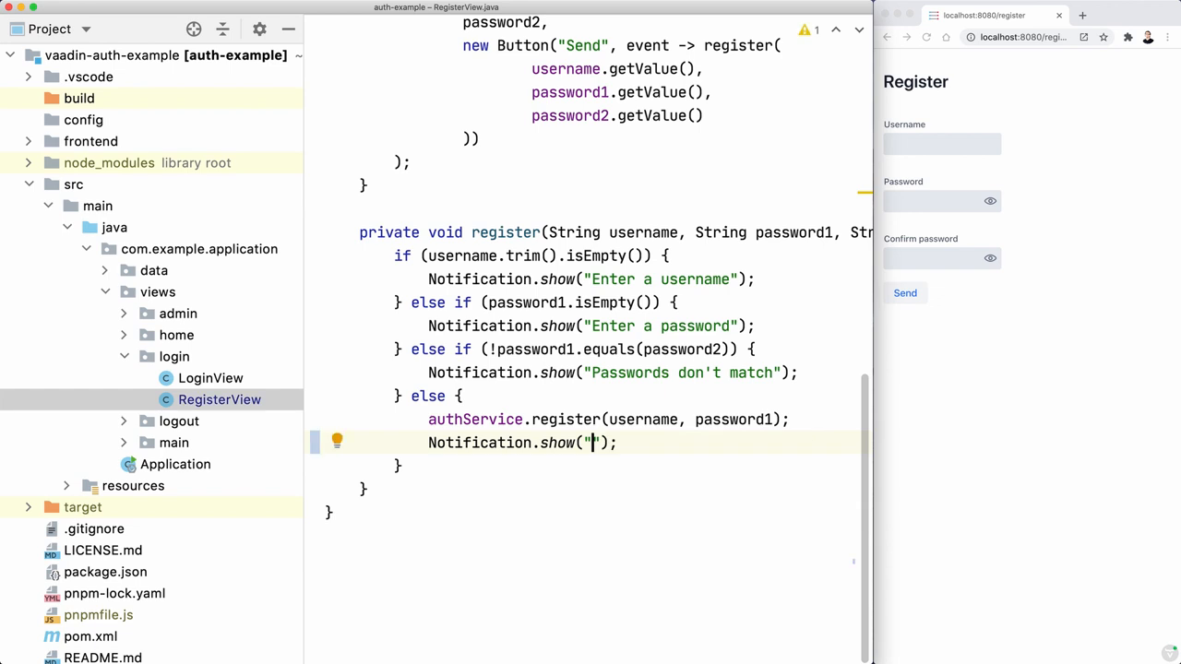
type("Check your email")
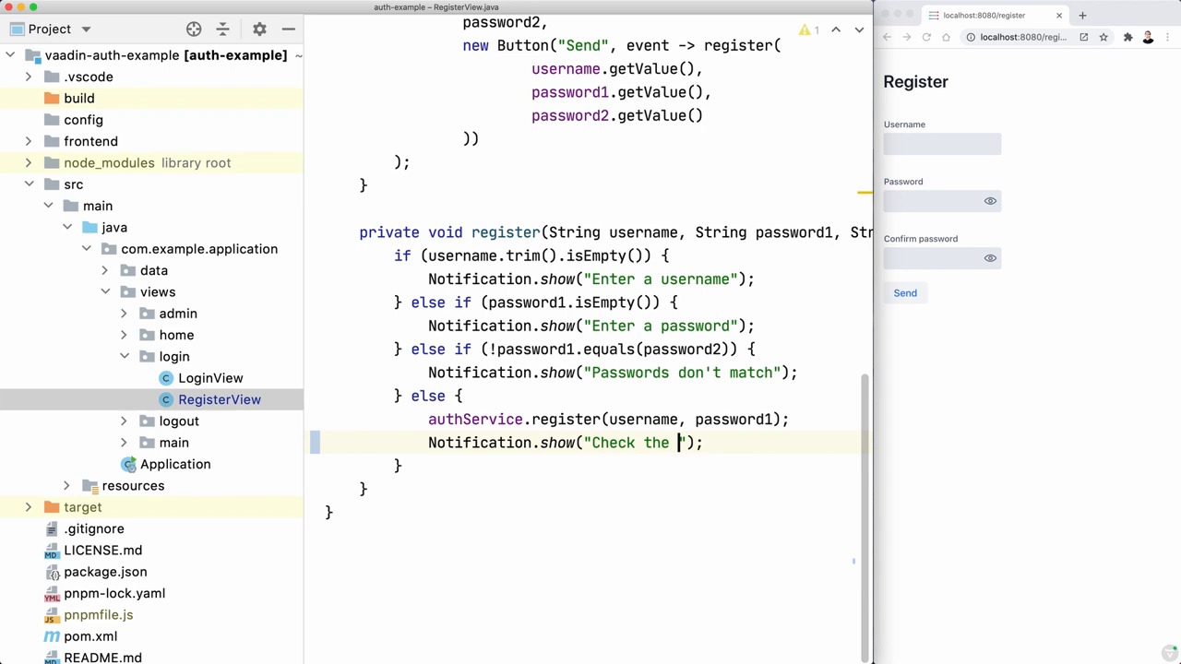
type("log.")
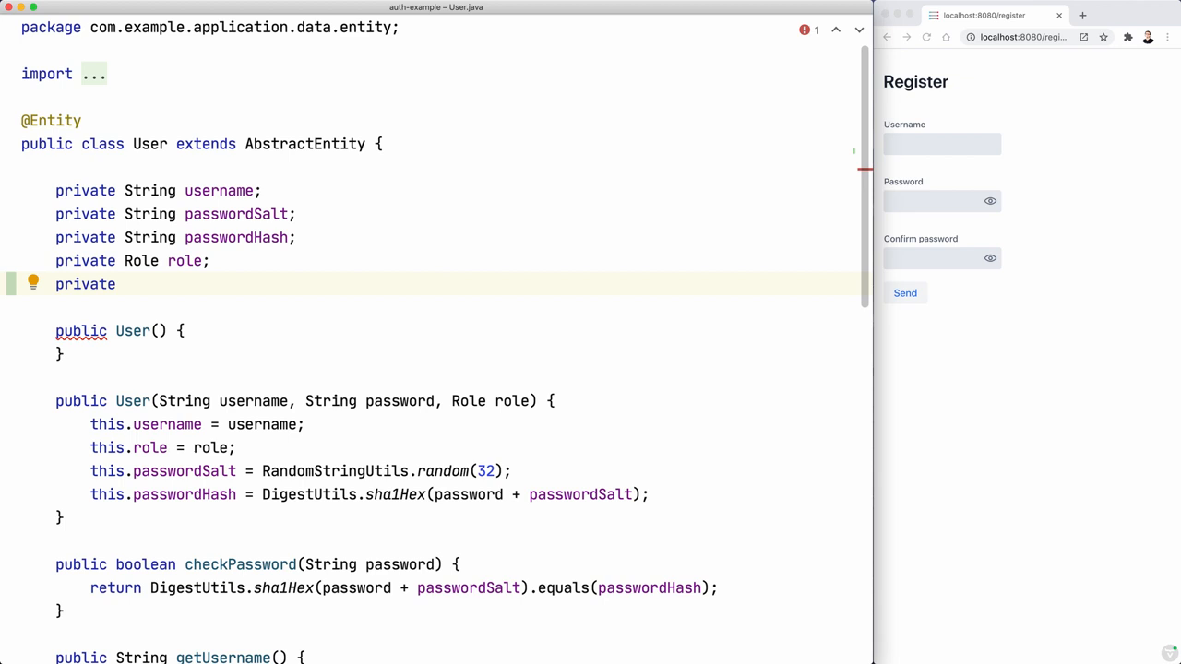
Step: Declare 'private String activationCode;' and 'private boolean active;' in the User entity
type("String")
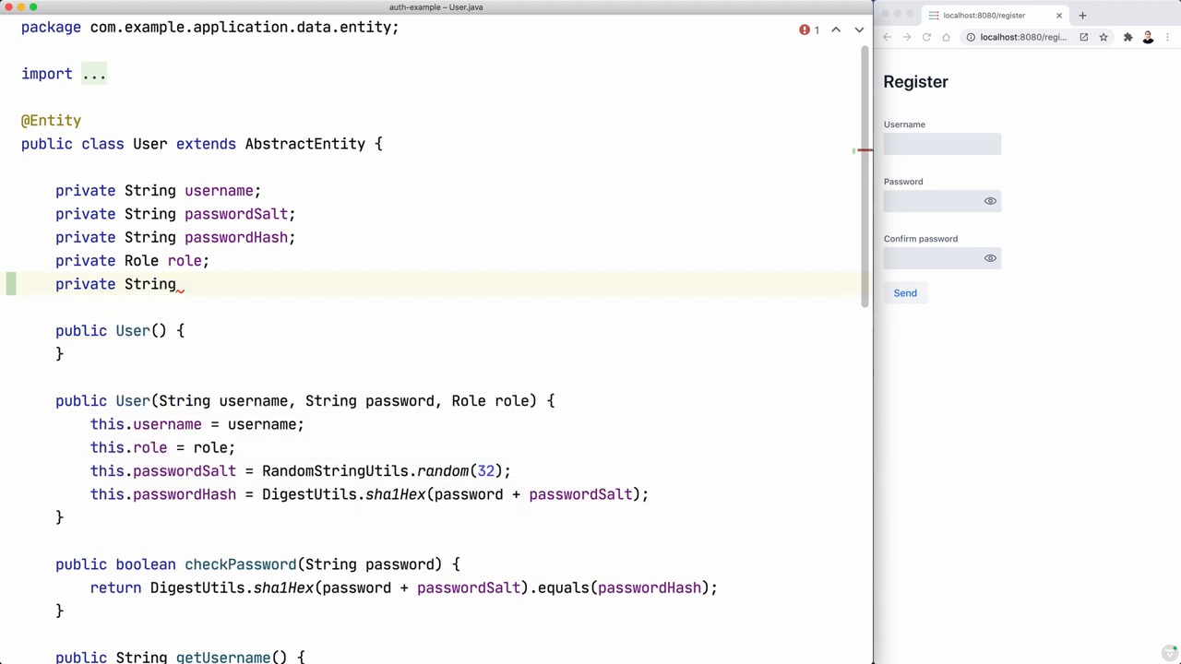
type("activa")
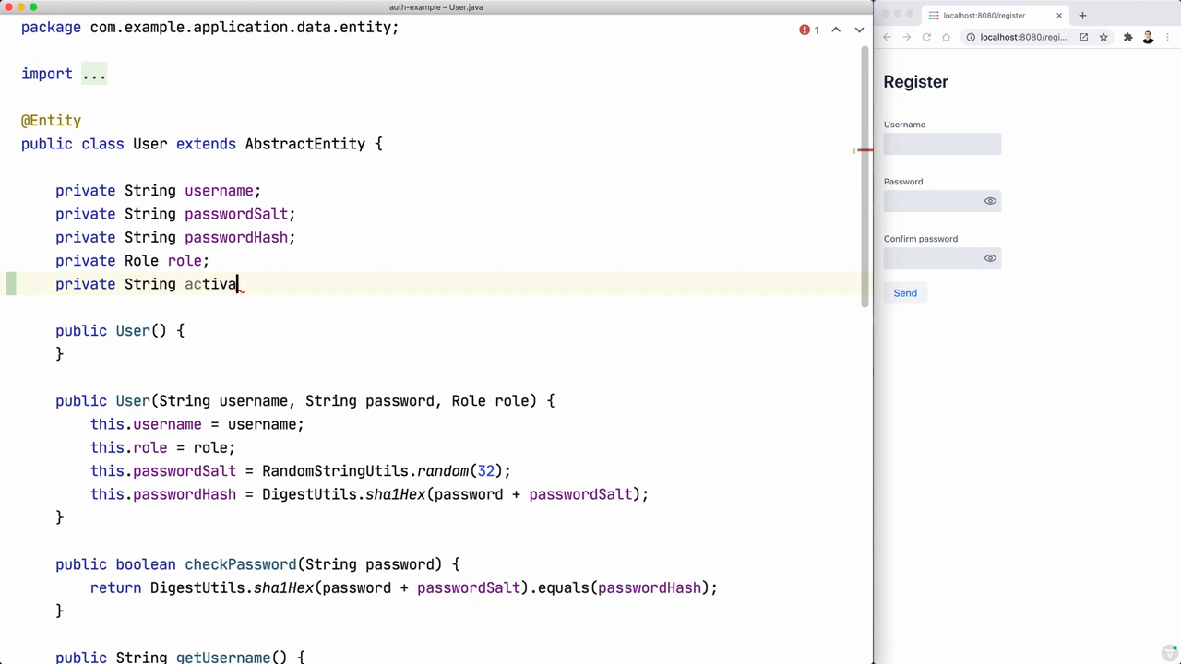
type("tionCode;")
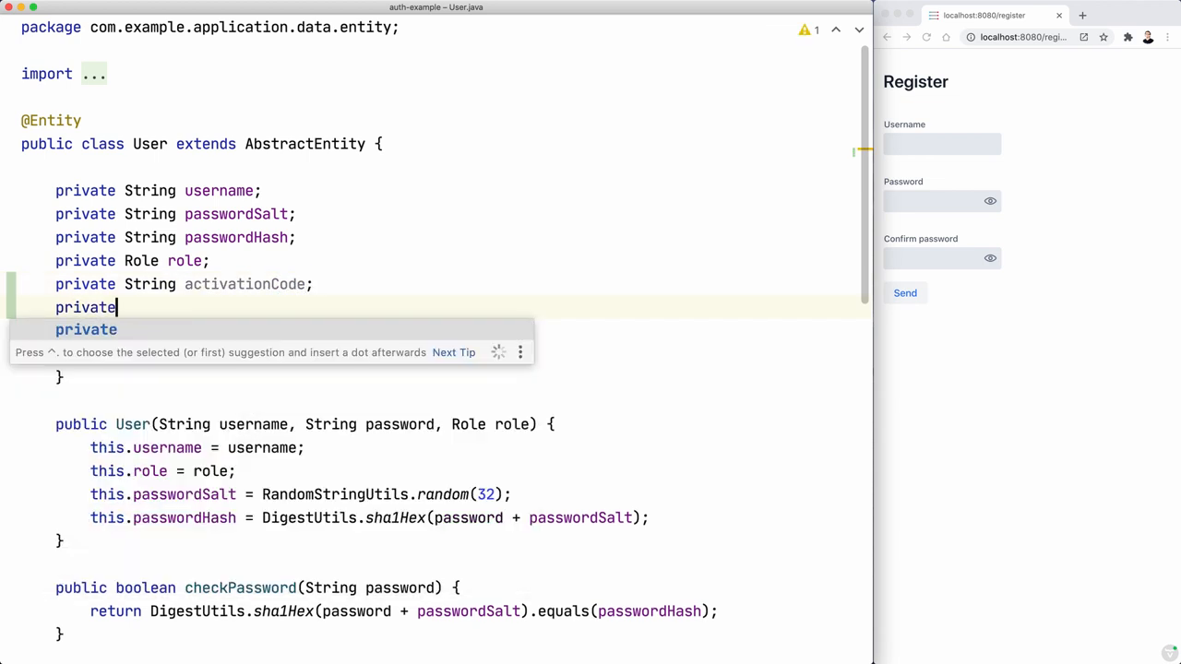
type("boolean")
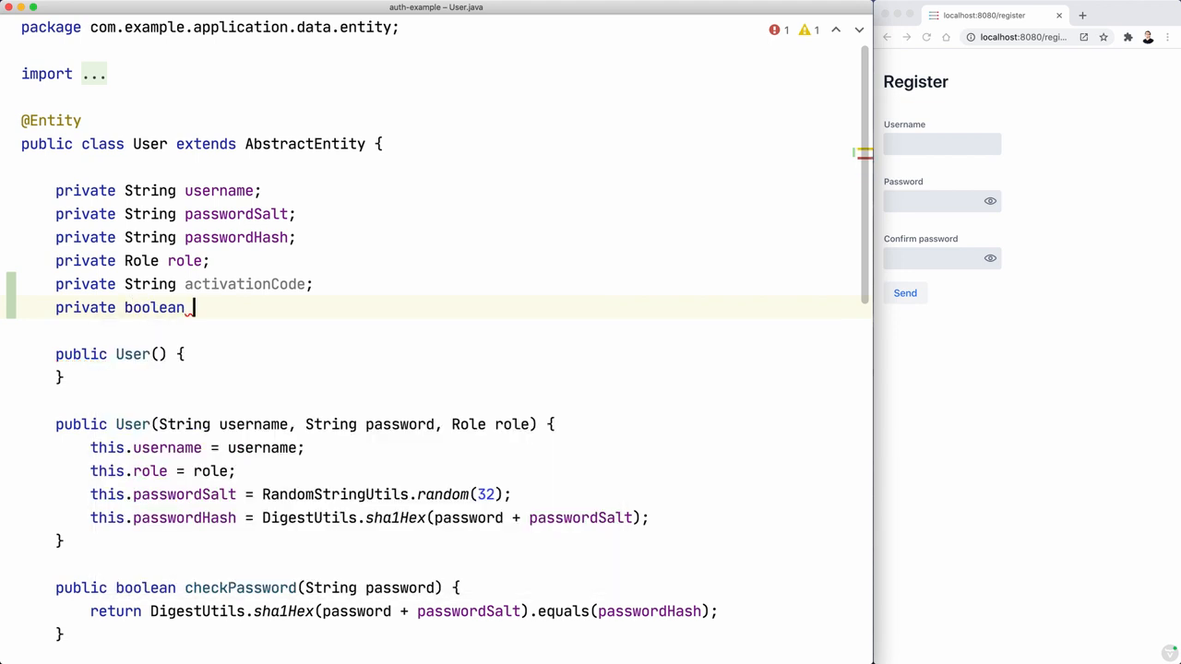
type("active;")
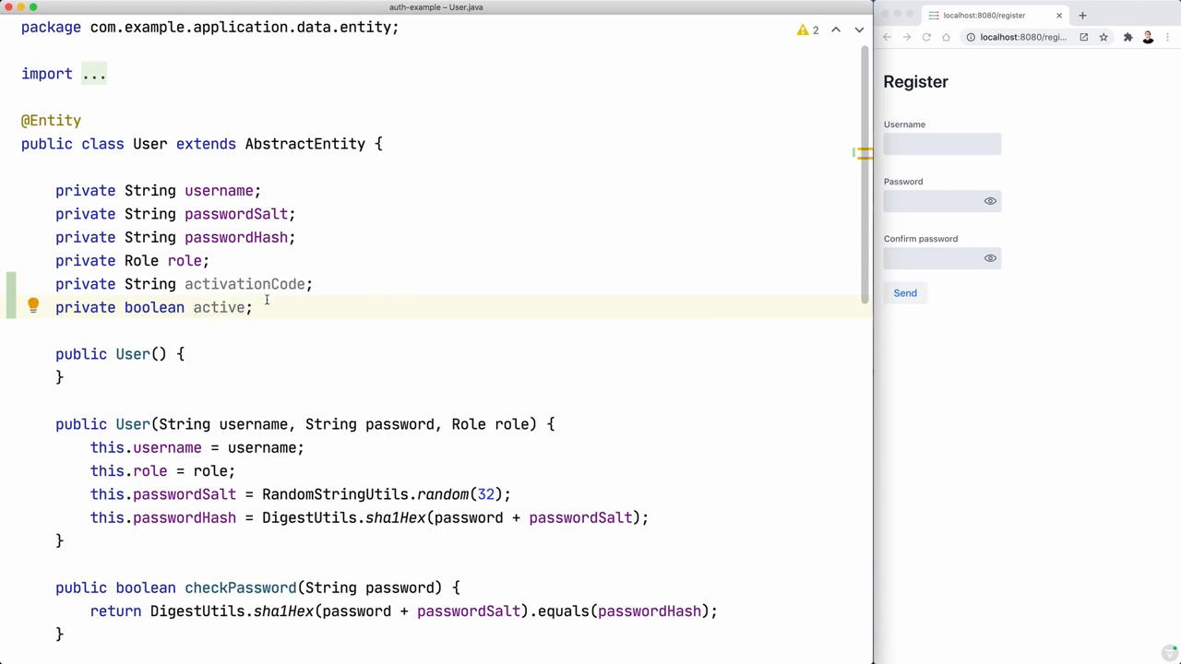
scroll("down", 3)
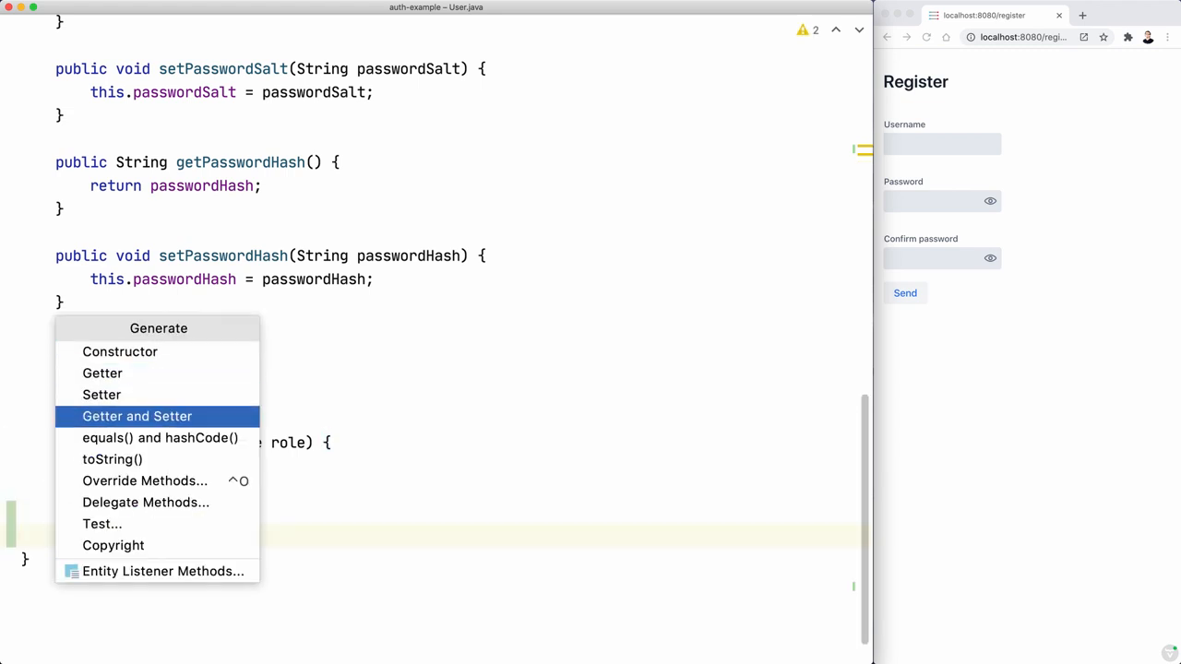
Step: Generate getters/setters and assign activationCode = RandomStringUtils.randomAlphanumeric(32) in the constructor
left_click(136, 417)
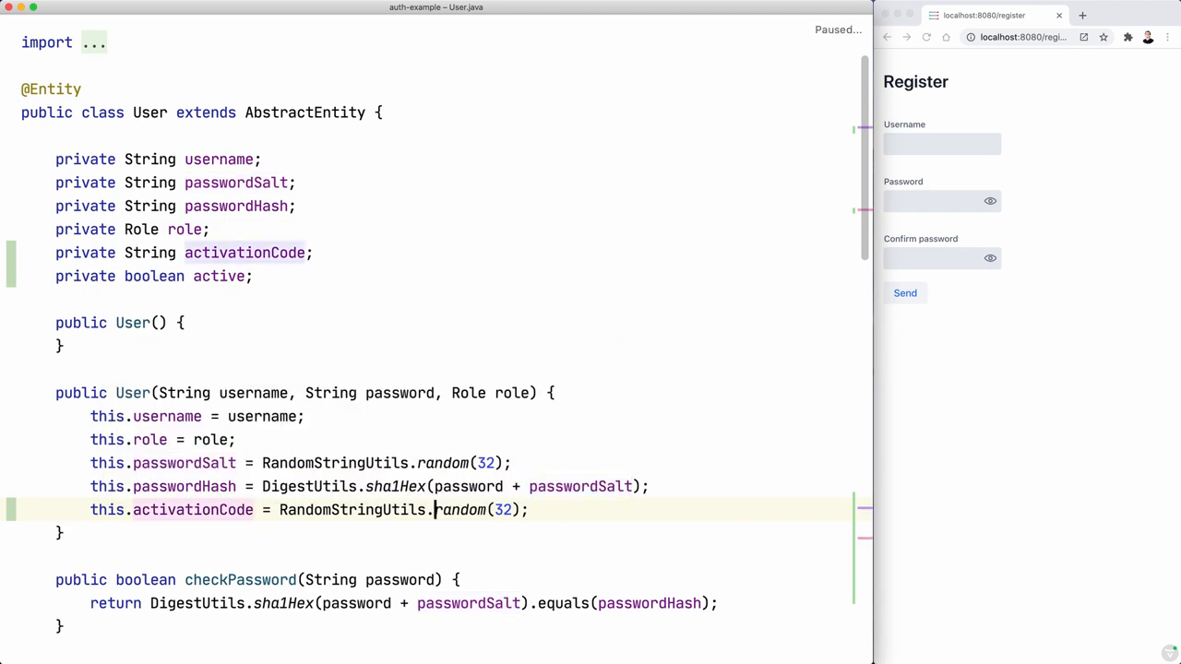
type("Alphanumeric")
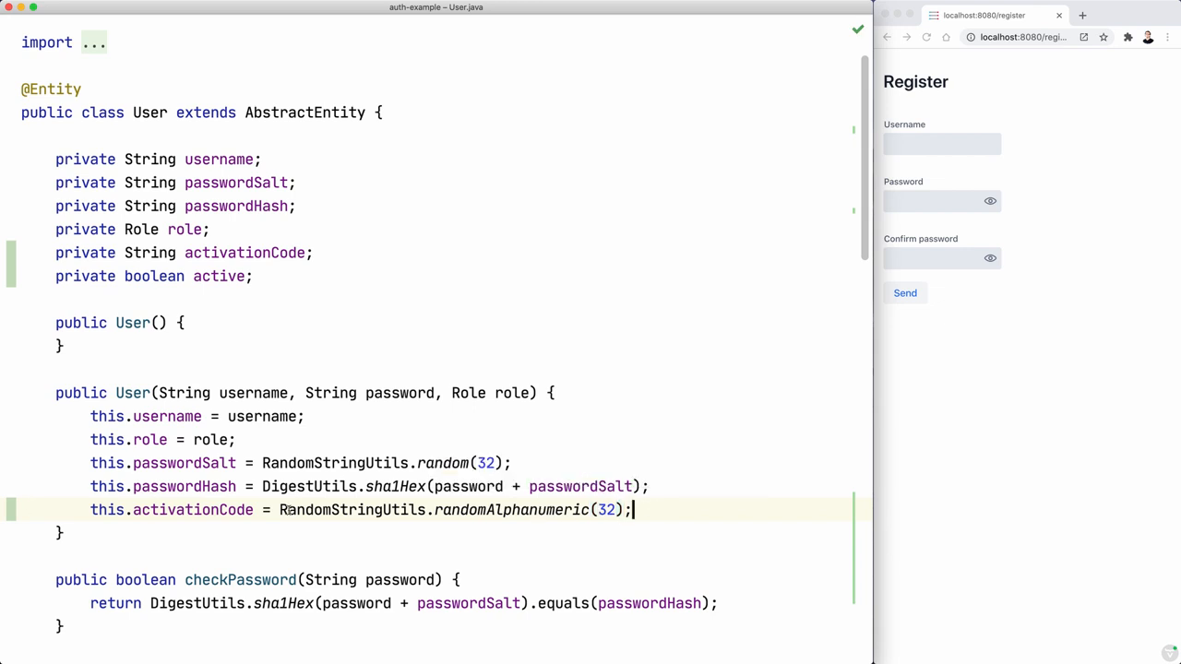
double_click(192, 509)
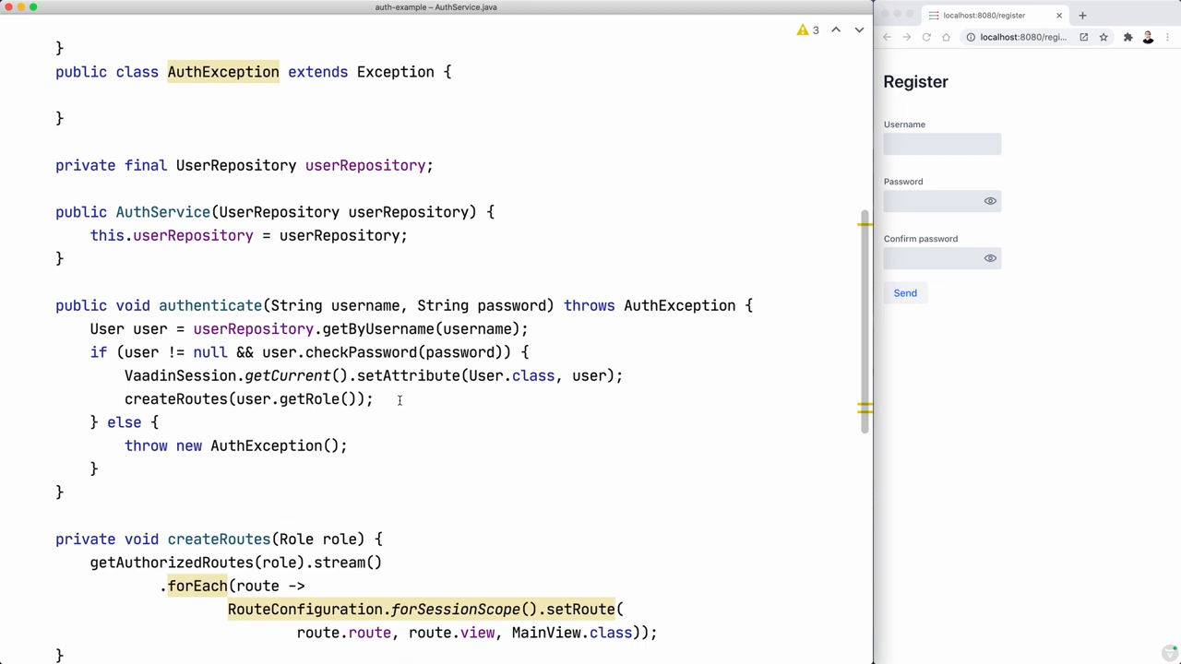
Step: Declare a public activate(String activationCode) method in AuthService
scroll("down", 3)
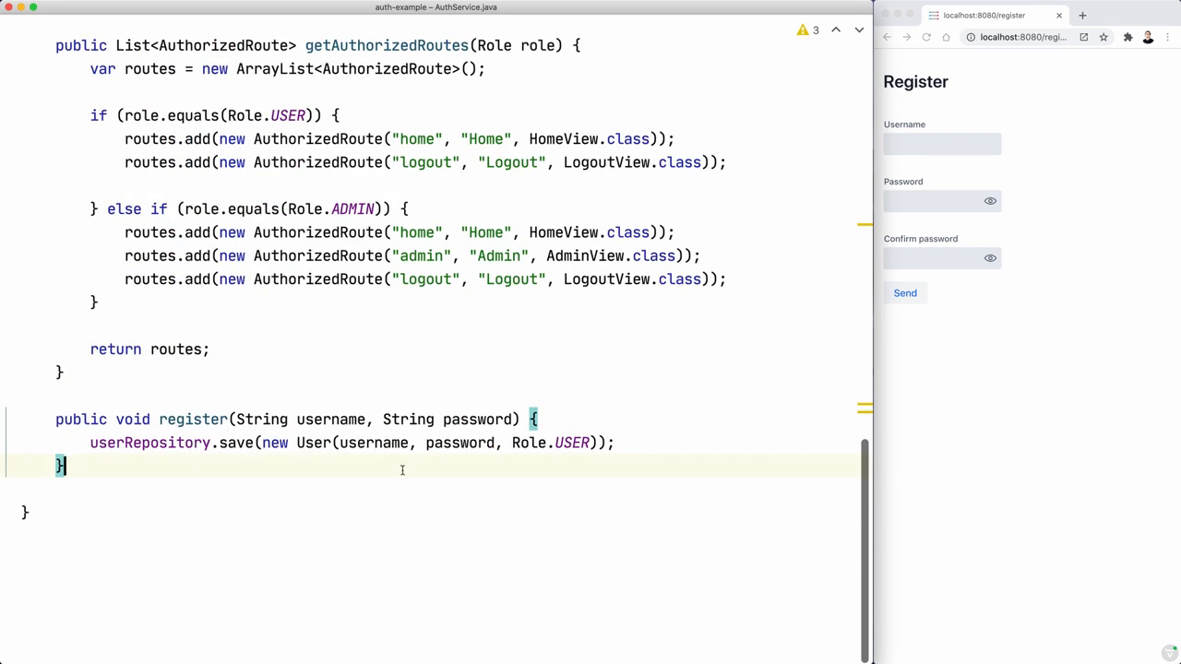
type("public void")
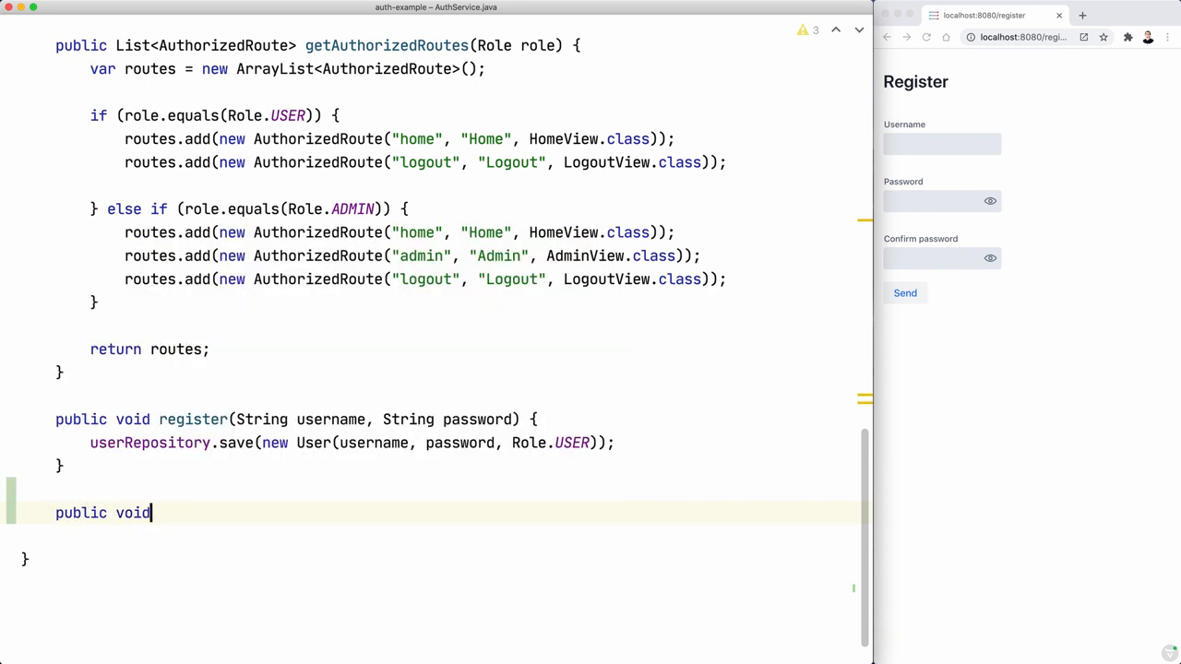
type("activate()")
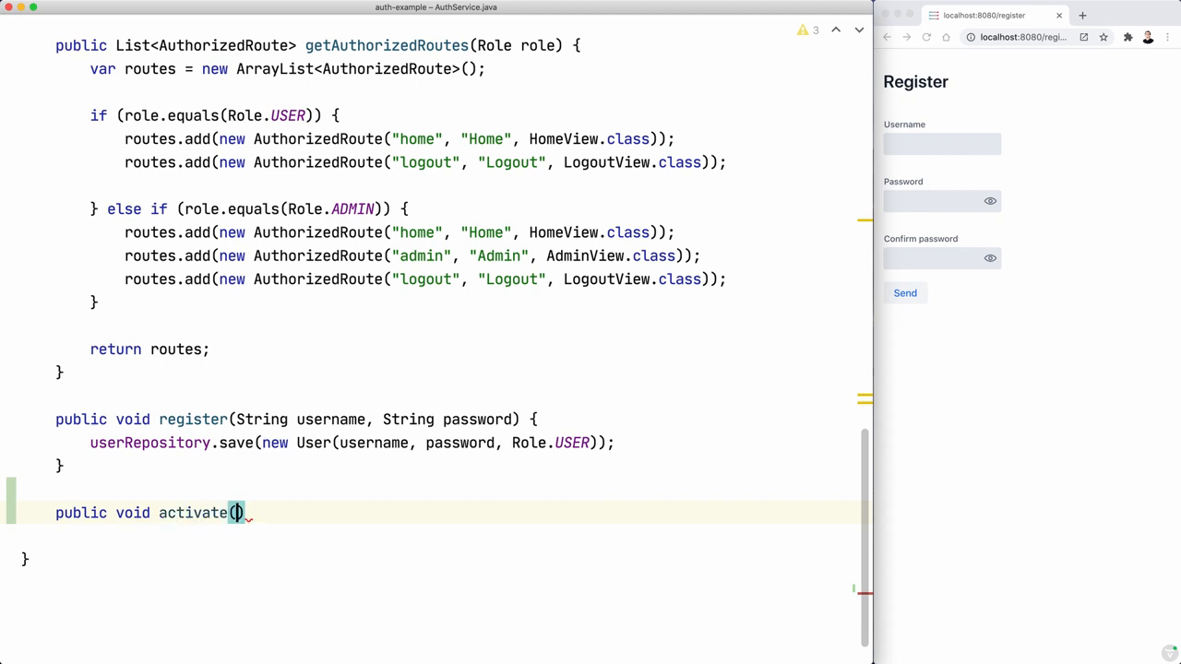
type("String")
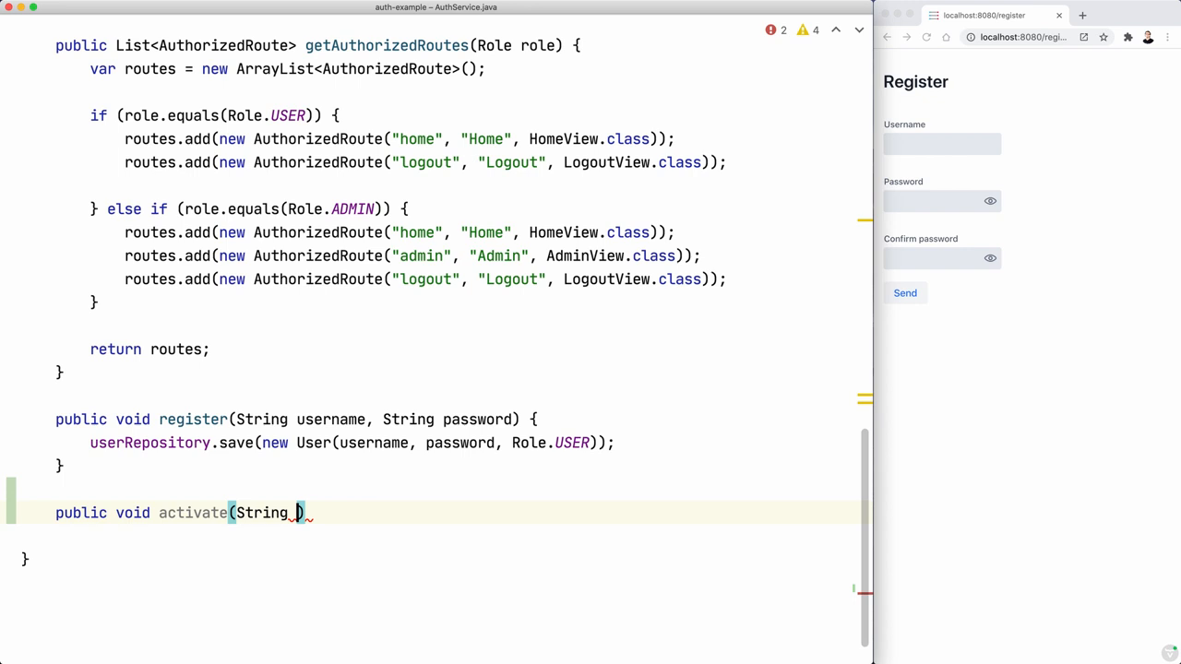
type("a")
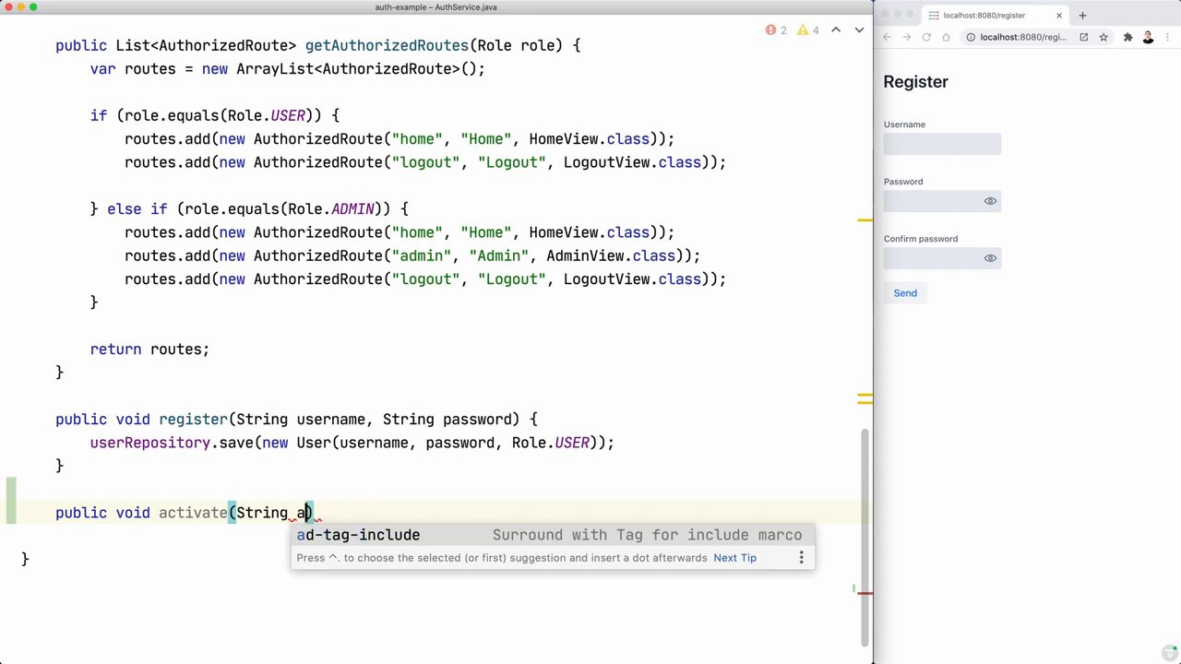
type("ctivationCode")
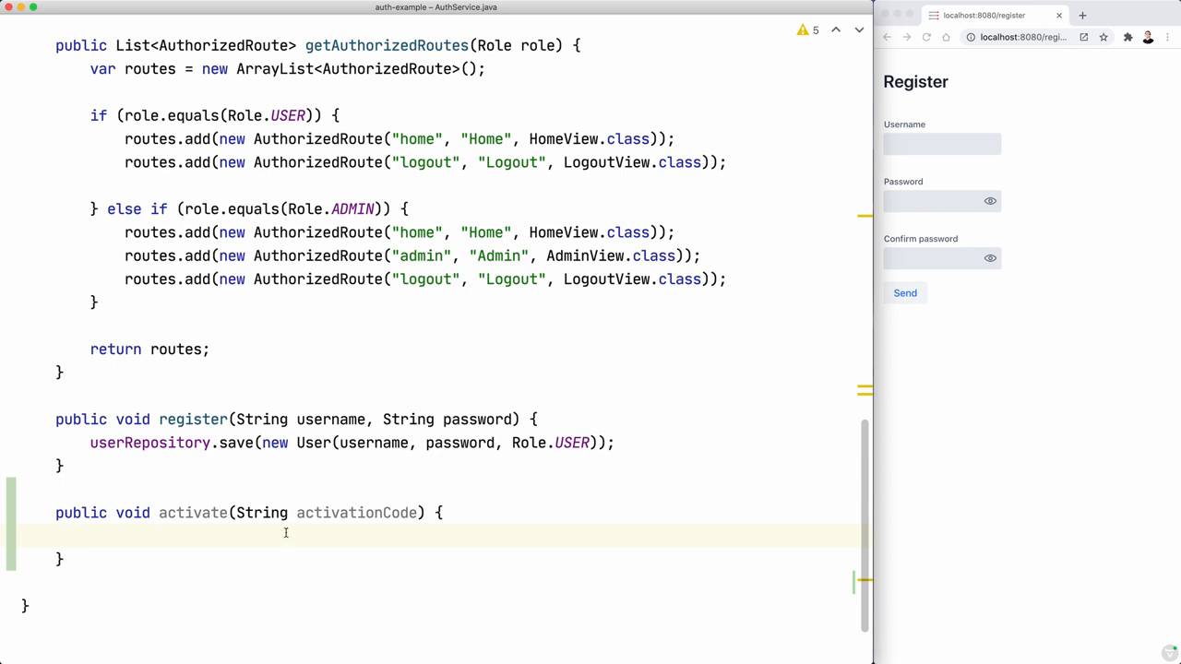
scroll("down", 3)
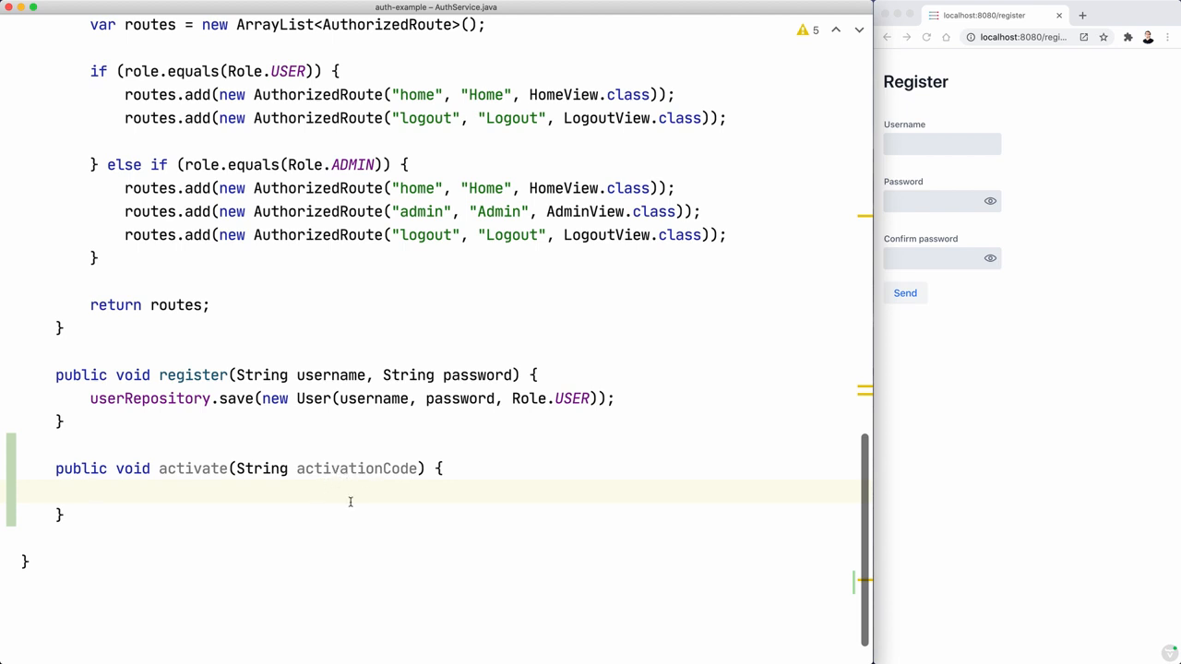
scroll("down", 3)
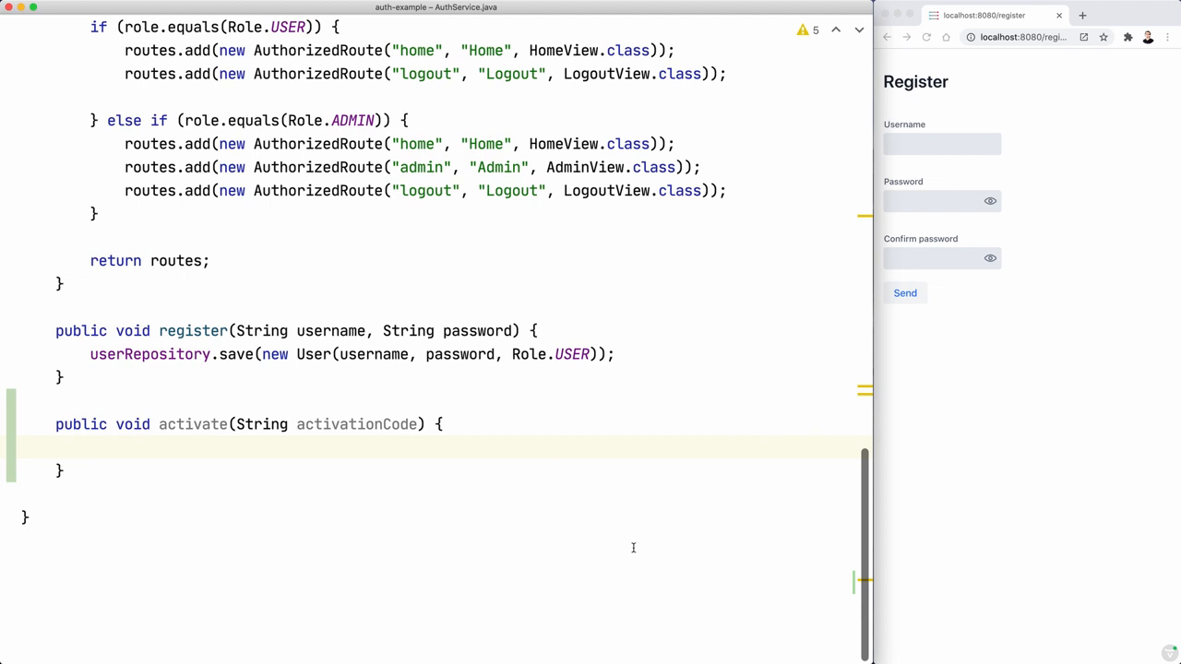
mouse_move(590, 531)
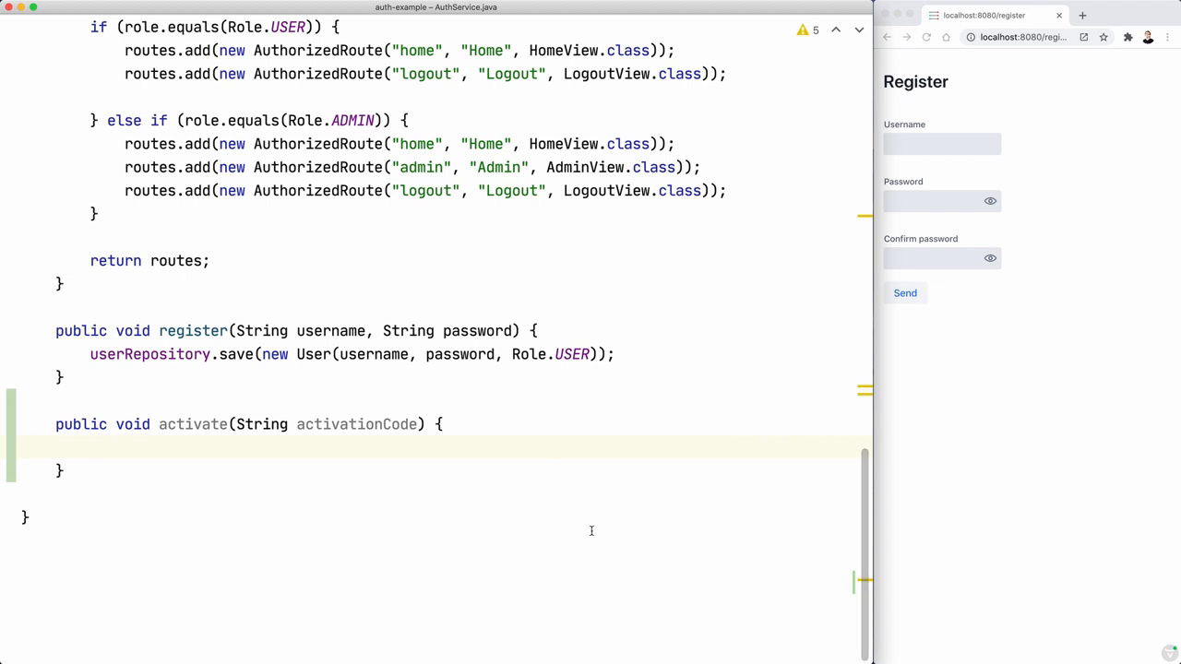
Step: Look up the user with userRepository.getByActivationCode and check it is not null
type("userRepository.")
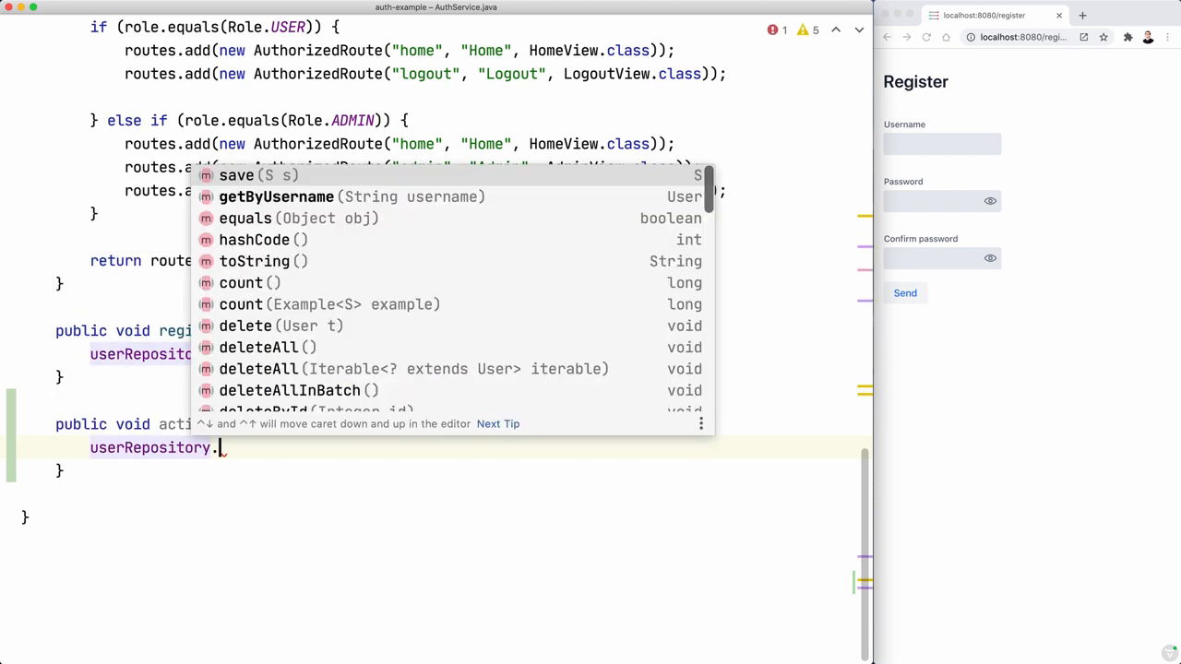
type("getBy")
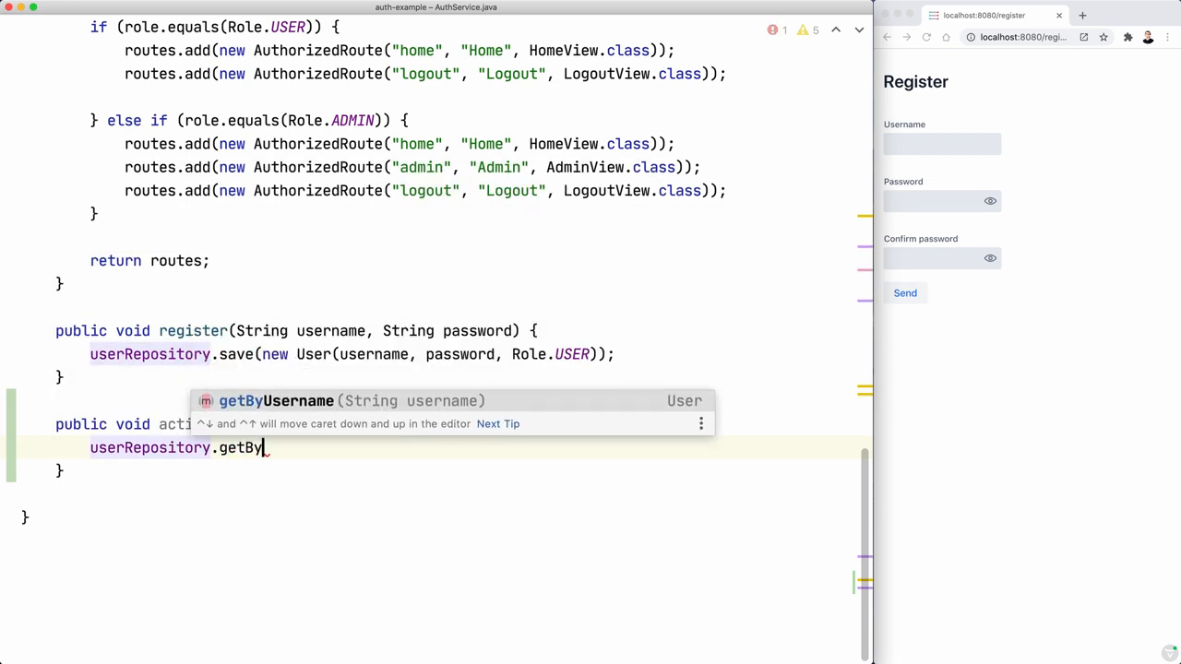
type("Acti")
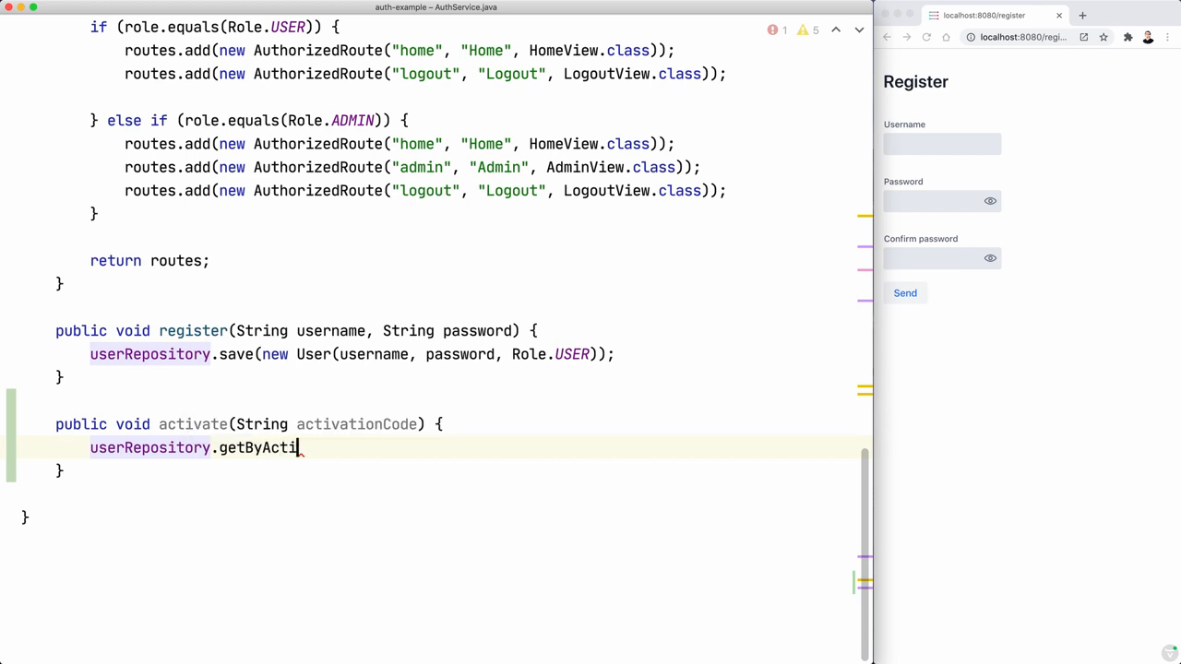
type("vationCode()")
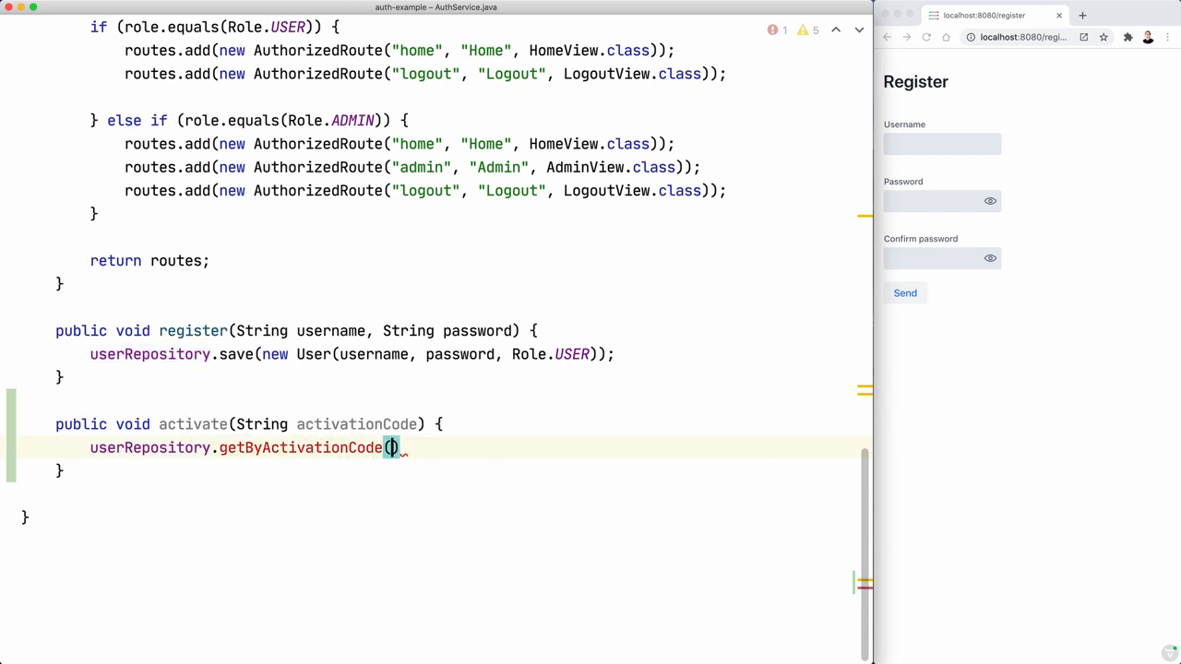
type("activationCode")
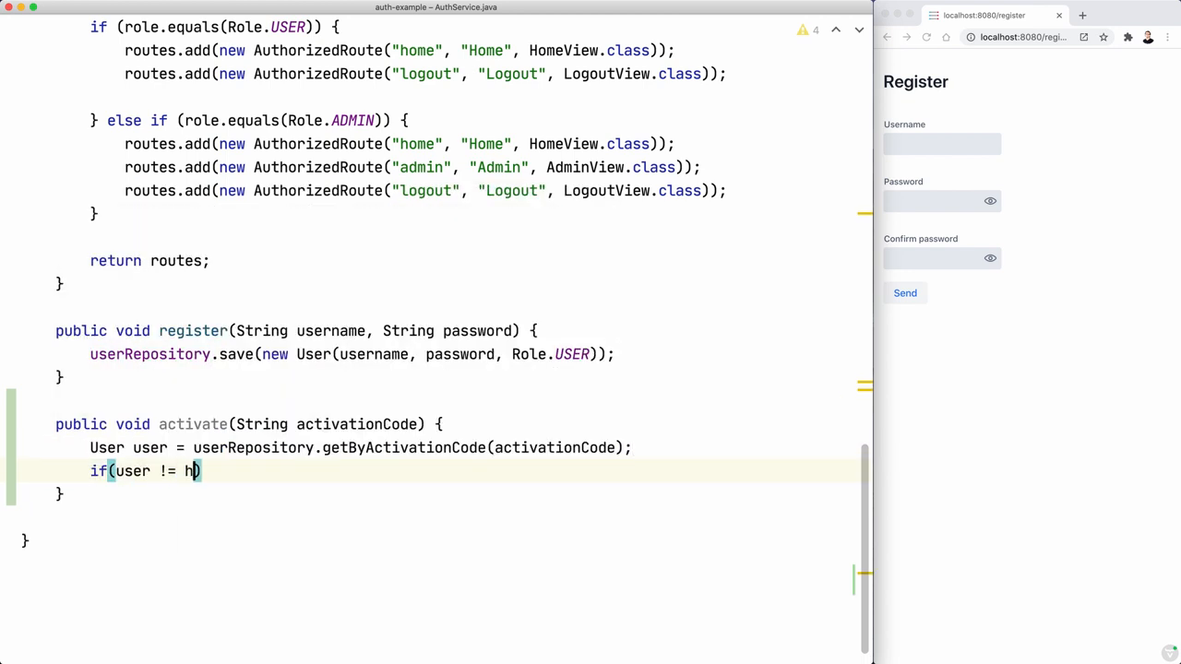
type("null")
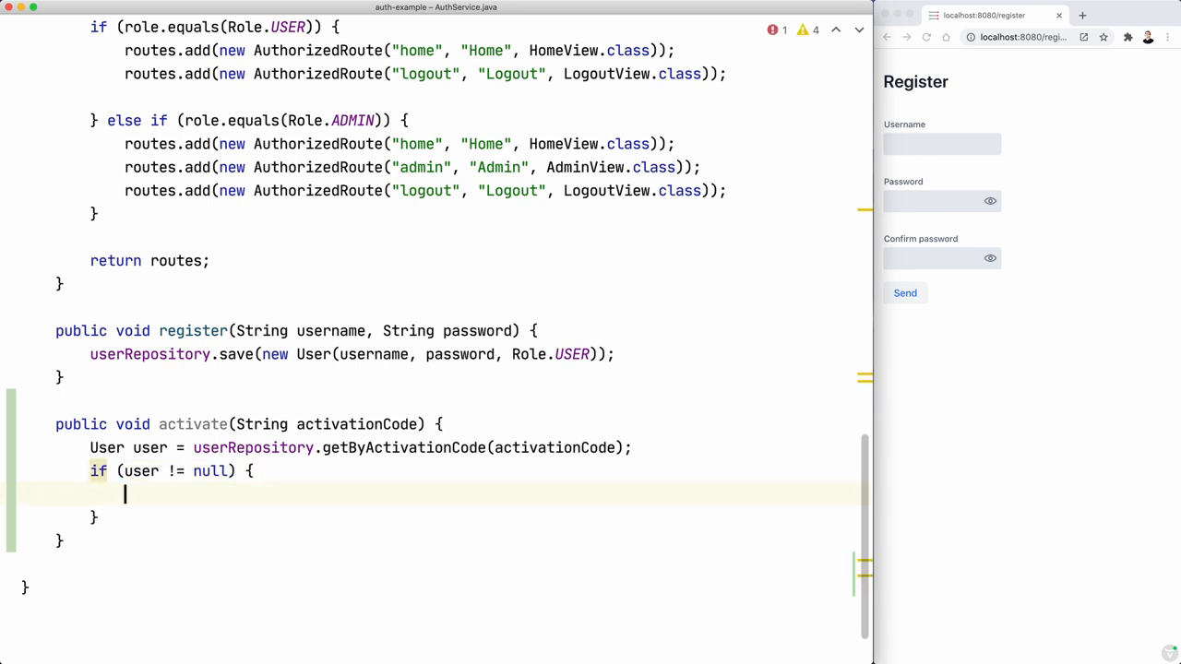
Step: Set the found user active and save it, starting a throw in the else branch
type("user.")
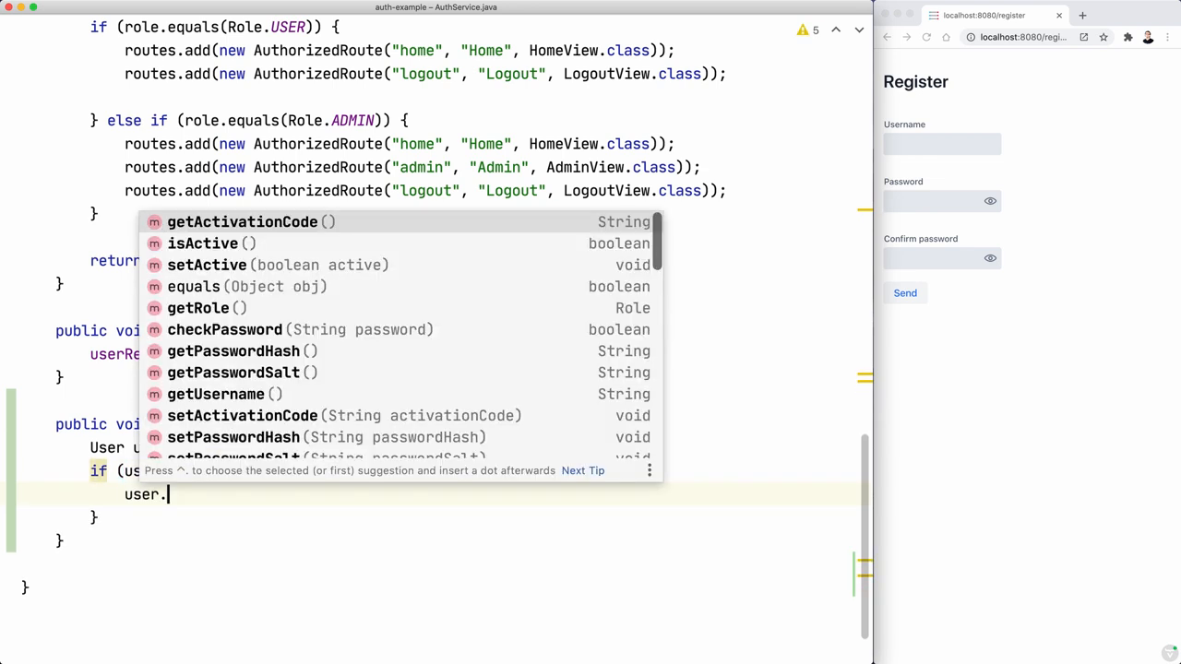
type("seta")
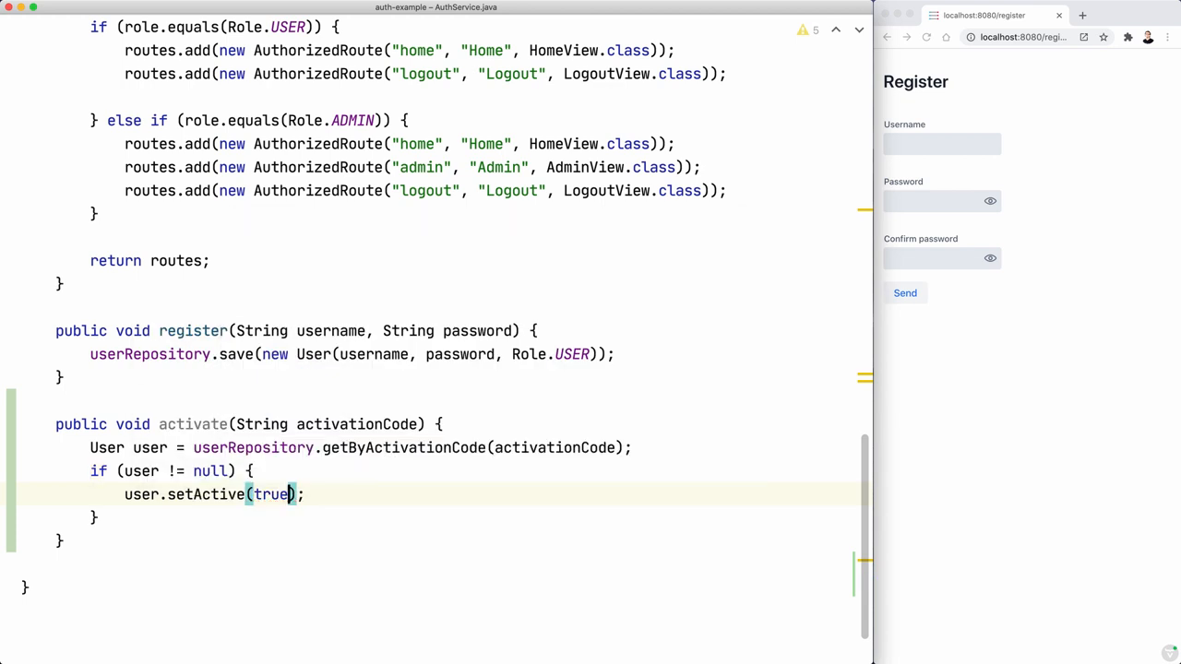
key("Enter")
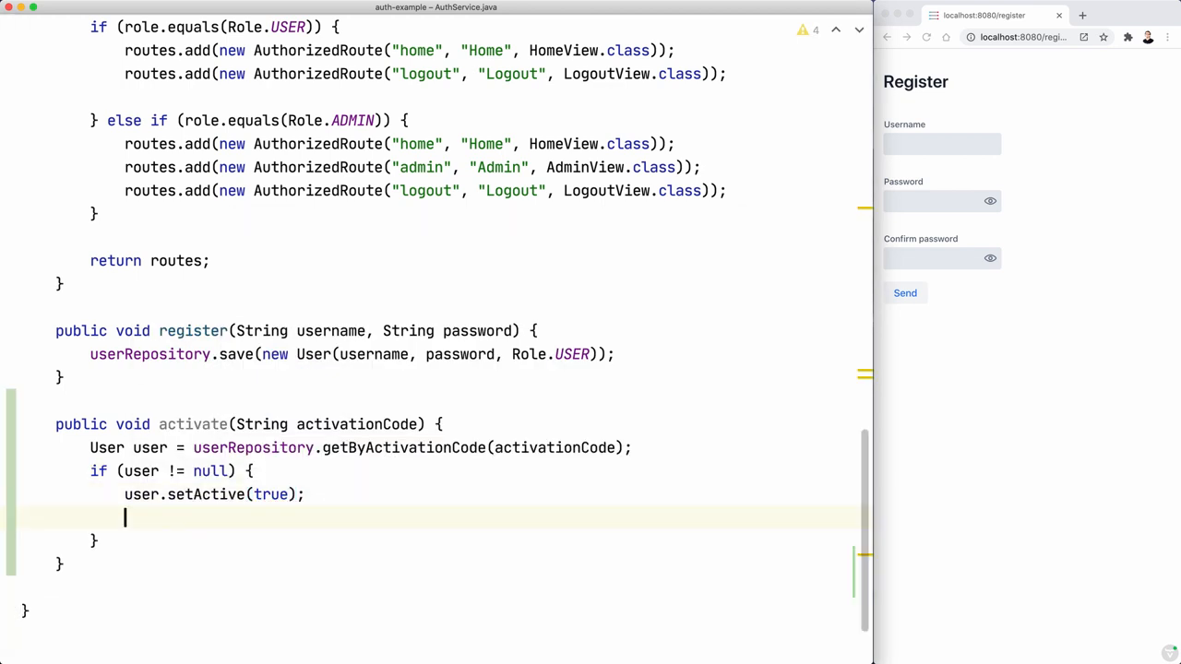
type("userRepository.save(user);")
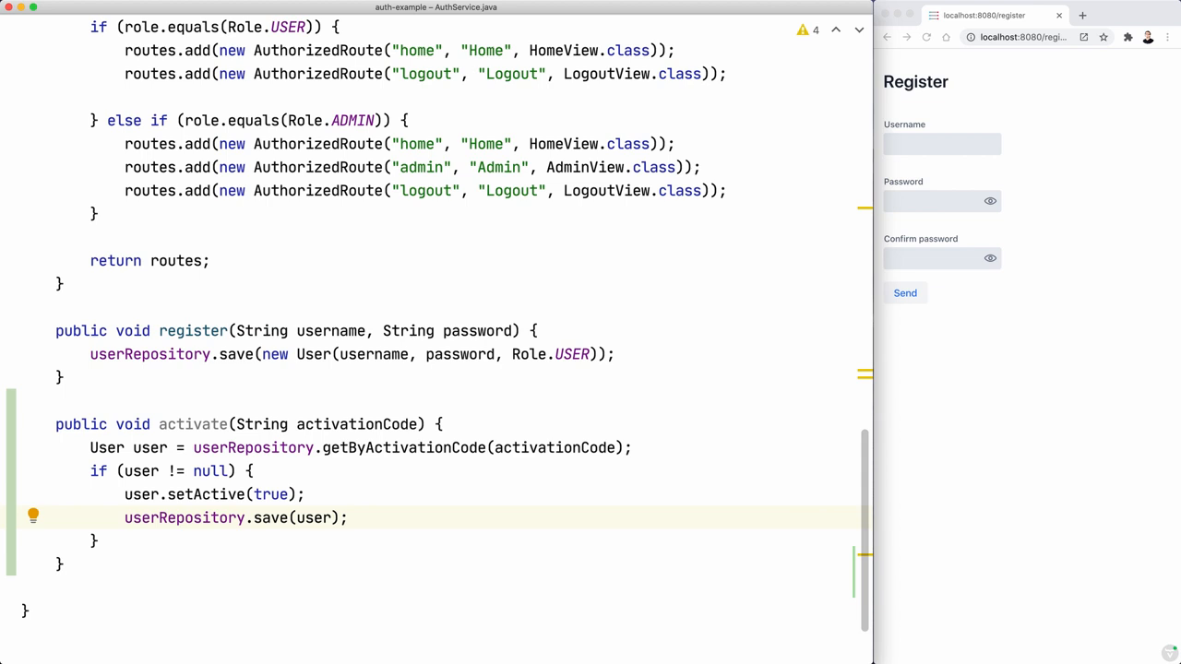
mouse_move(424, 612)
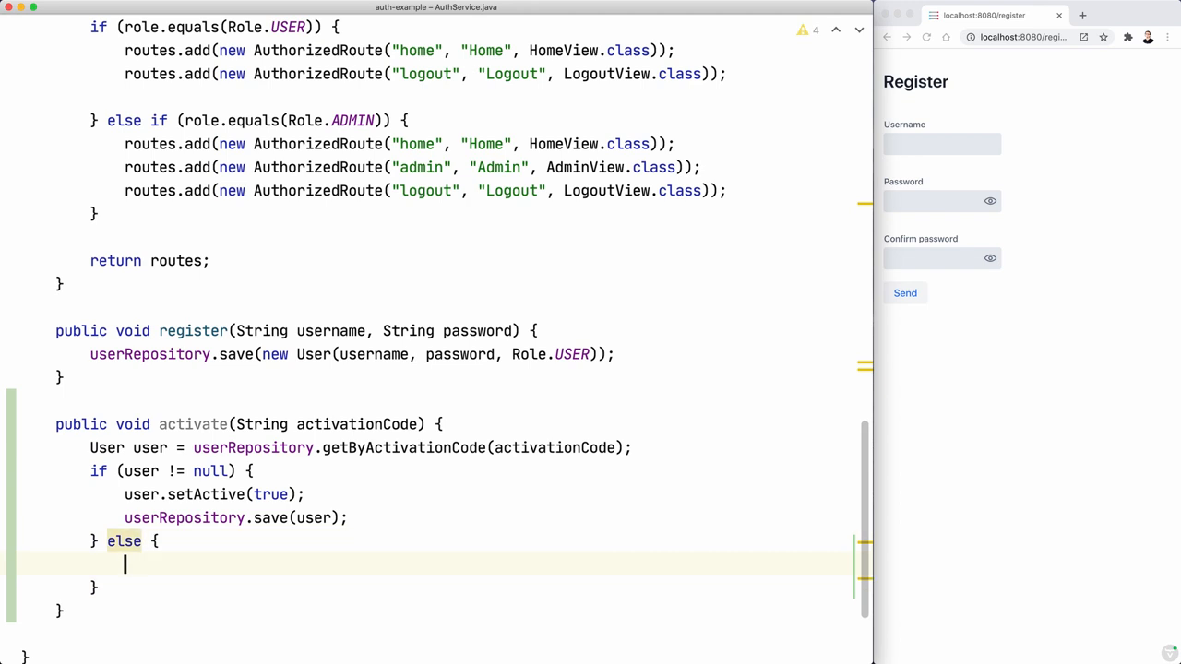
type("throw")
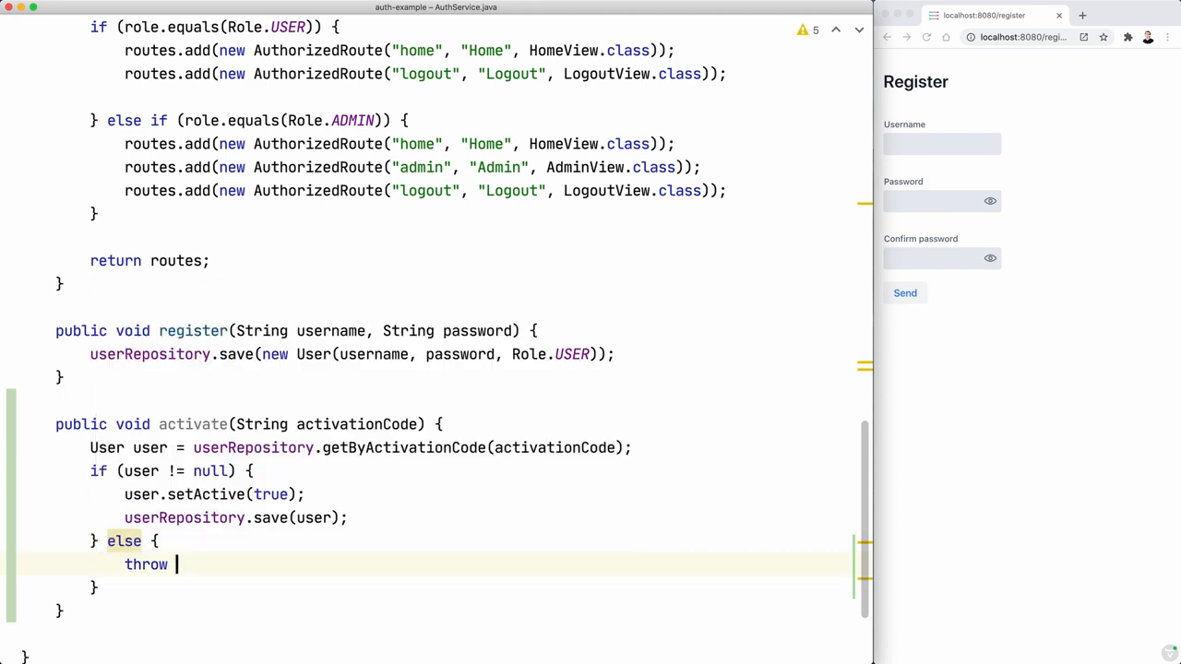
type("new")
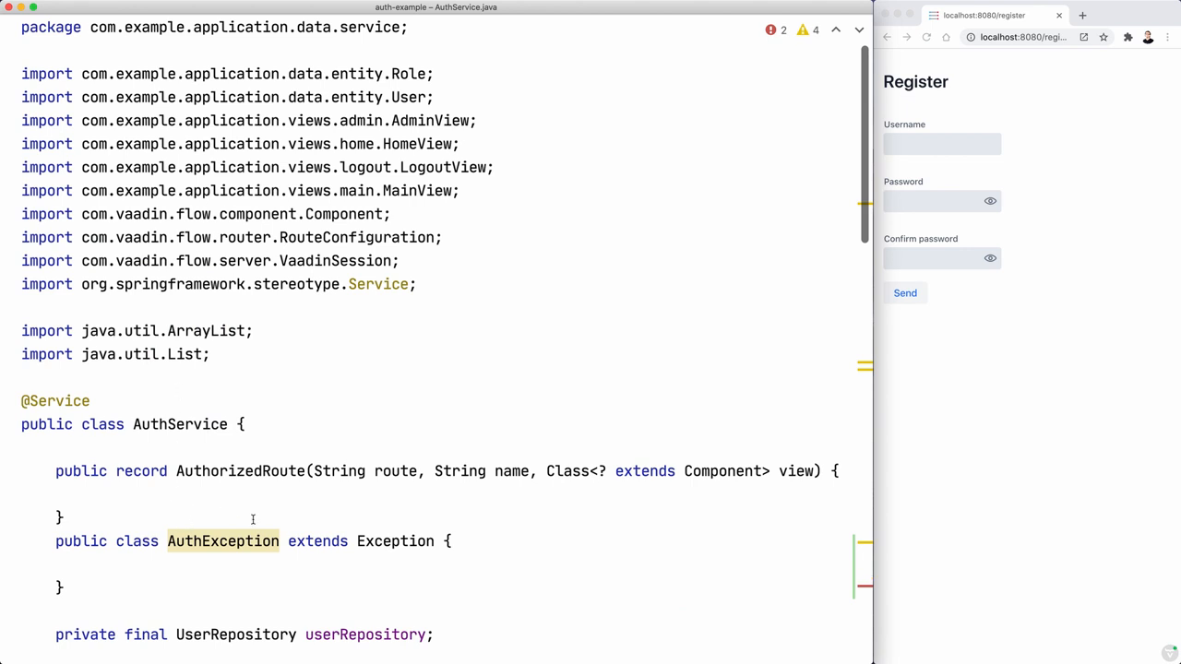
Step: Throw the project's own AuthException when no user matches the activation code
scroll("down", 3)
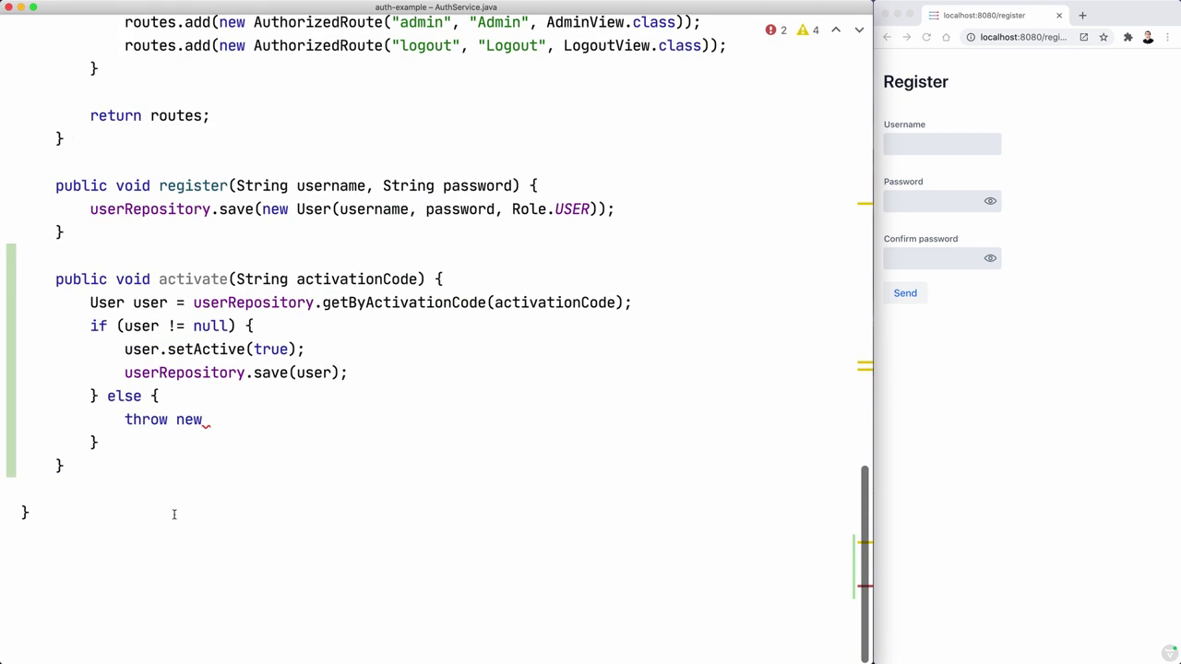
type("Auth")
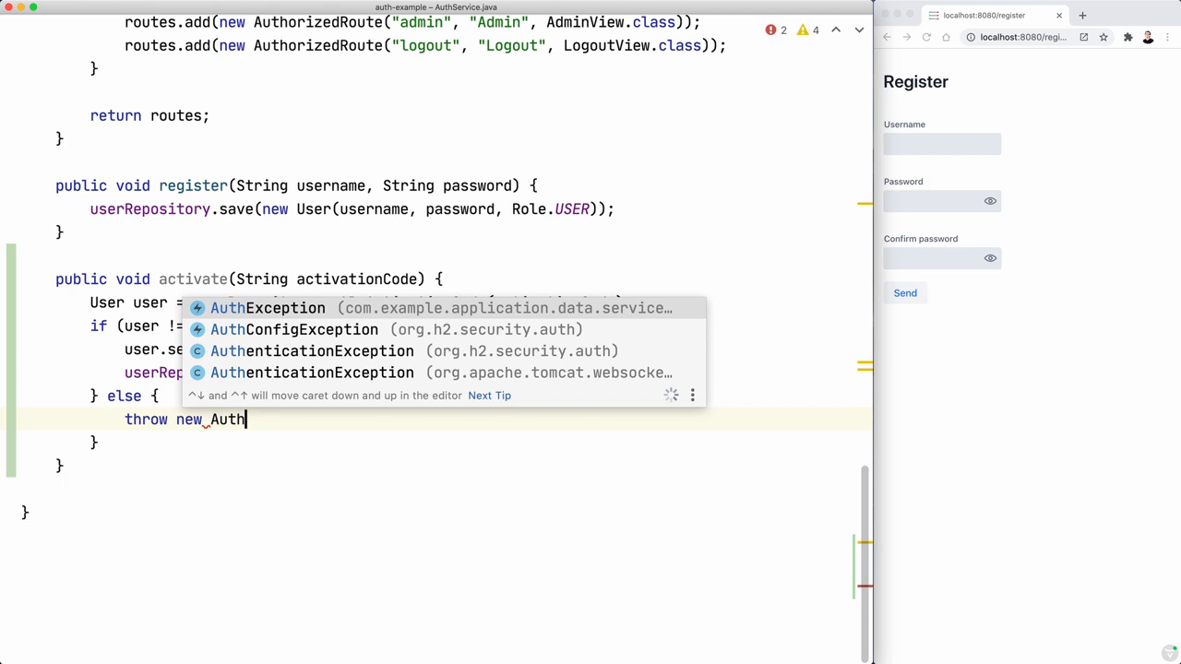
type("E")
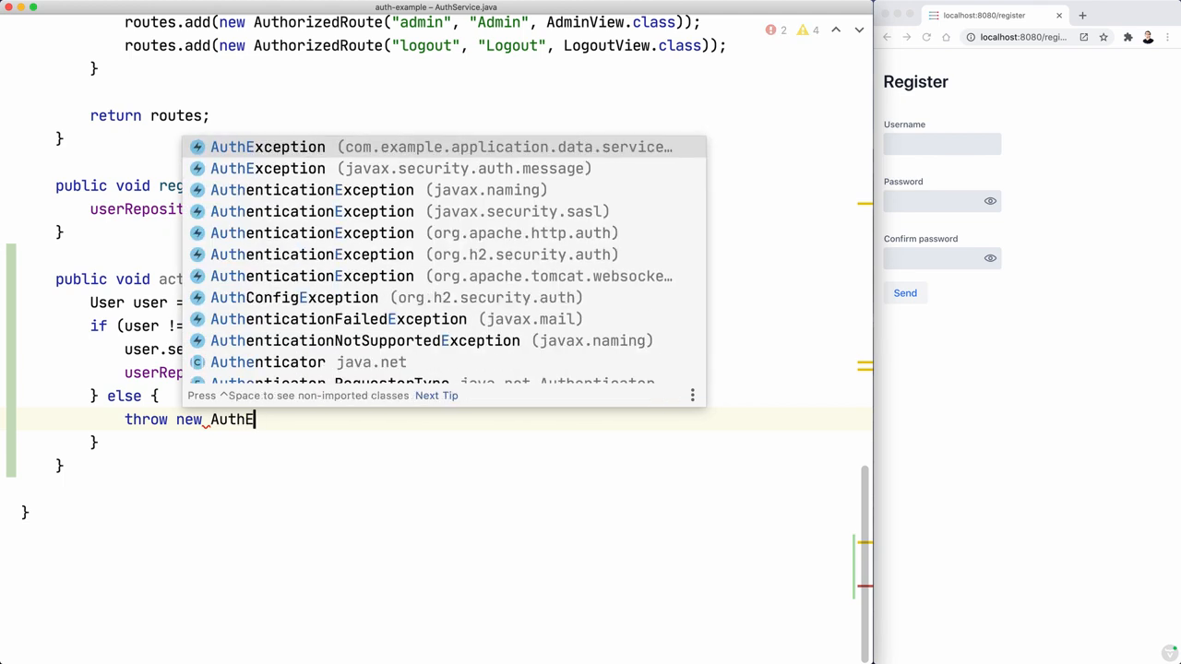
left_click(265, 147)
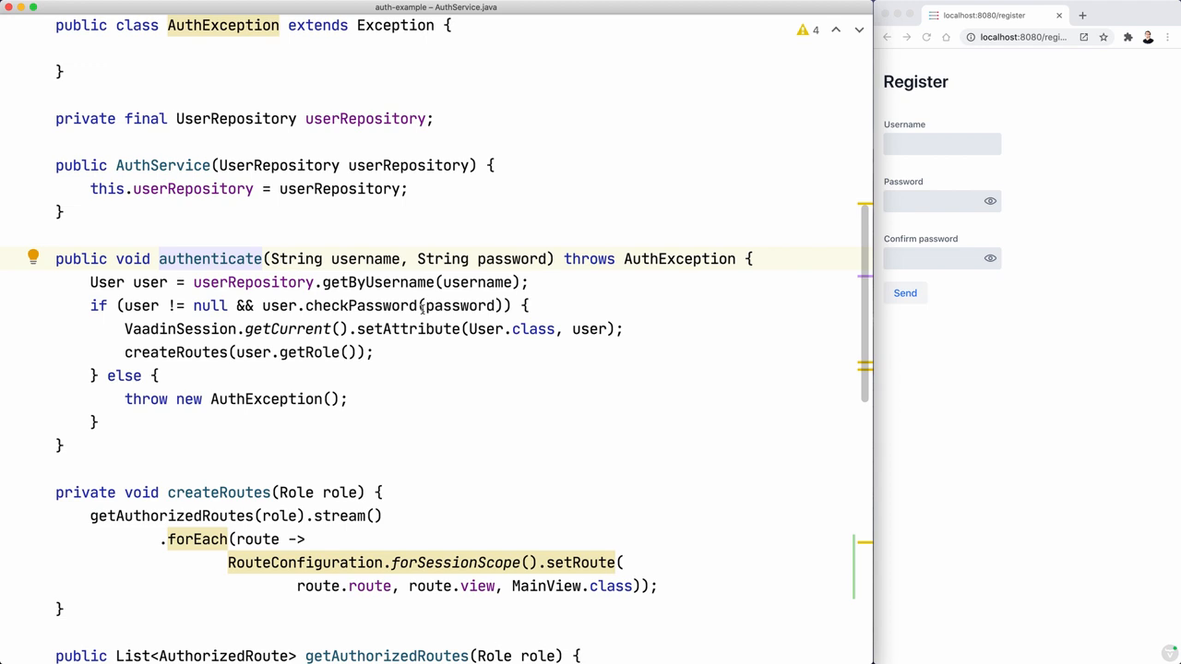
scroll("down", 3)
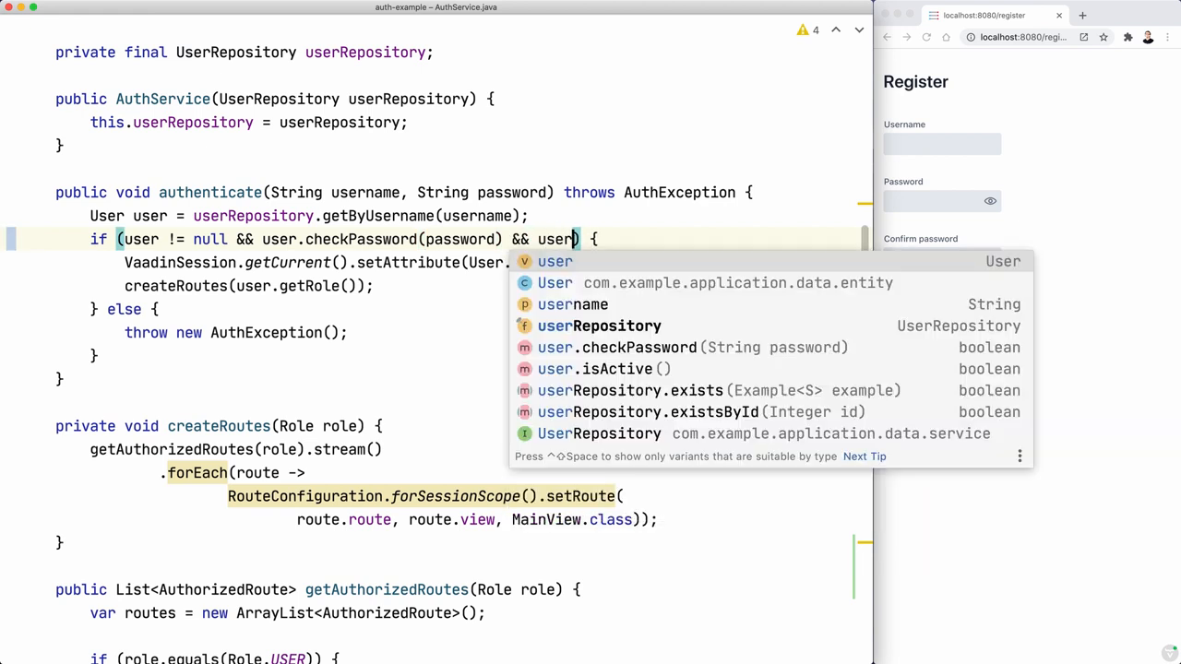
Step: Append && user.isActive() to authenticate's login condition
left_click(603, 369)
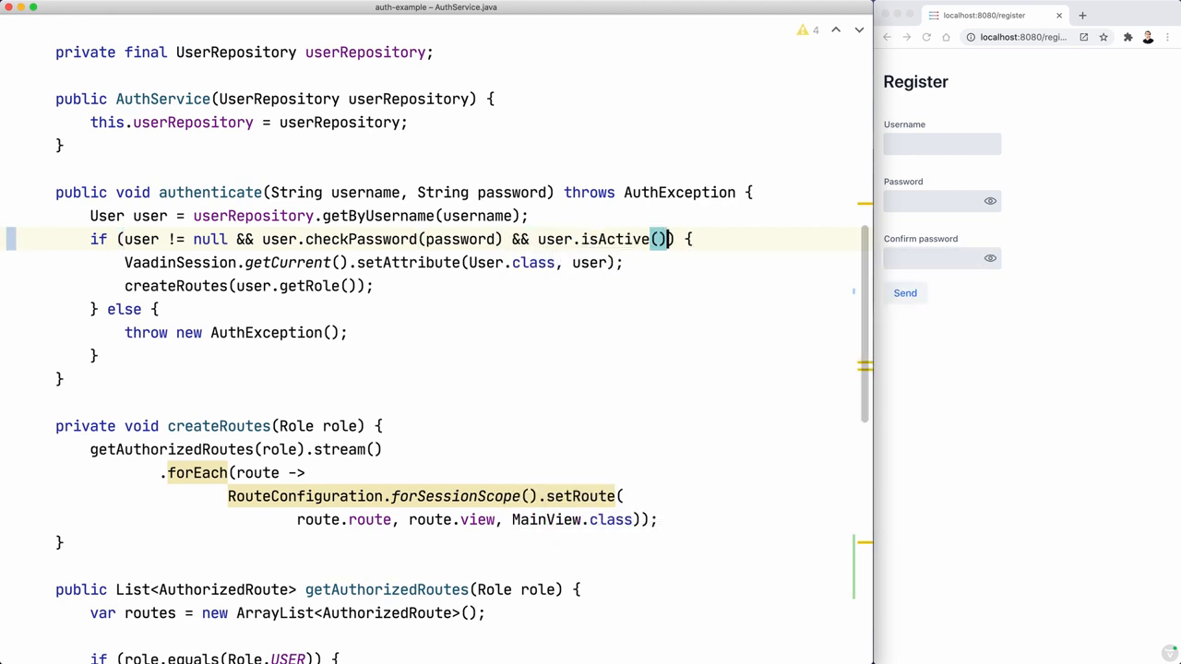
scroll("down", 3)
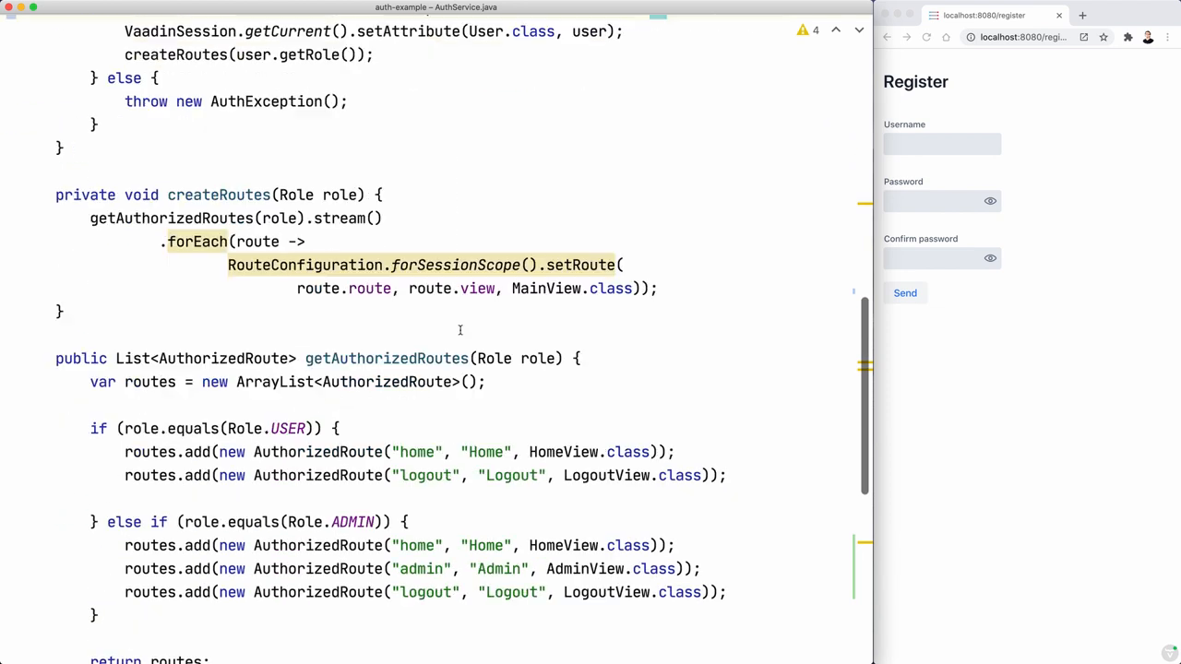
scroll("down", 3)
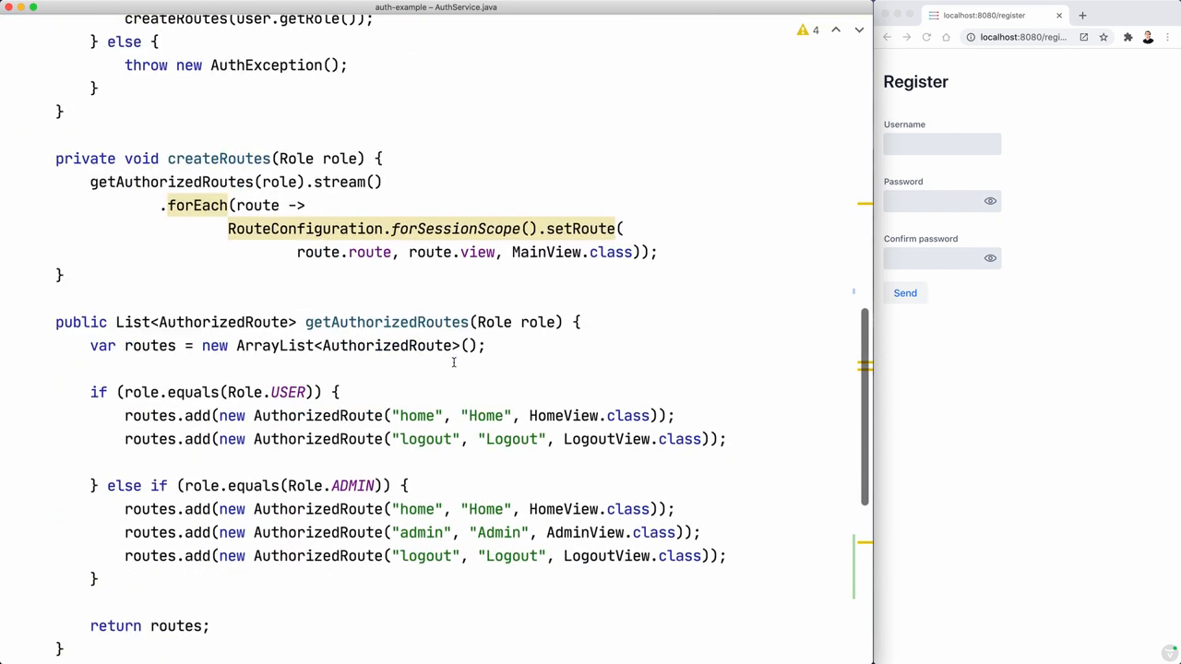
scroll("down", 3)
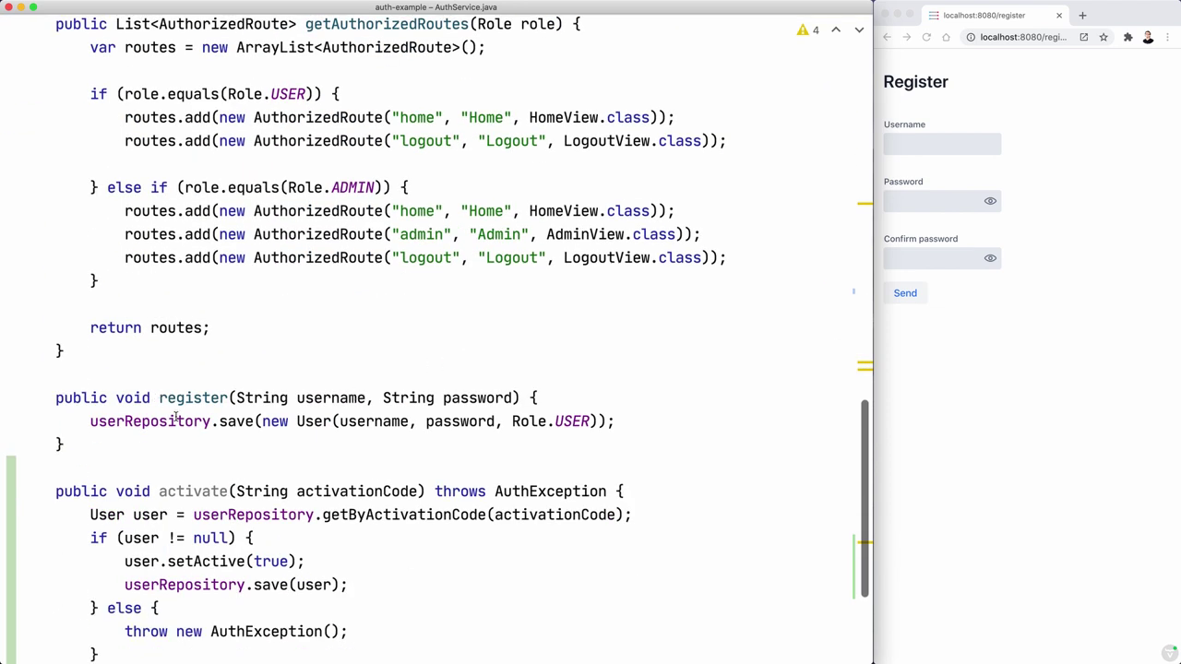
scroll("down", 3)
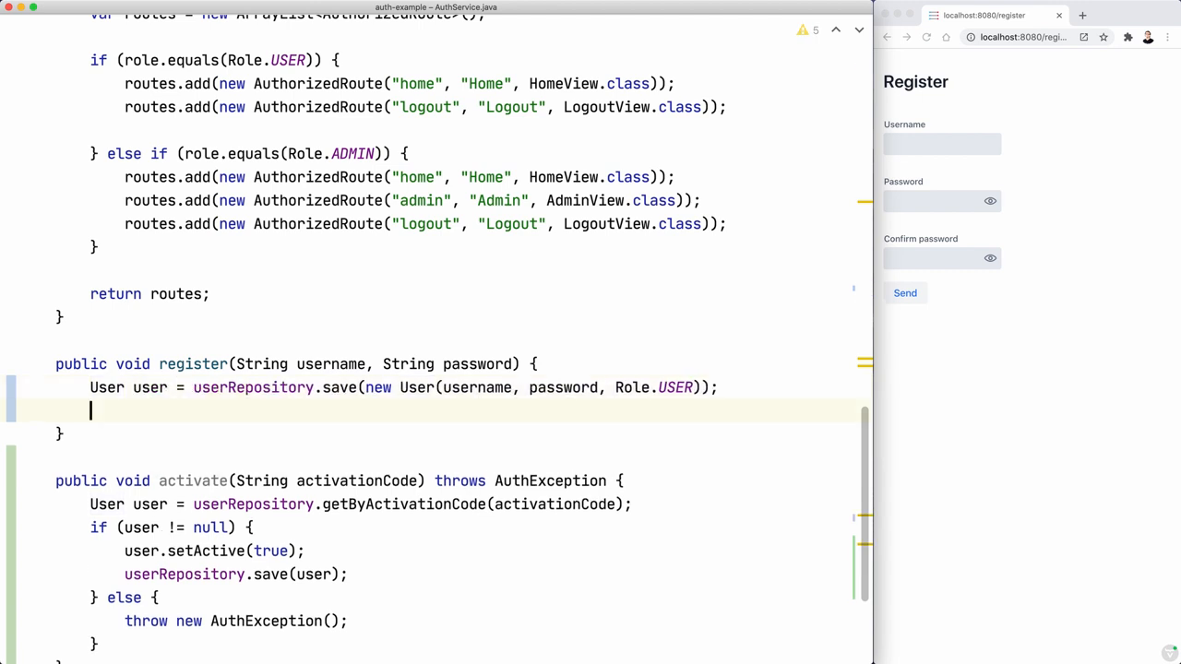
type("Sys")
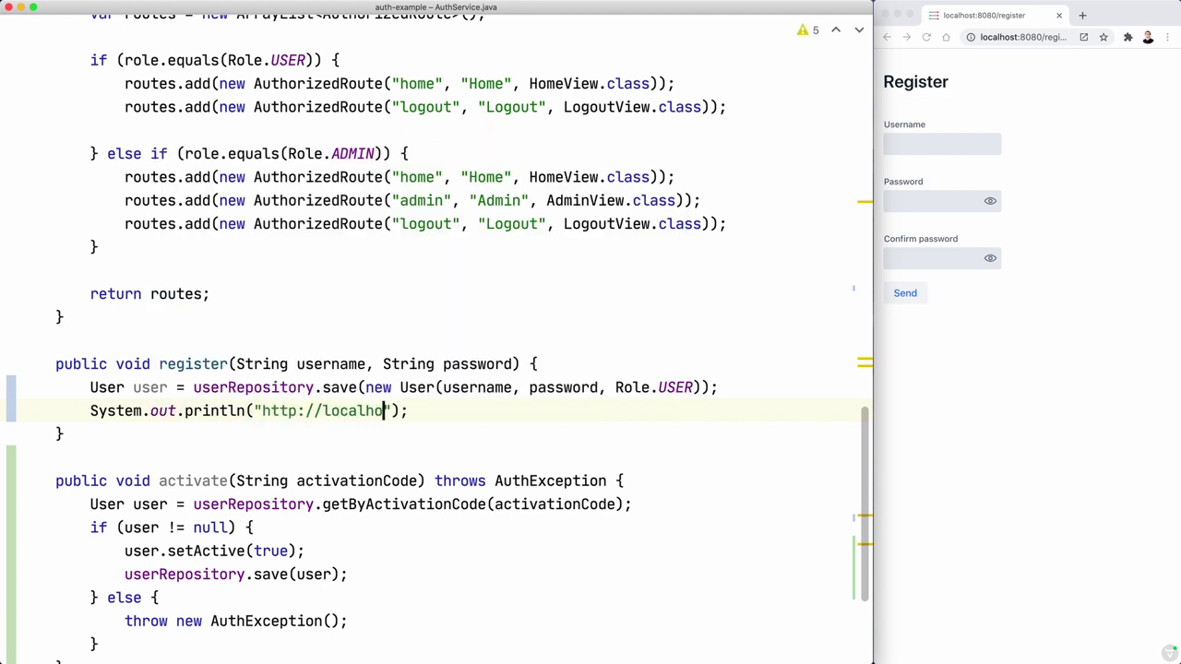
type(":8080/")
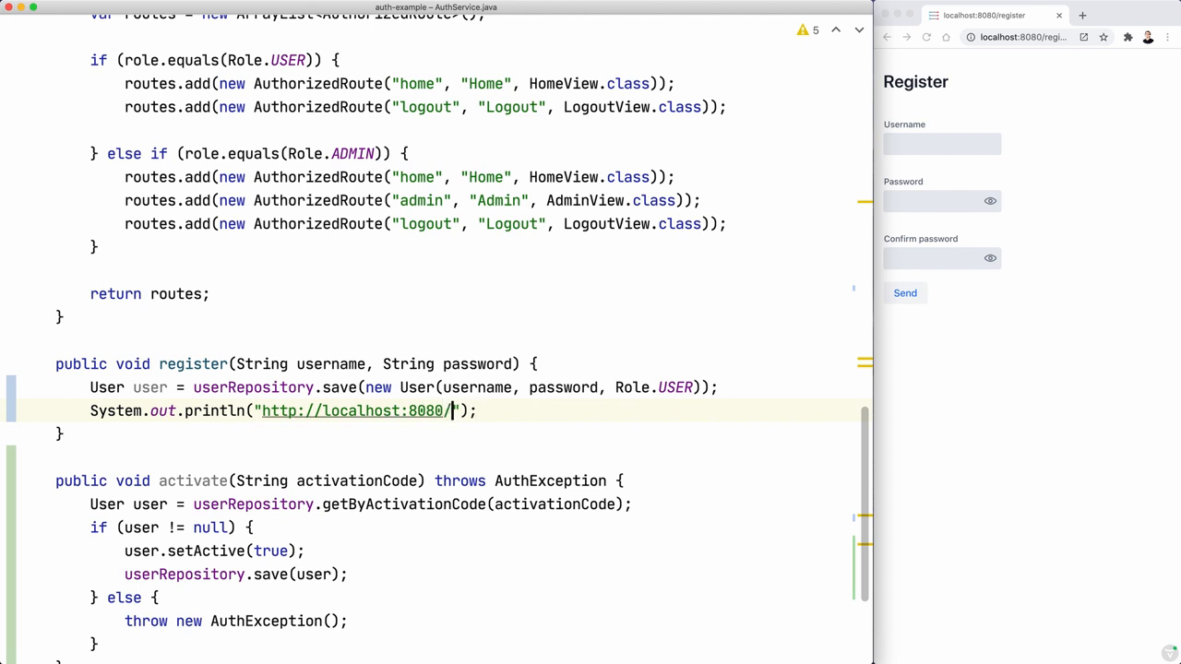
type("acti")
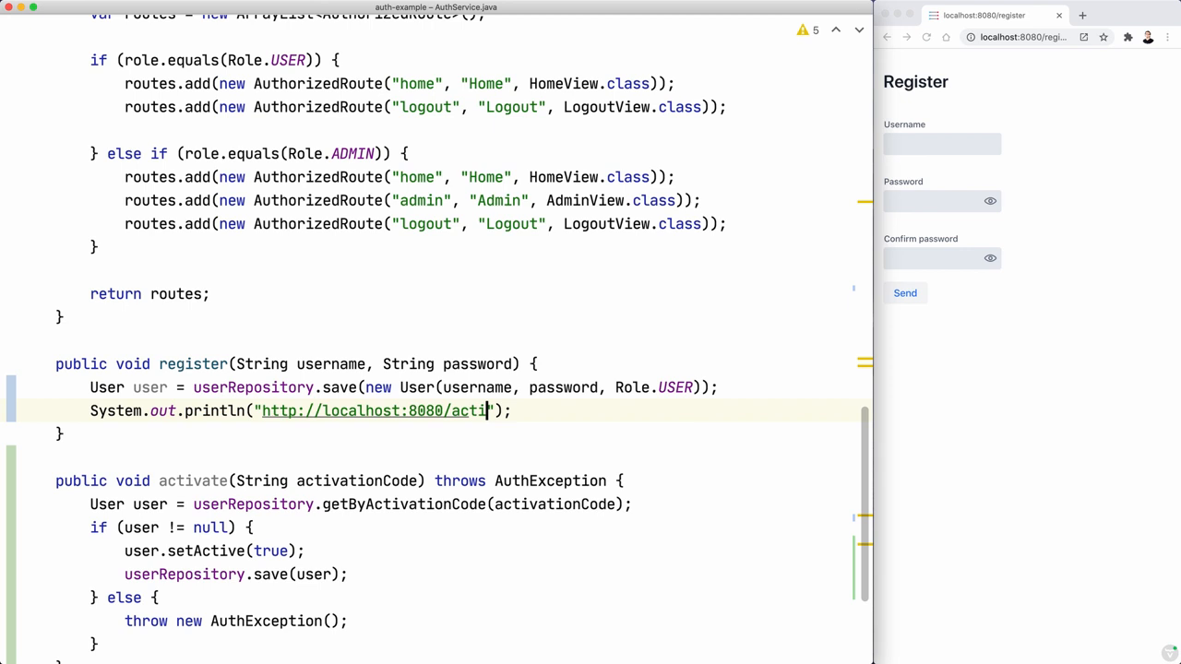
type("vate?")
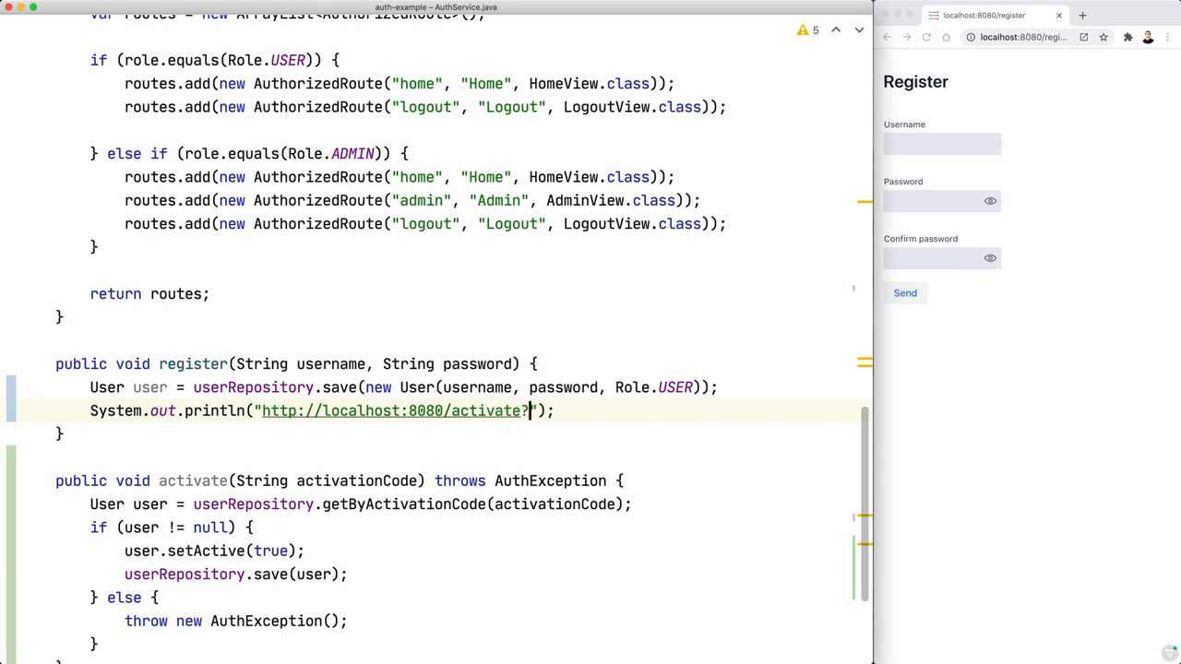
type("code=")
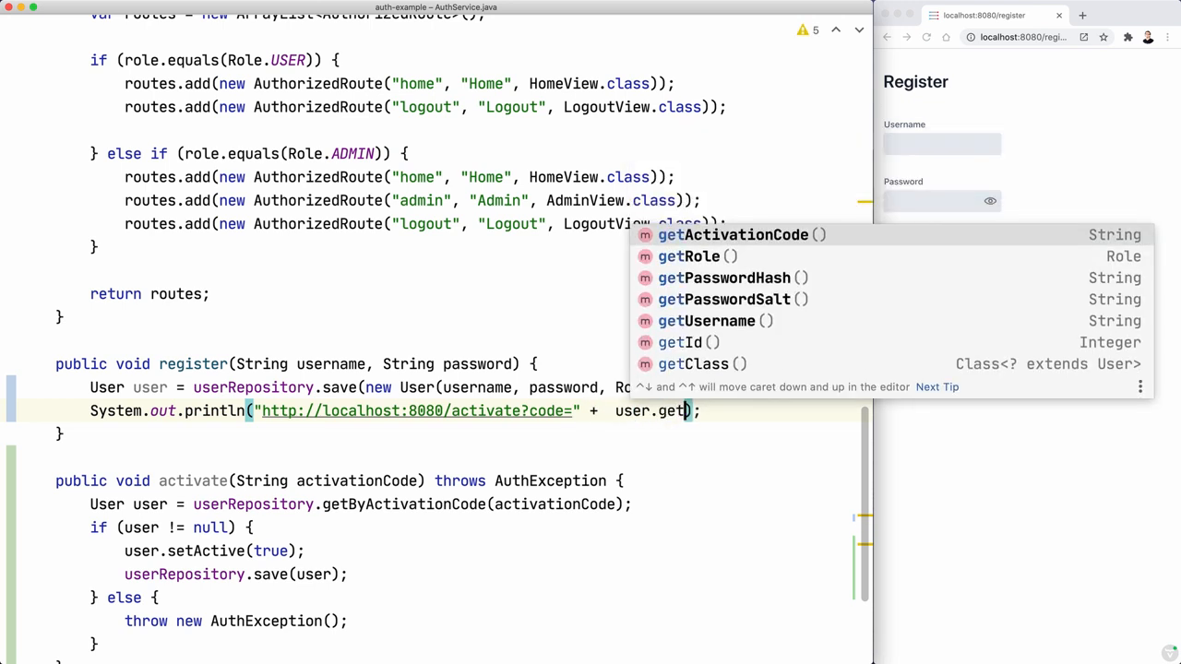
left_click(727, 234)
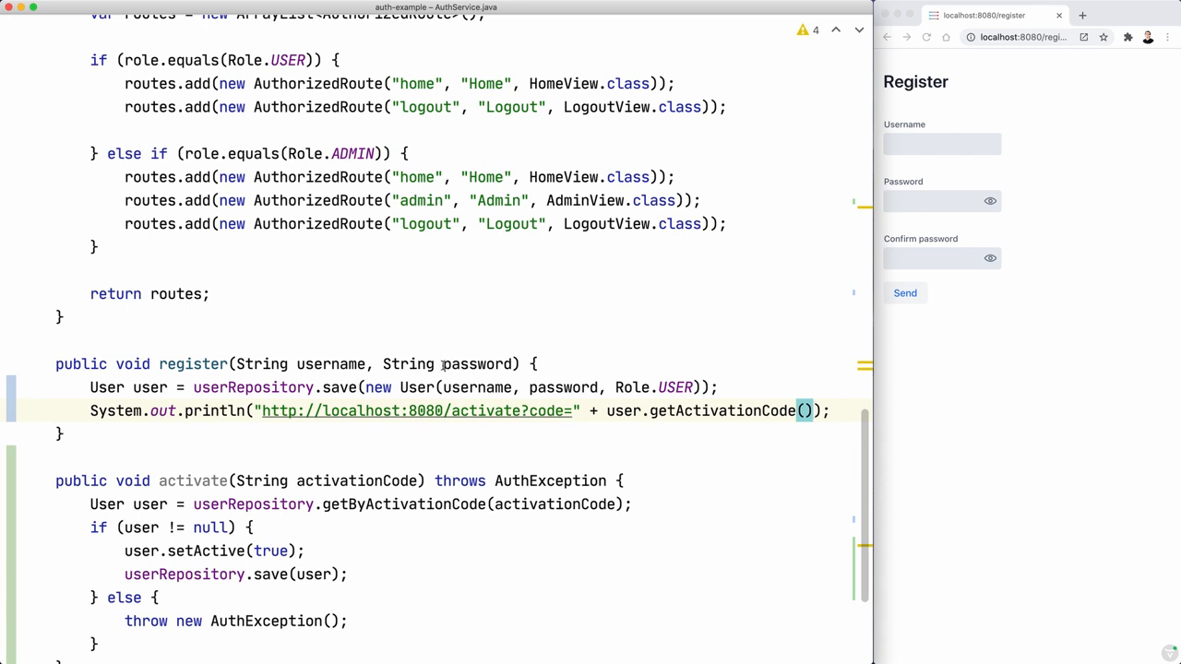
scroll("down", 3)
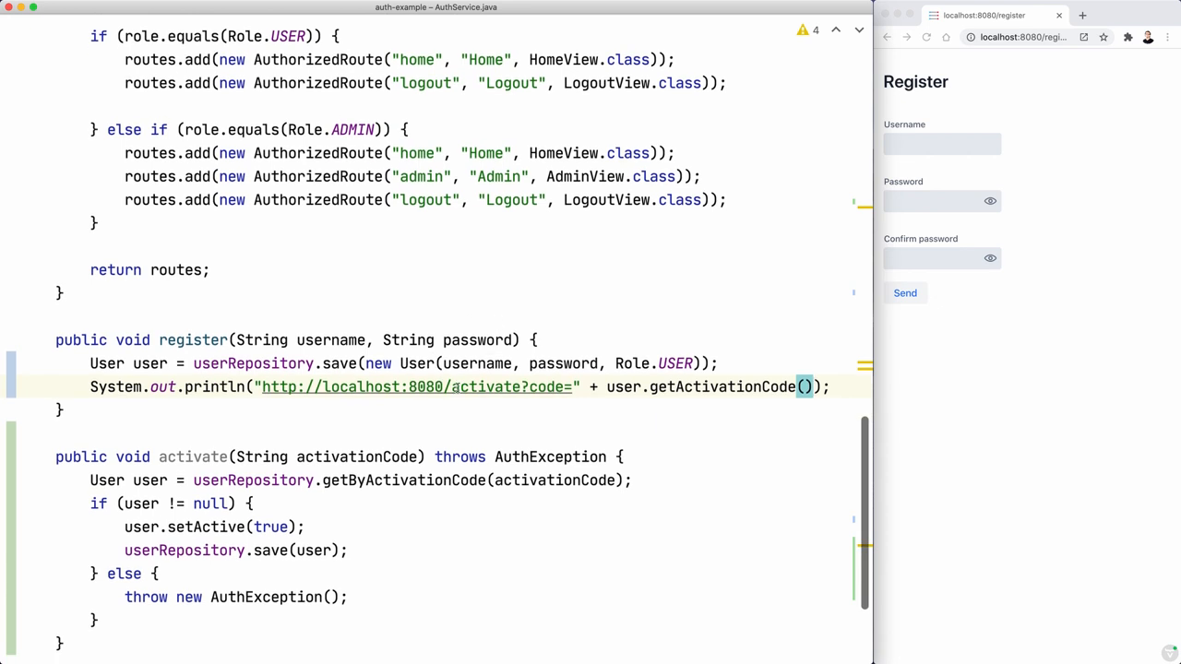
scroll("down", 3)
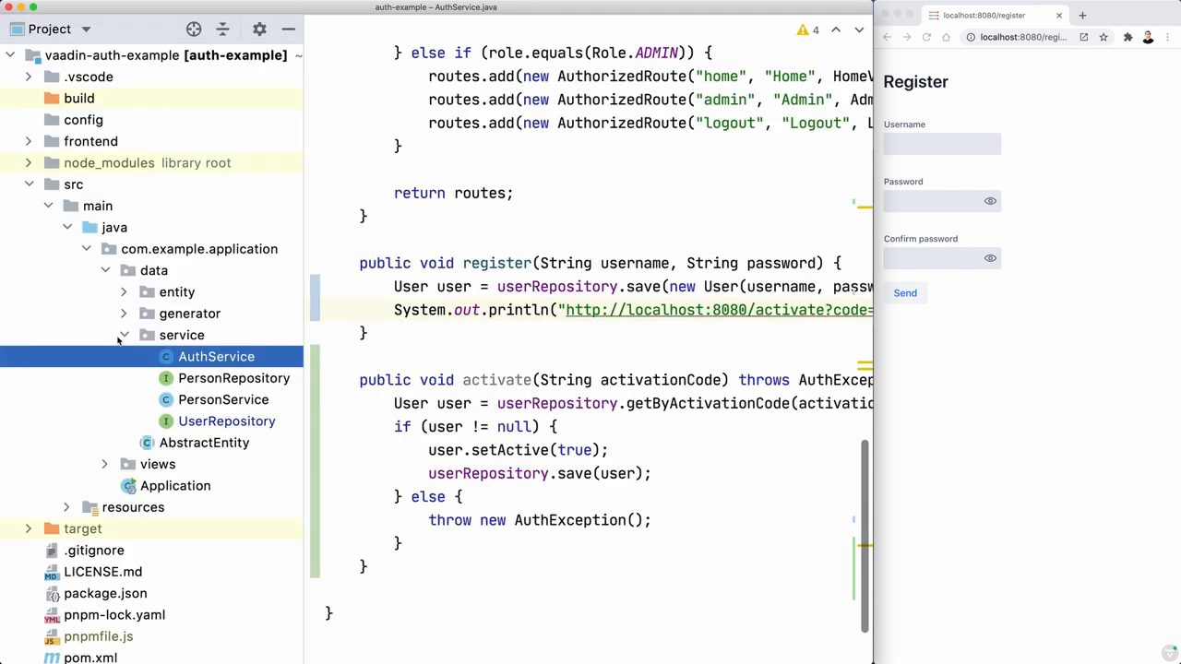
Step: Create a new Java class ActivationView in the views.login package
left_click(122, 336)
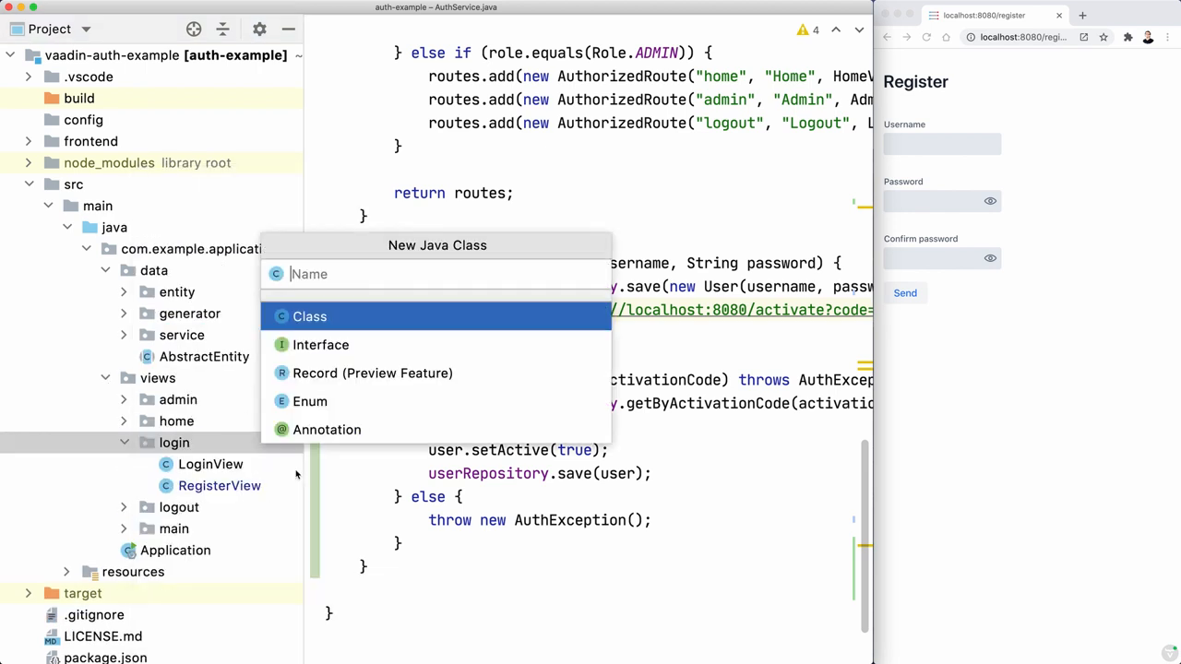
type("ActivationV")
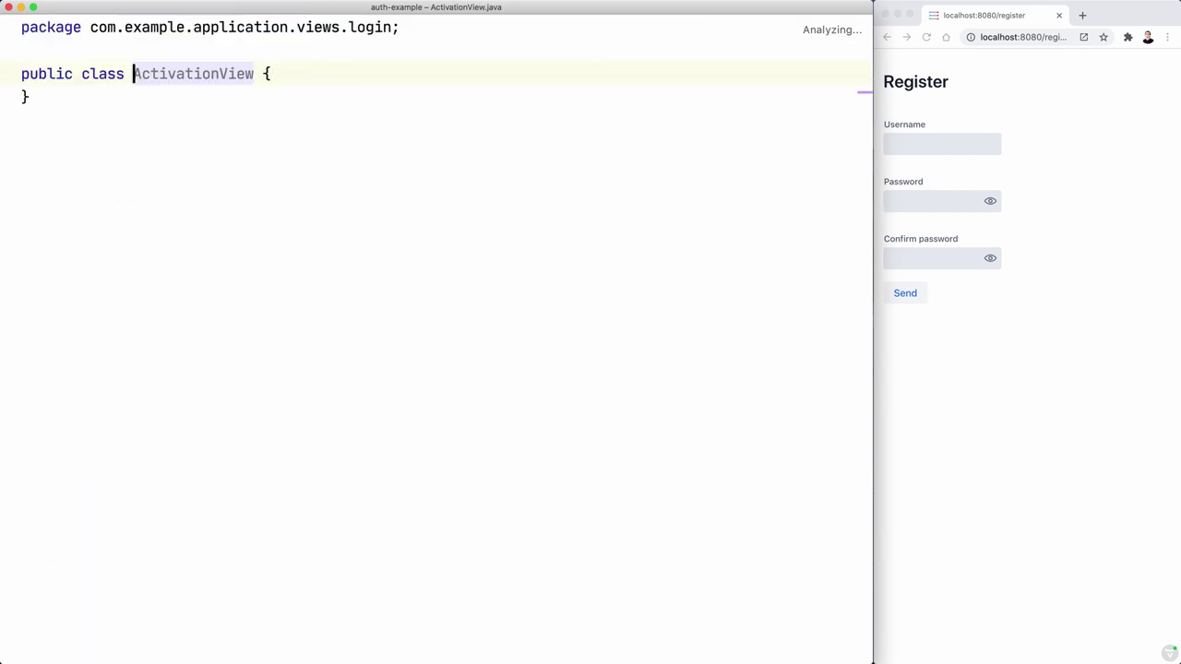
type("@Route")
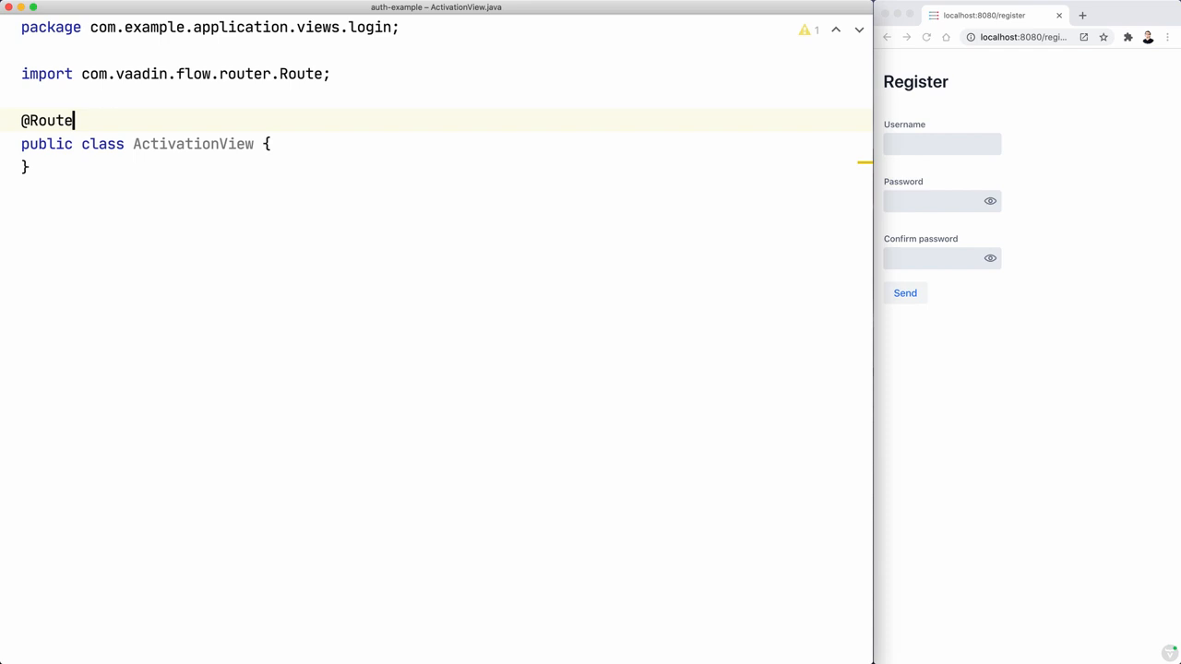
type("(\"activa\")")
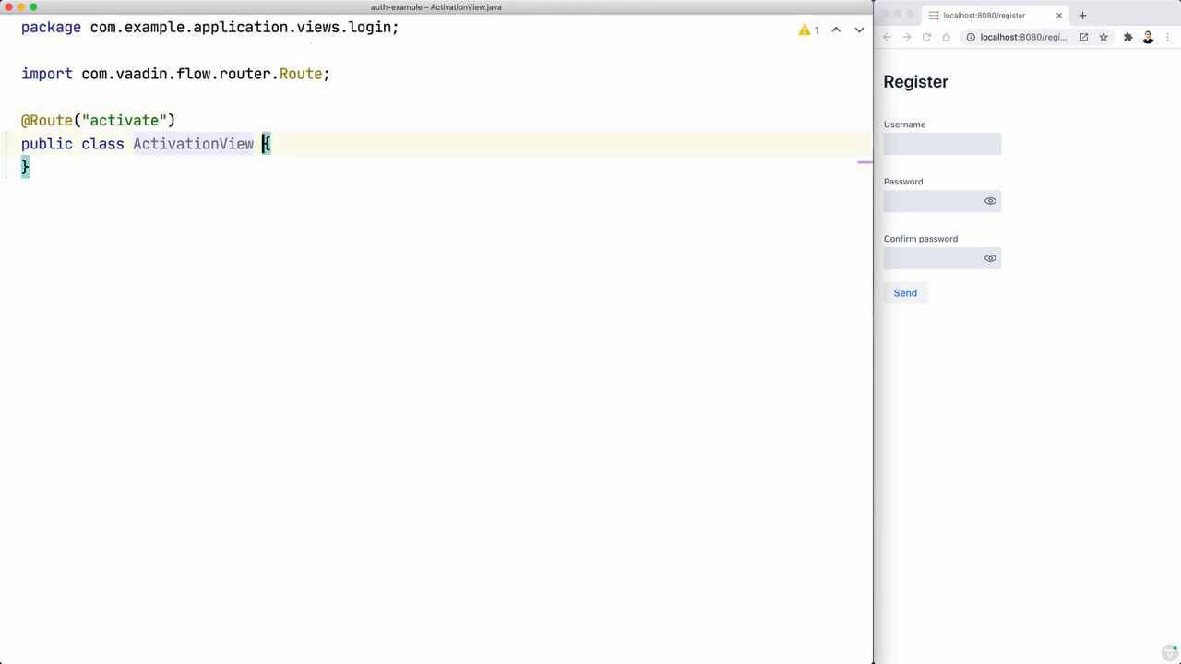
type("extends")
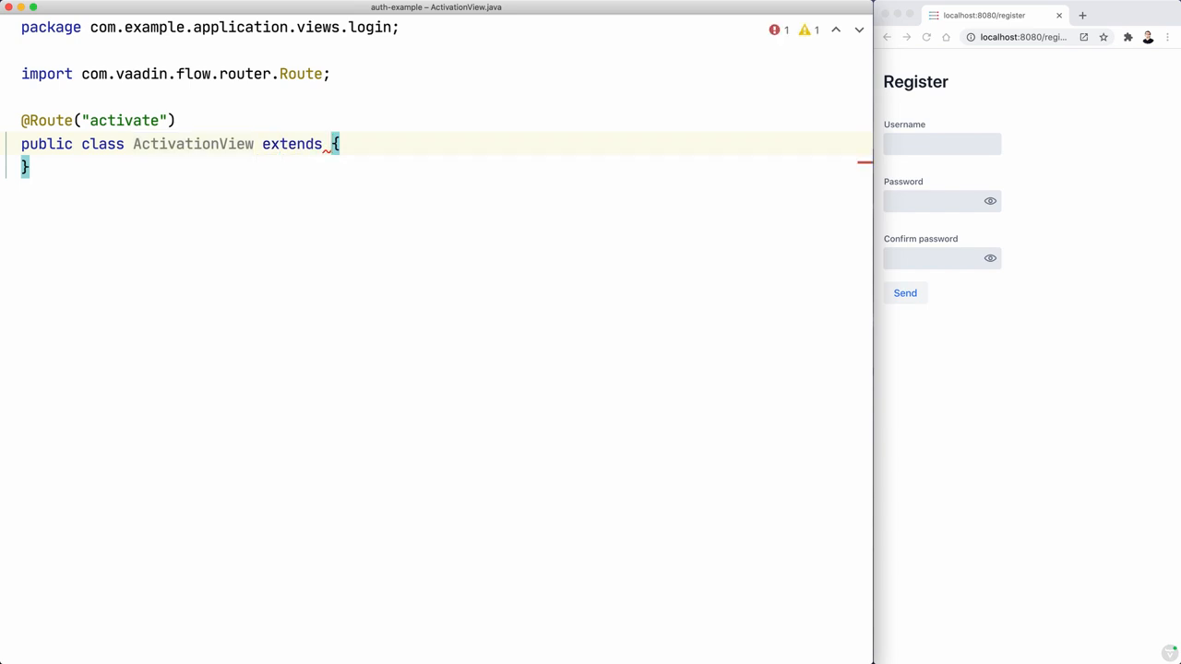
type("C")
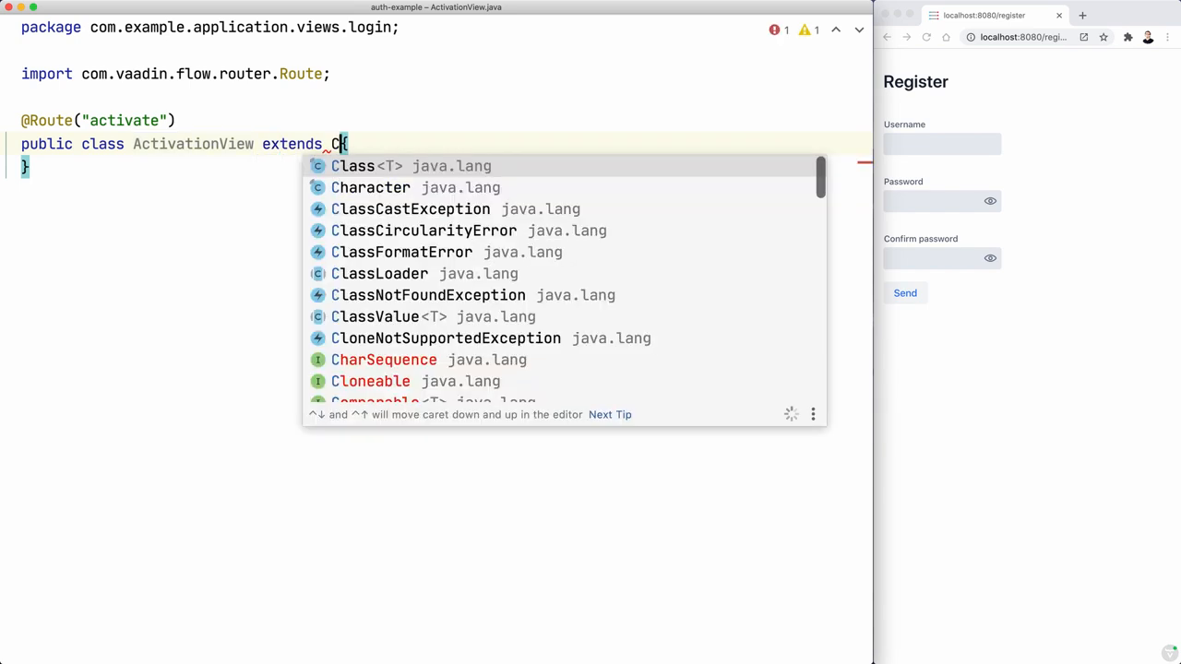
type("omposite")
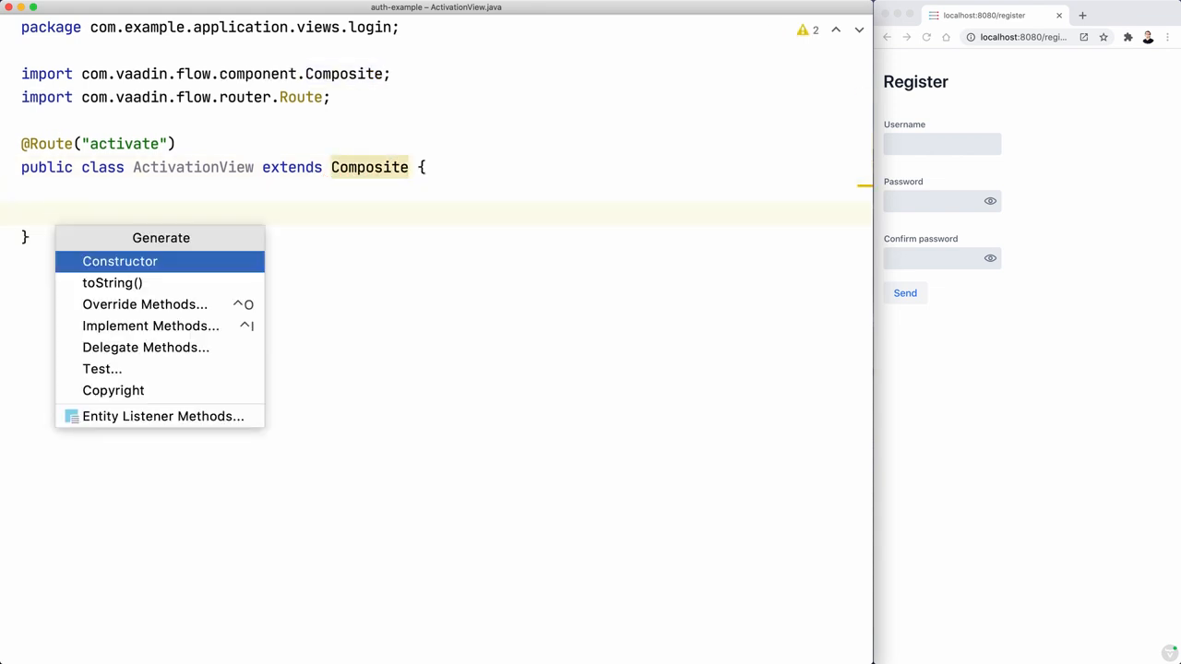
Step: Override initContent to return a new VerticalLayout
left_click(144, 304)
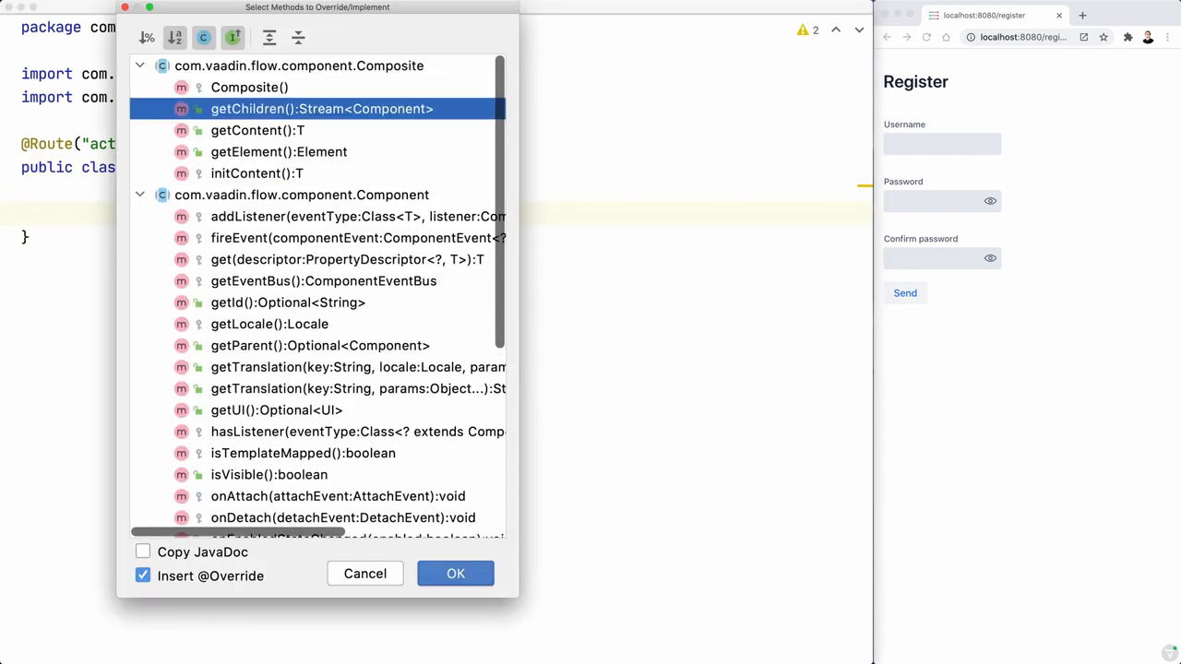
left_click(454, 572)
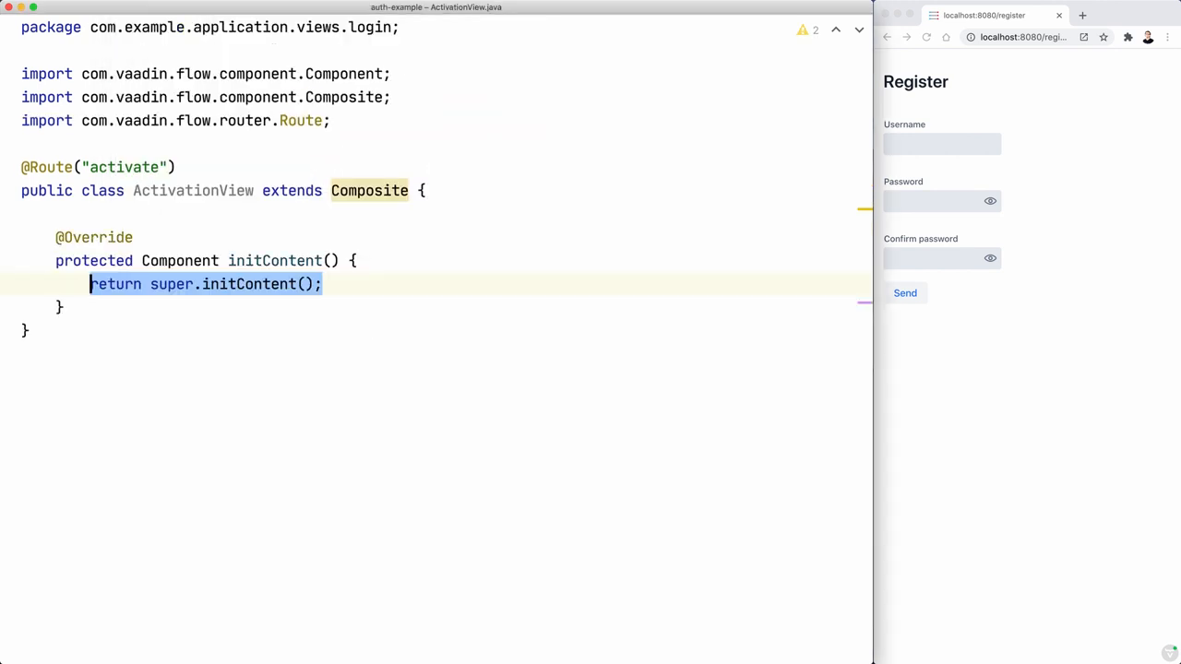
type("new")
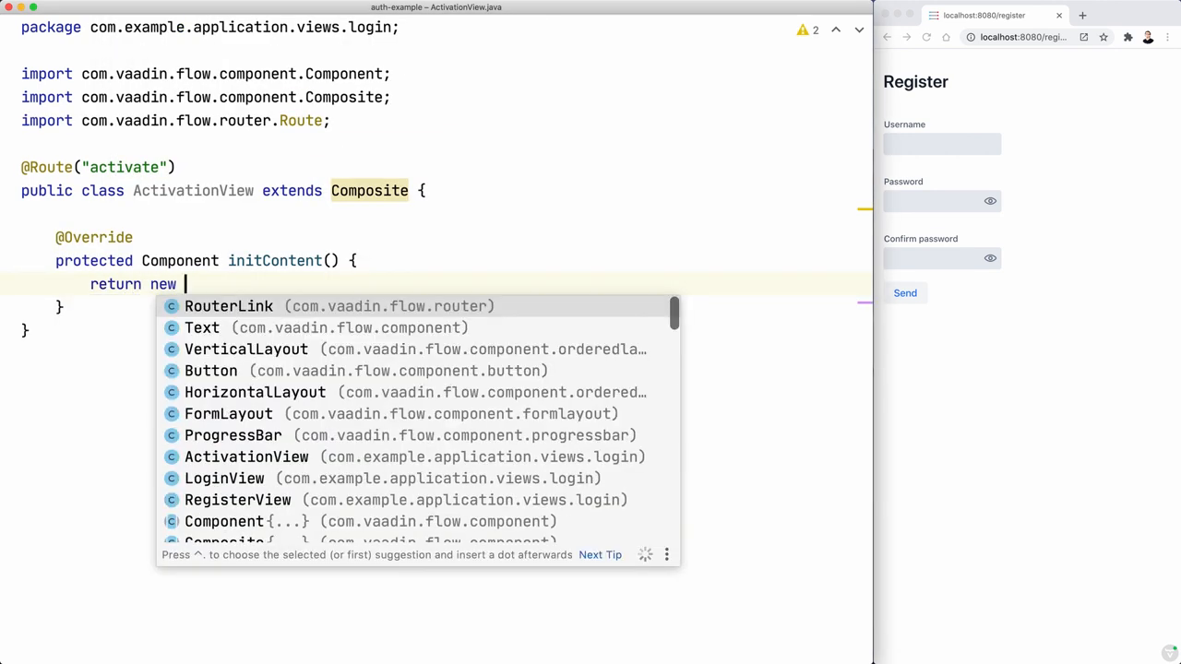
left_click(245, 349)
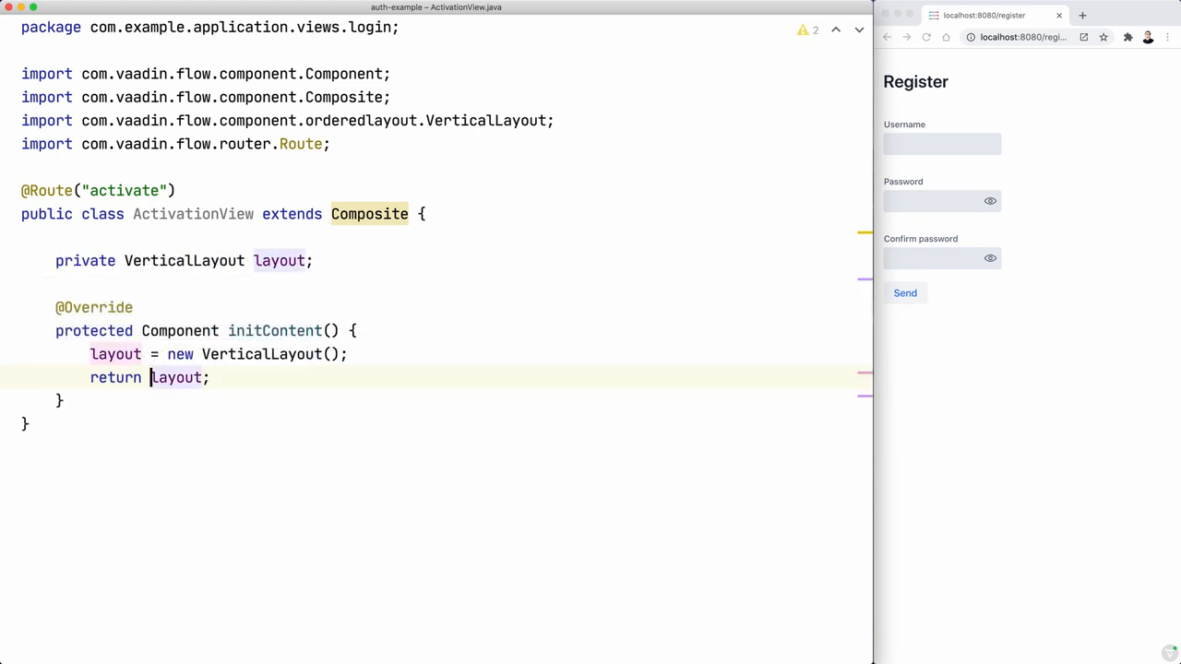
Step: Add a private final AuthService authService field for constructor injection
type("pr")
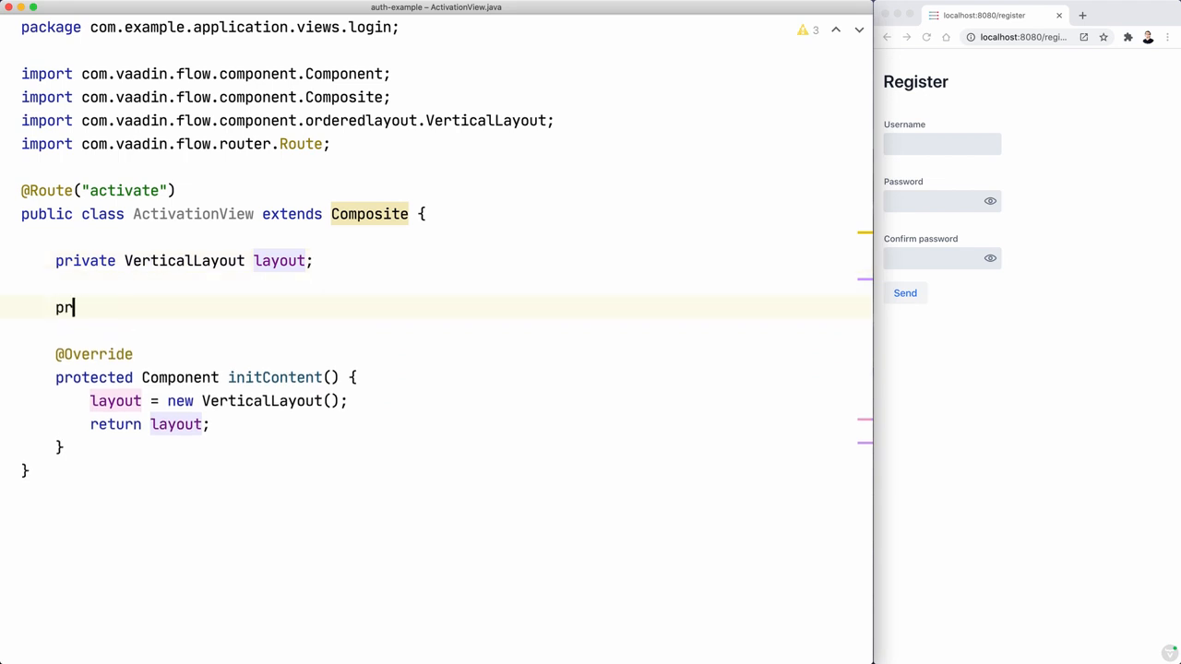
type("ivate AuthService a")
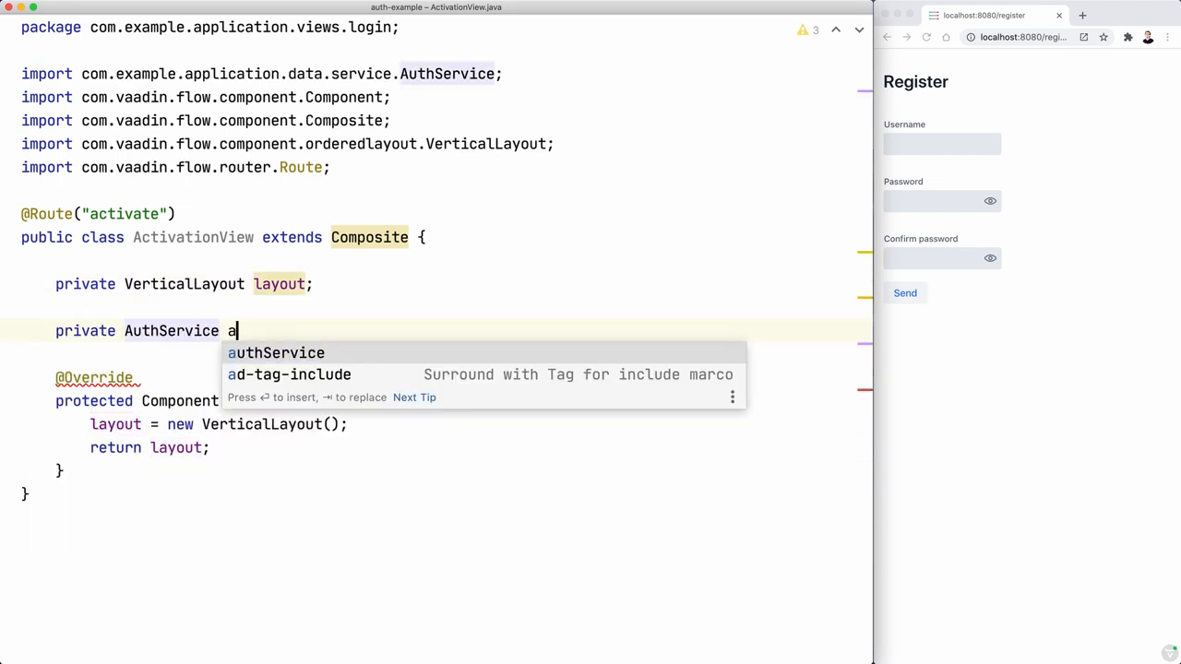
key("Enter")
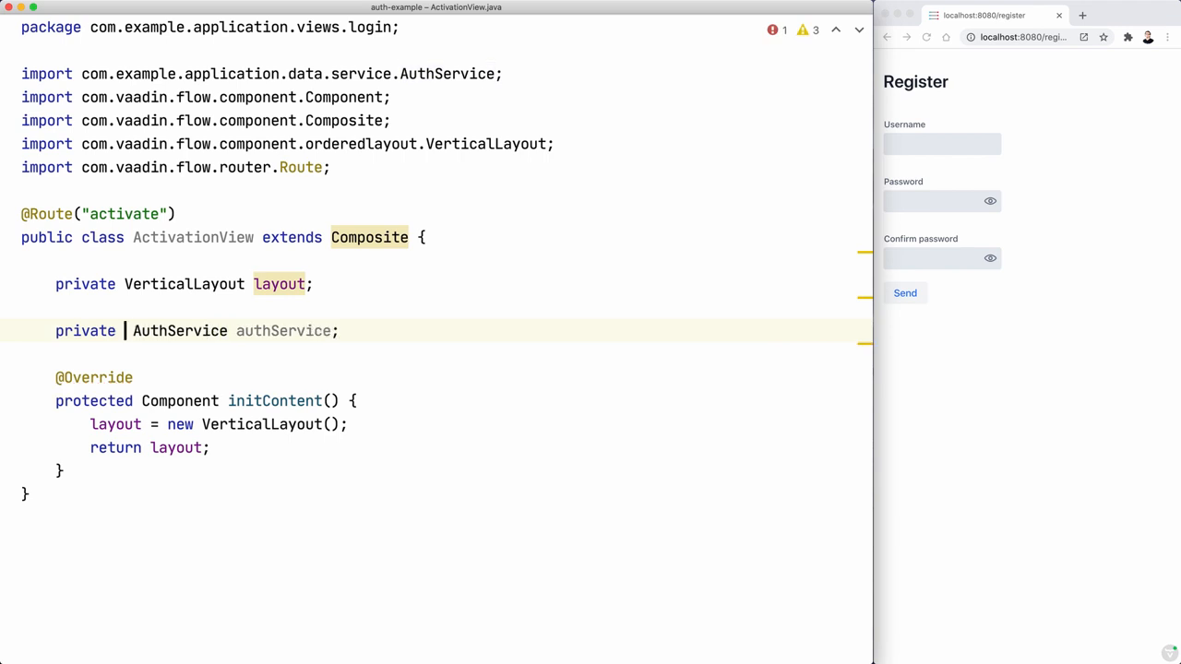
type("final")
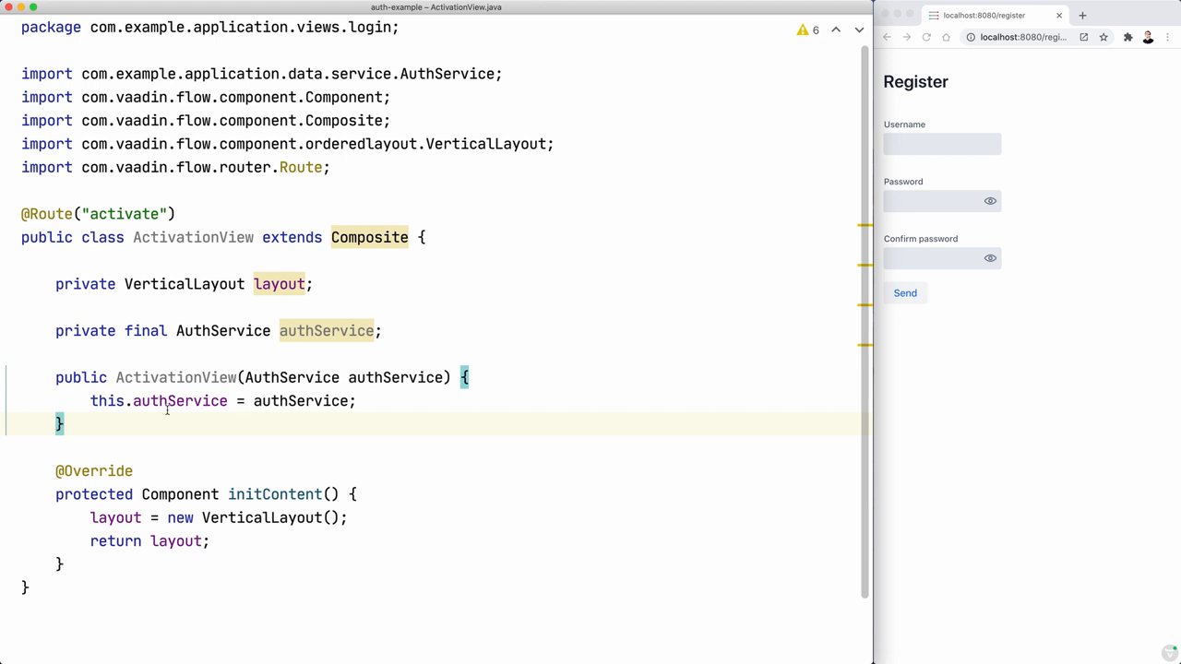
scroll("down", 3)
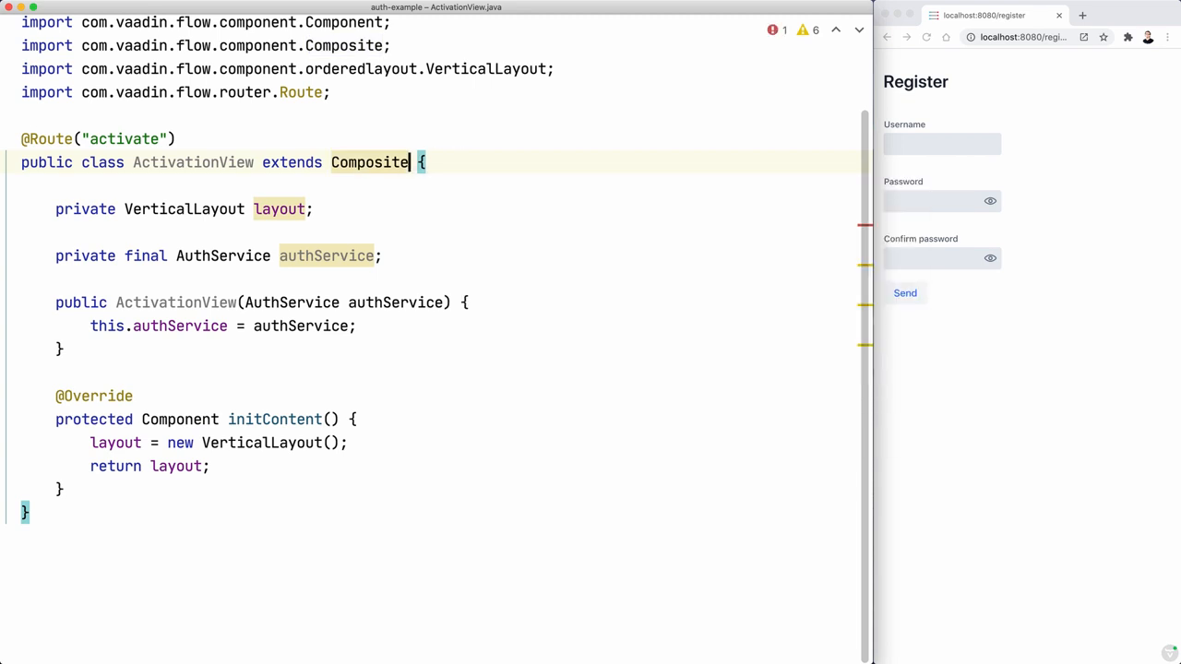
Step: Make ActivationView implement BeforeEnterObserver with a generated beforeEnter method
type("implements B")
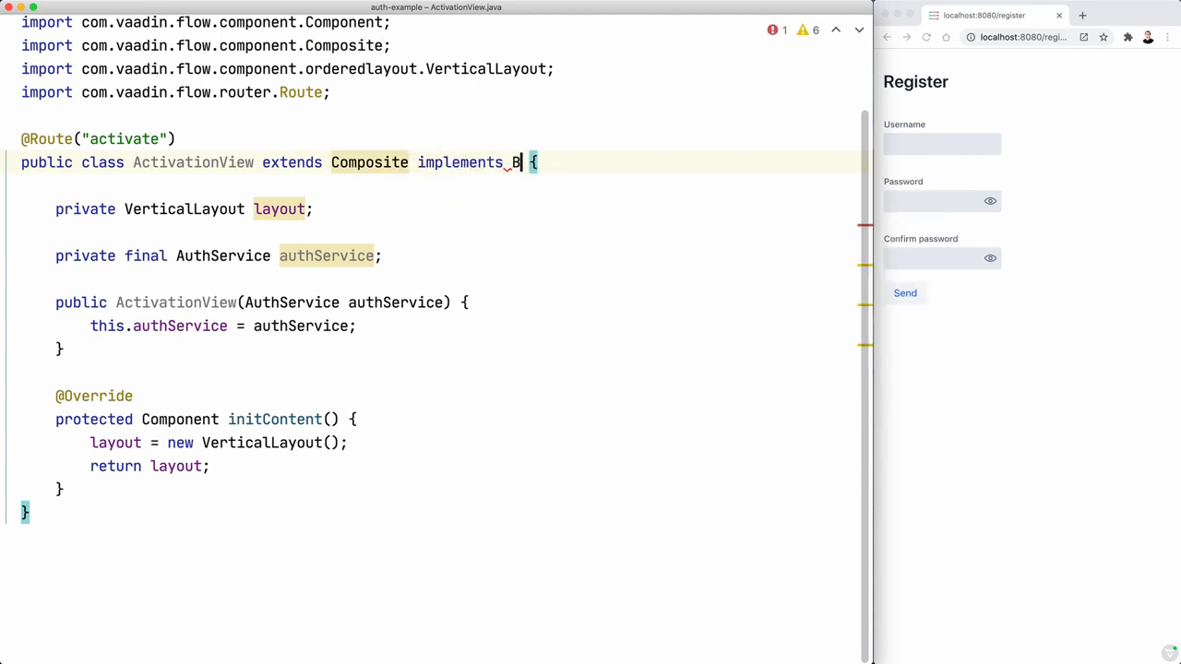
type("eforeEnterObserver")
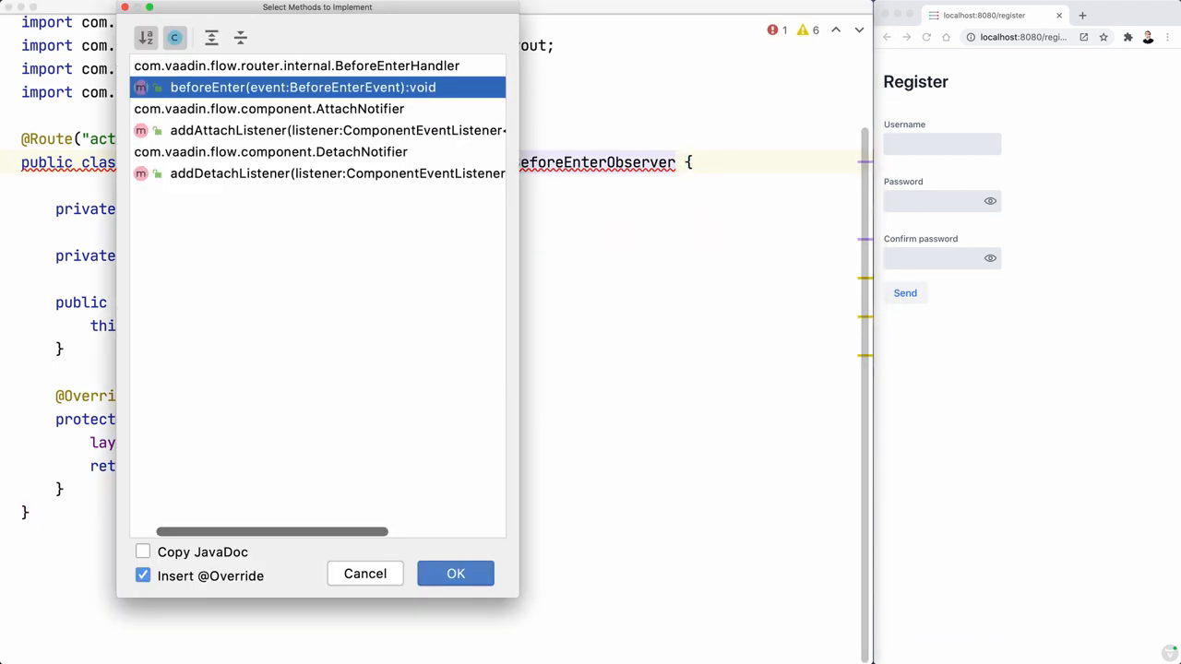
left_click(454, 572)
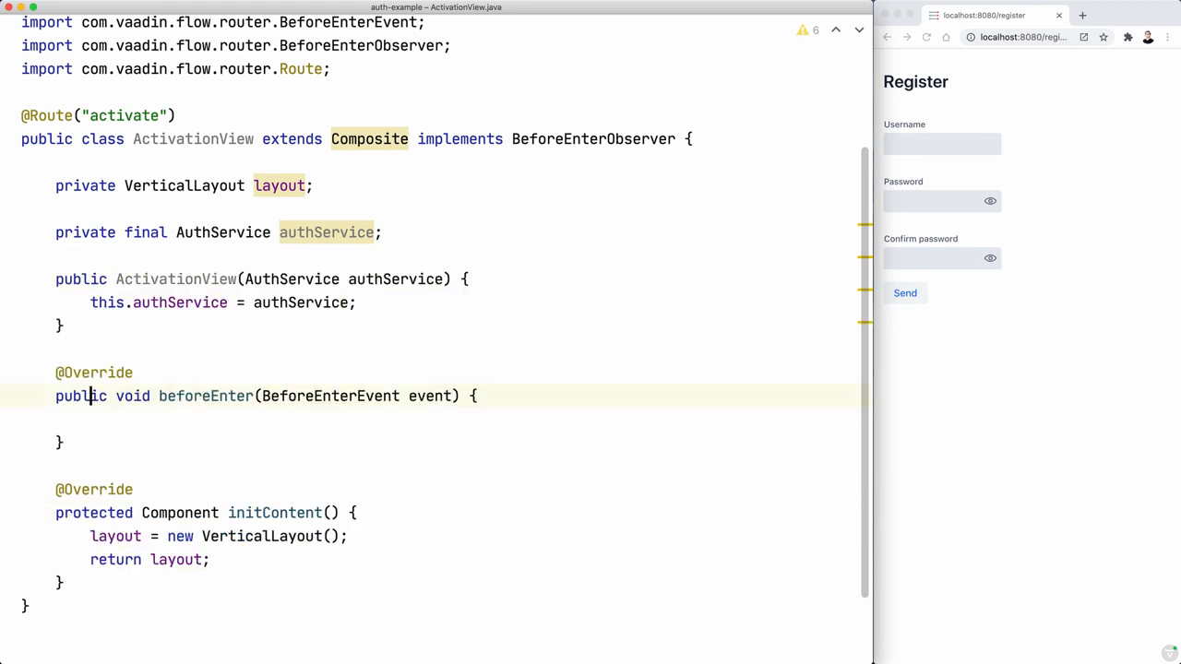
Step: Store event.getLocation().getQueryParameters().getParameters() in a params map
type("event.getLocation().")
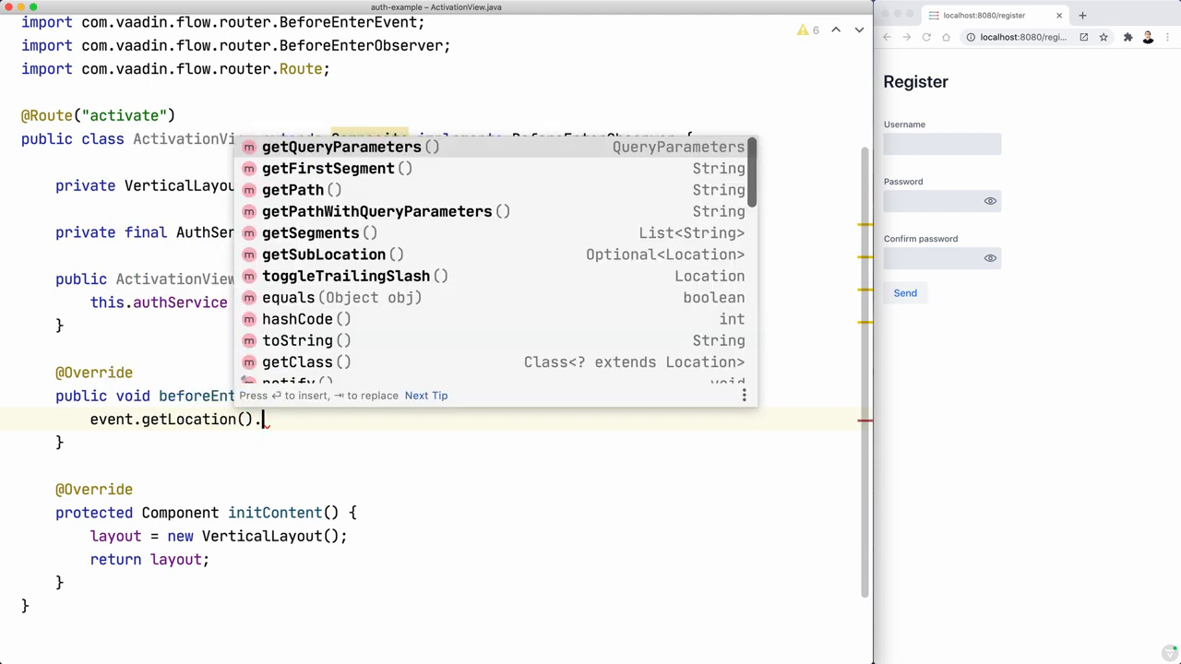
left_click(343, 148)
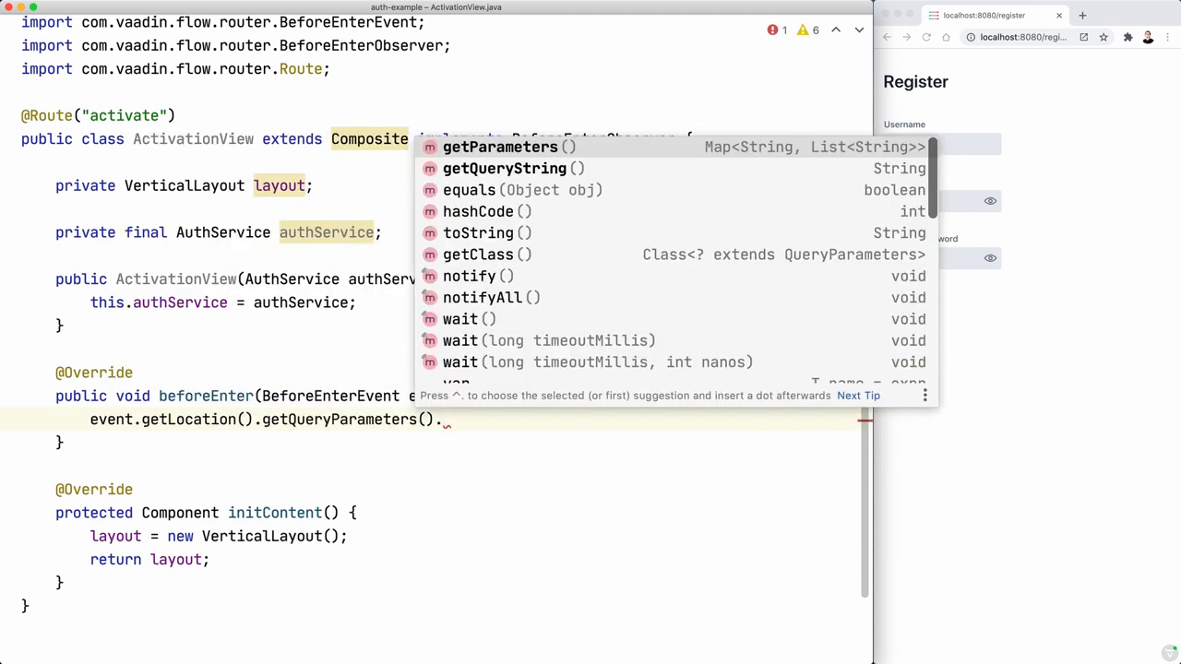
left_click(498, 147)
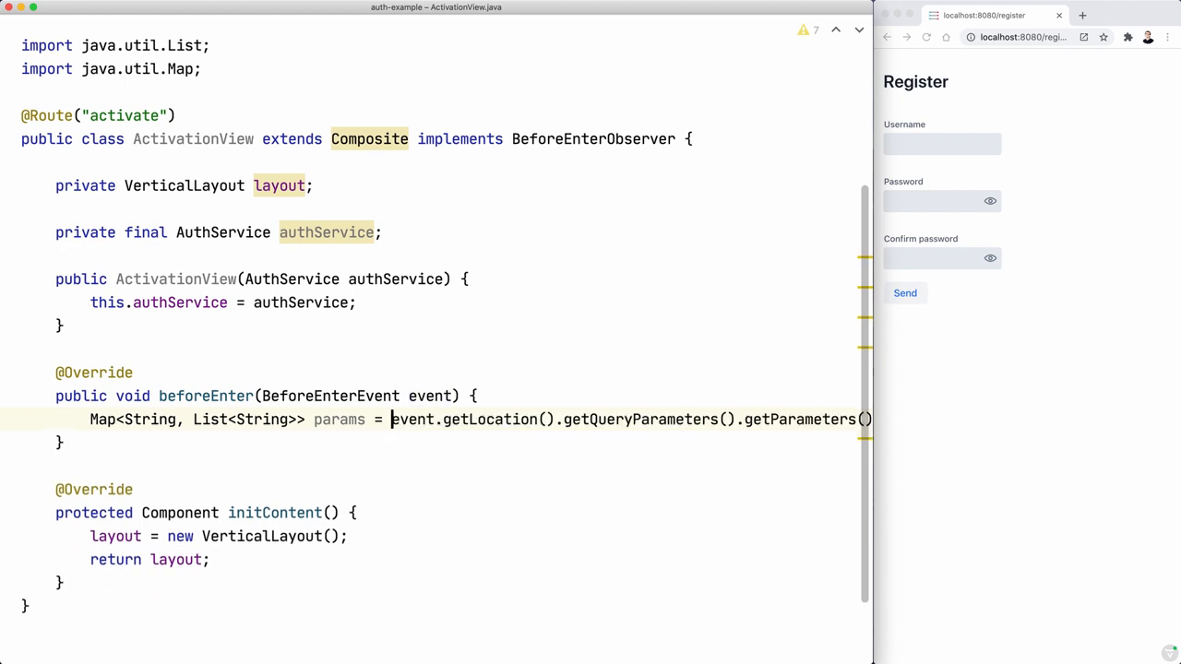
type("pa")
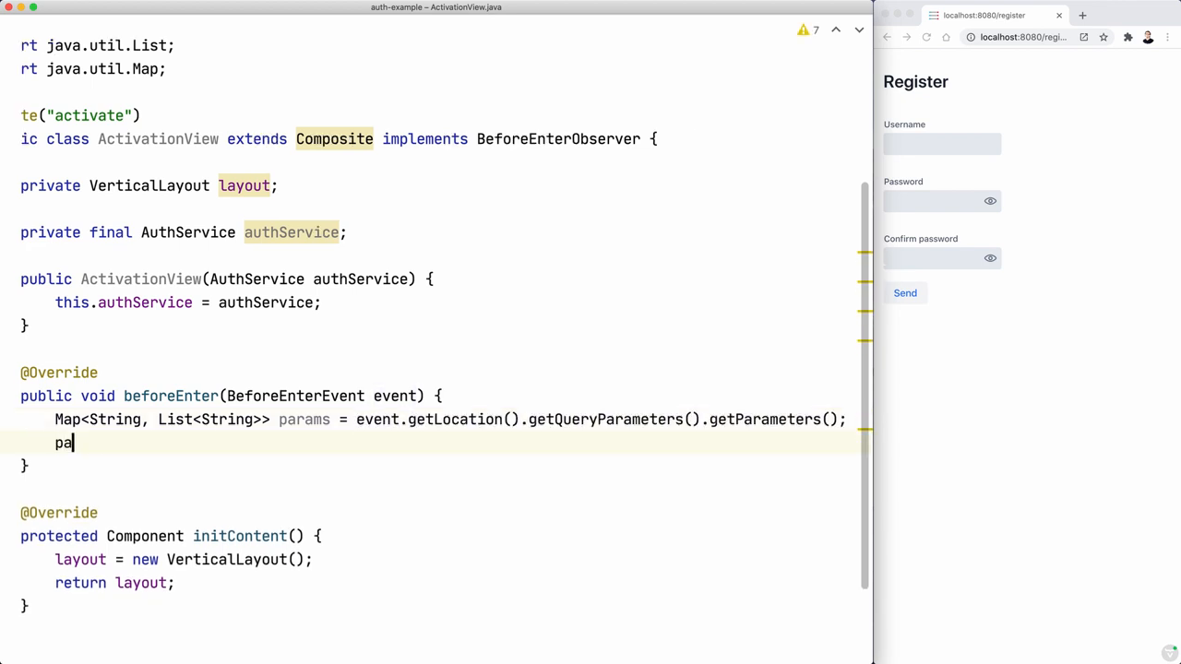
type("ram.get")
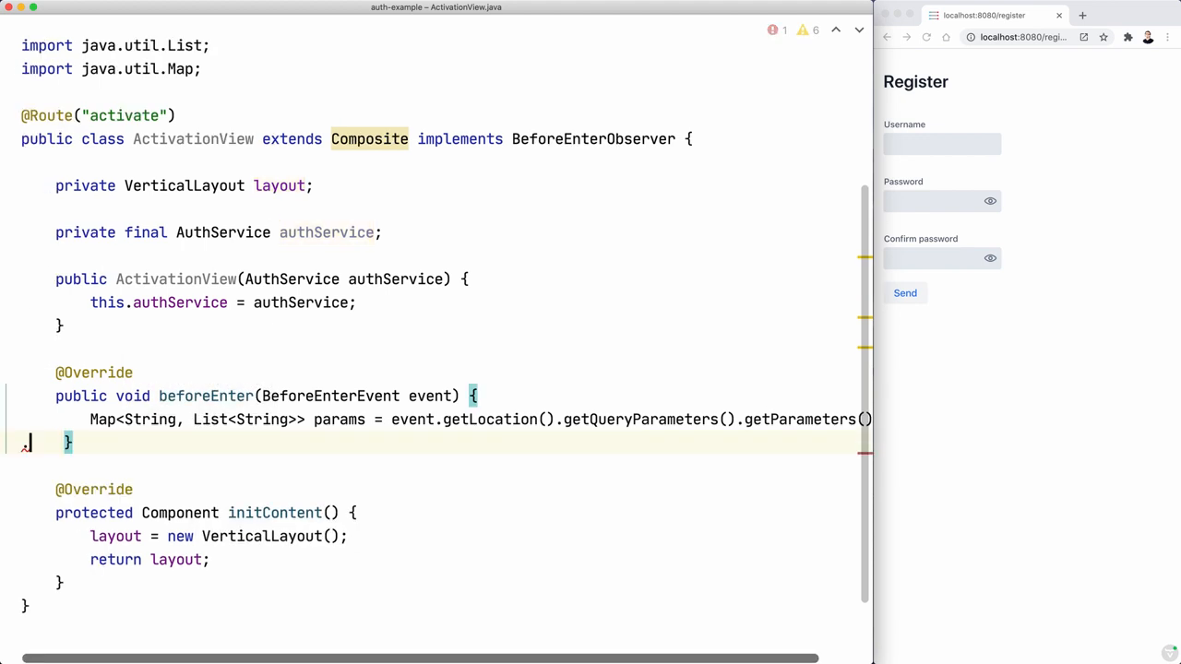
Step: Read the first code value with String code = params.get("code").get(0);
type("params.get(\"code\")")
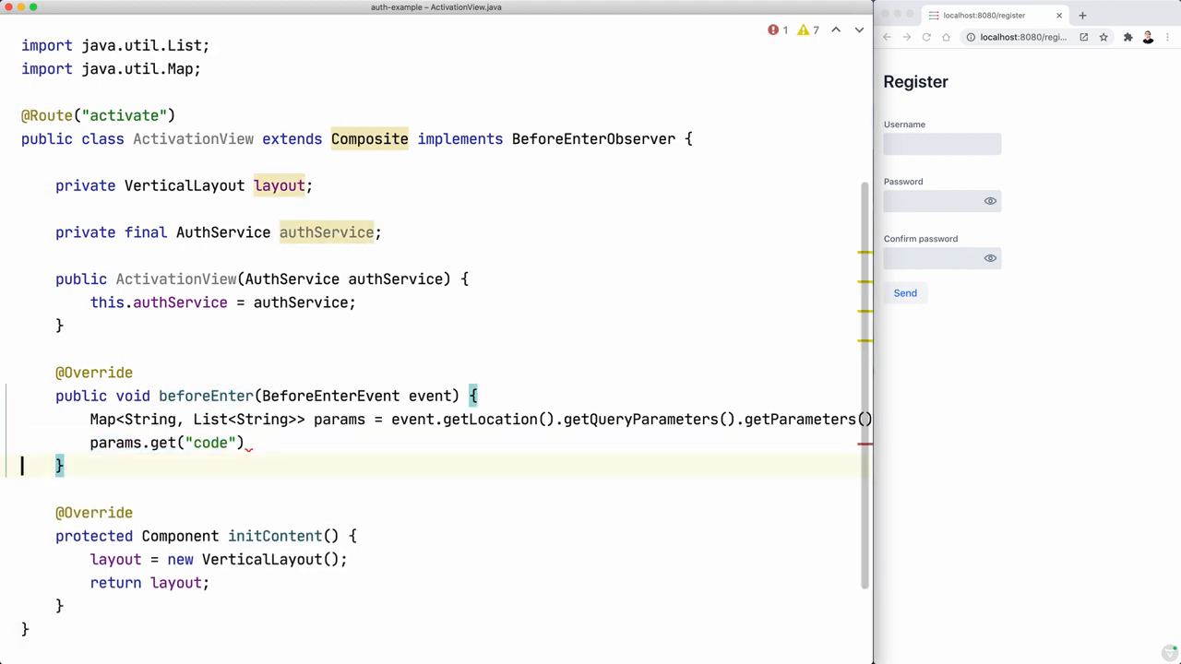
type(".get()")
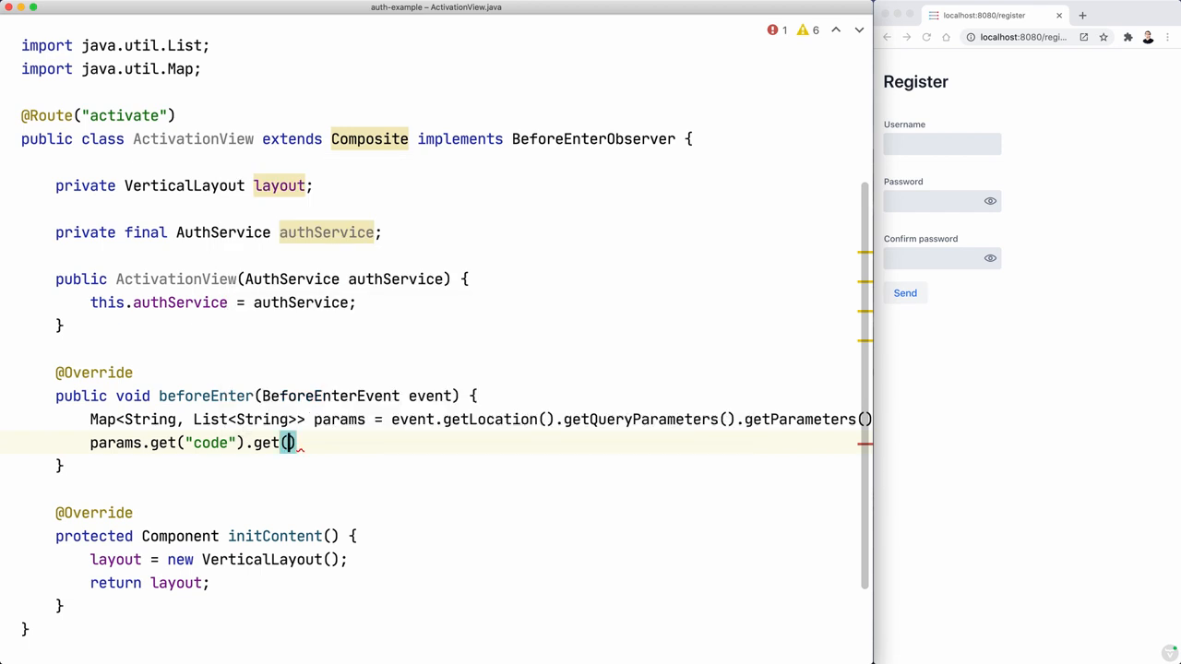
type("0);")
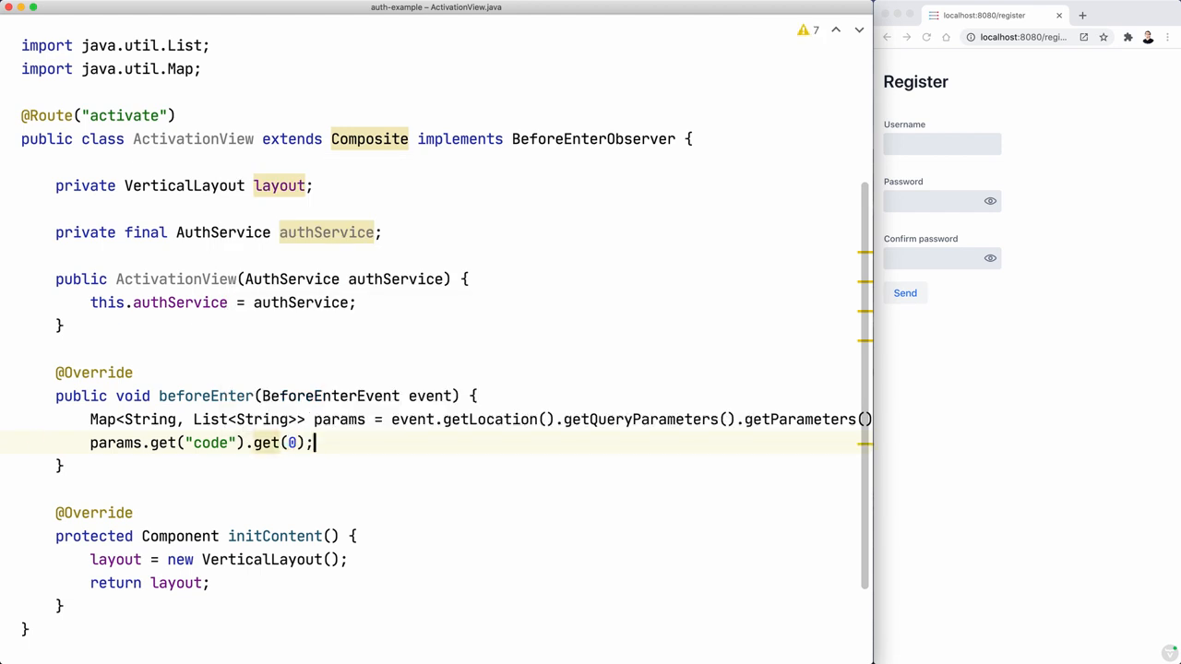
type("String code =")
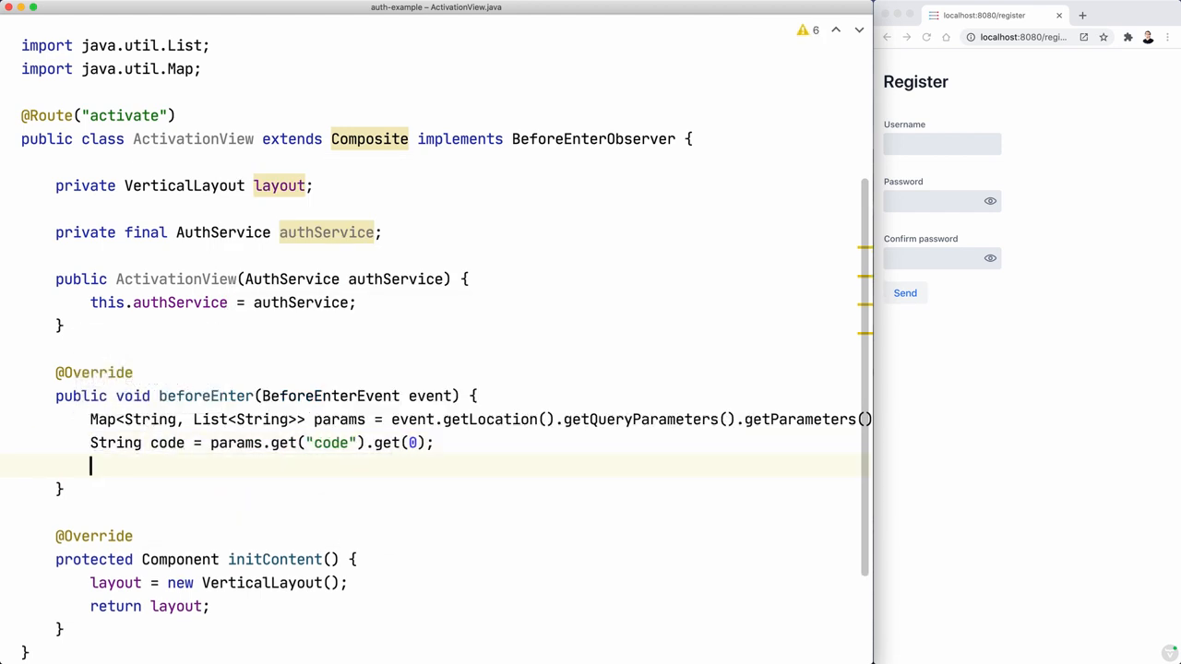
Step: Call authService.activate(code) and surround it with try/catch
type("authService.activate();")
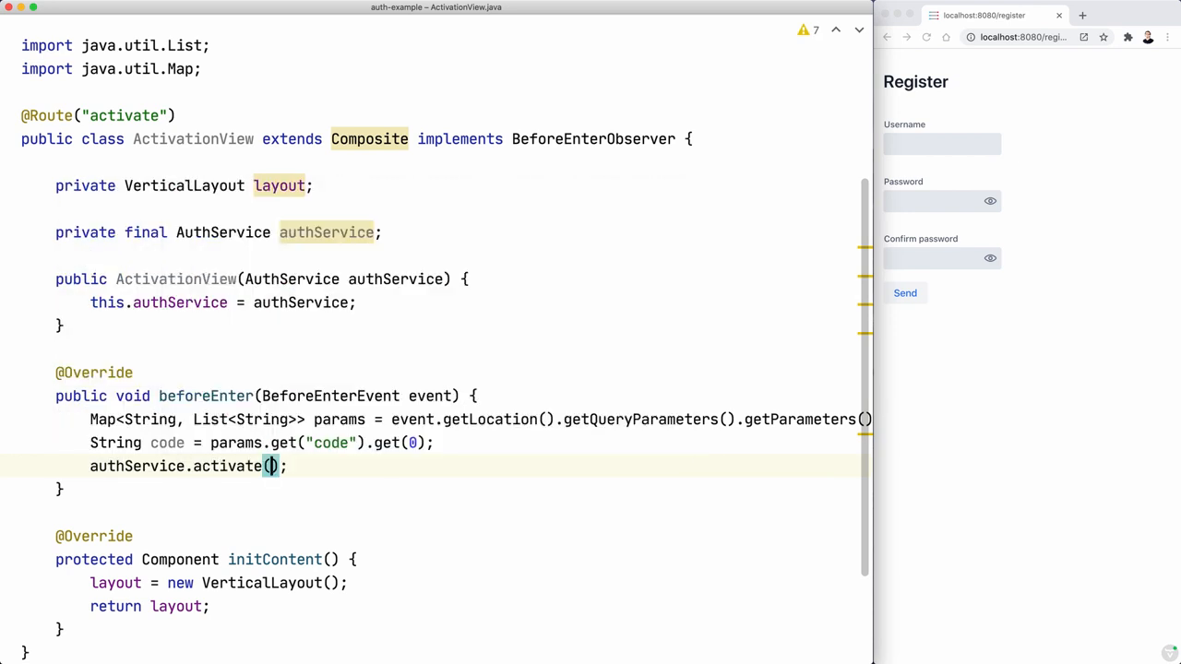
type("code")
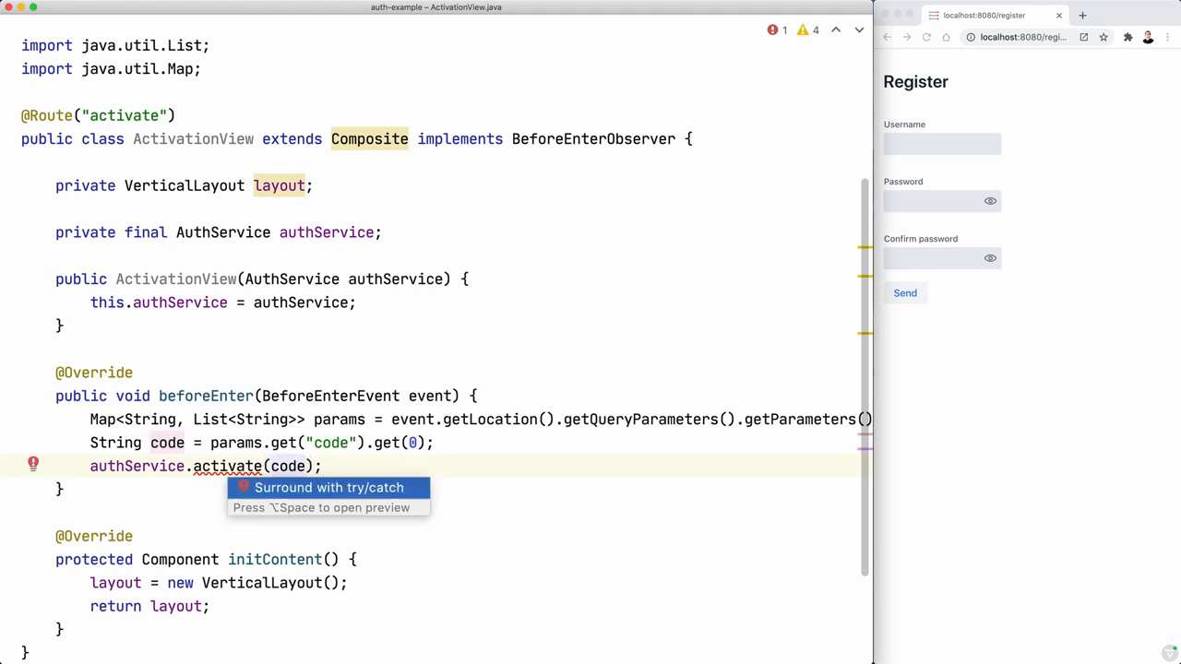
left_click(328, 487)
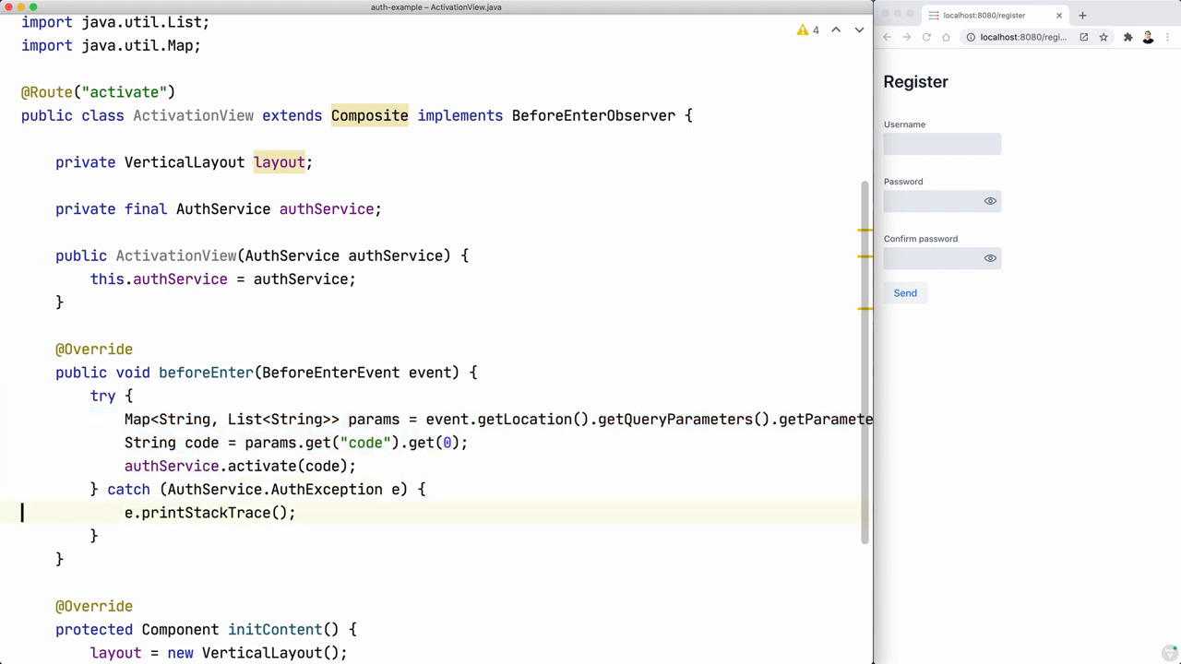
Step: Replace the stack trace with layout.add(new Text("Invalid link.")) in the catch block
triple_click(210, 513)
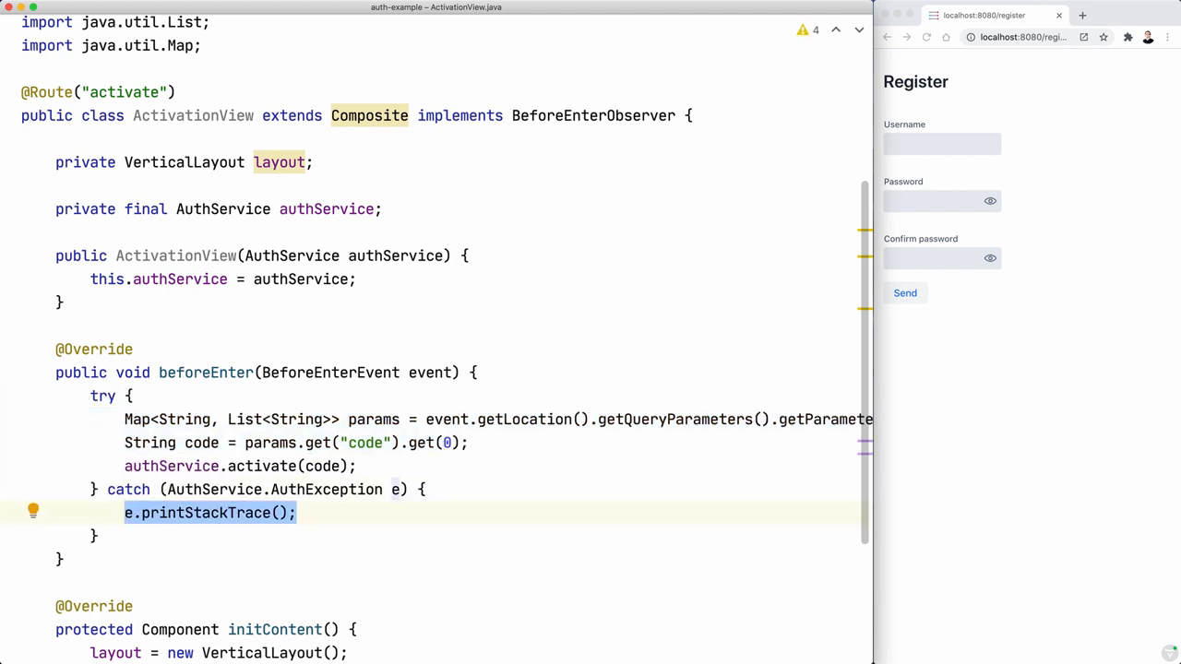
type("layout.add();")
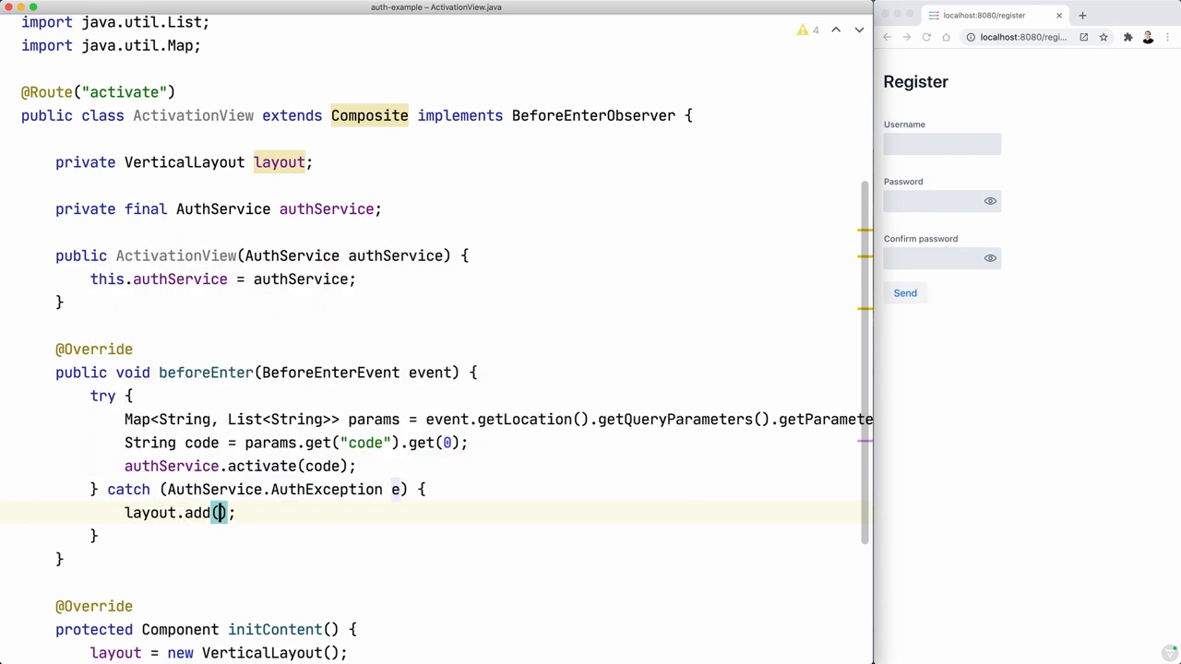
type("new Text(\"Wrong")
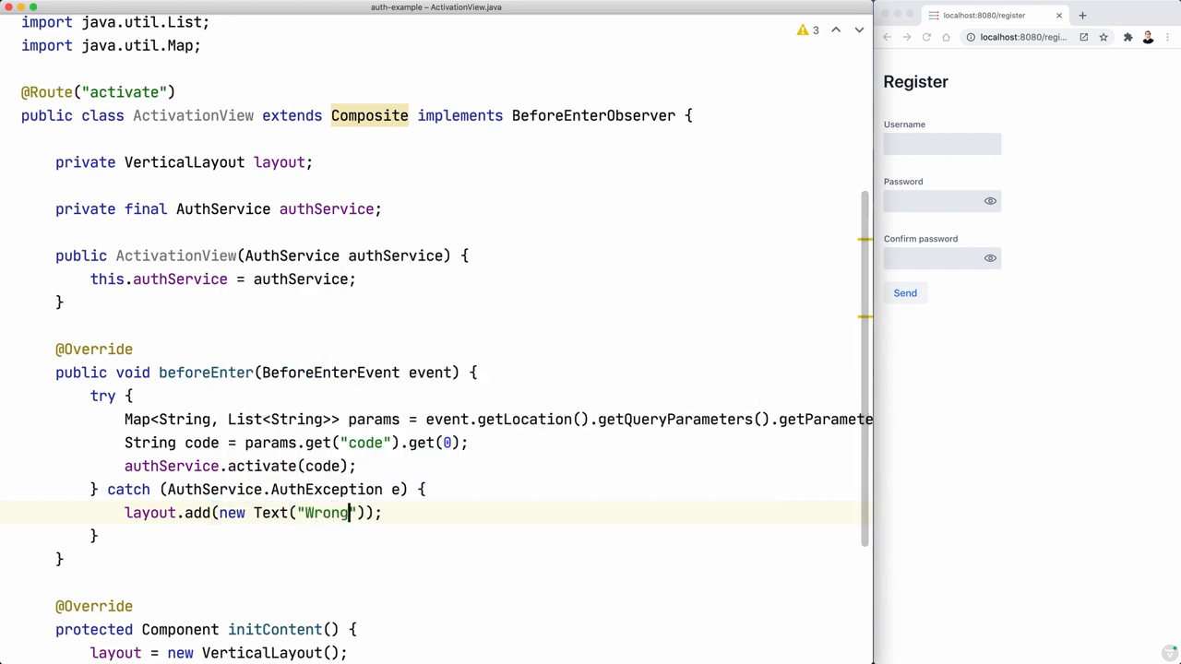
type("Invalid l")
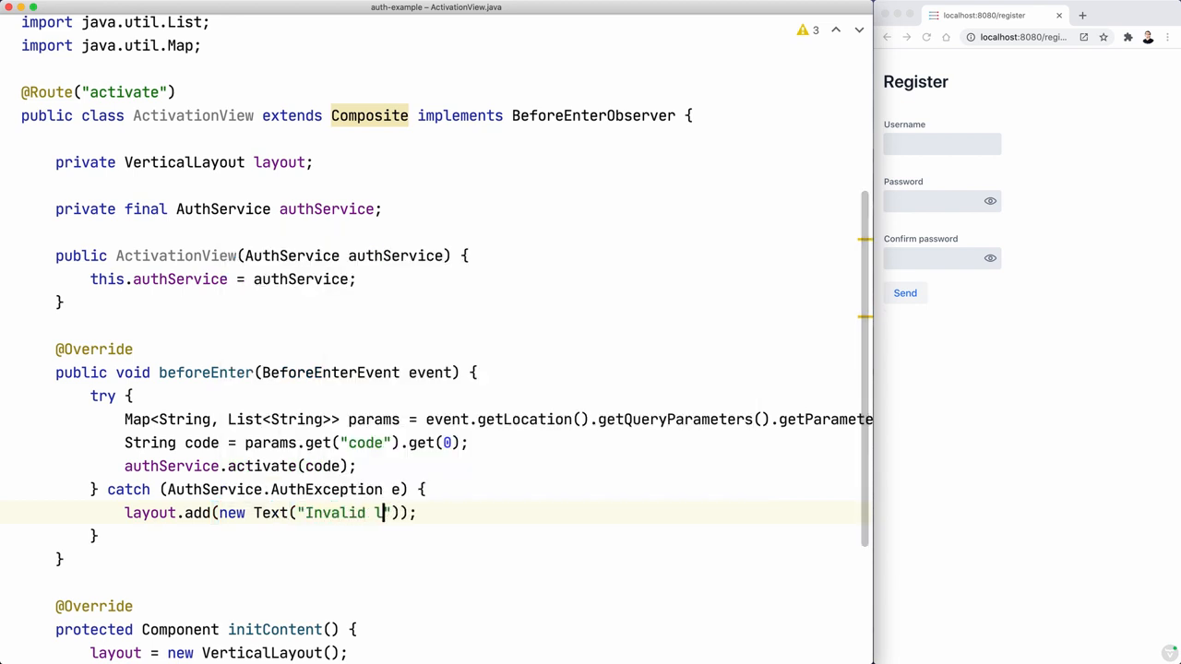
type("ink.")
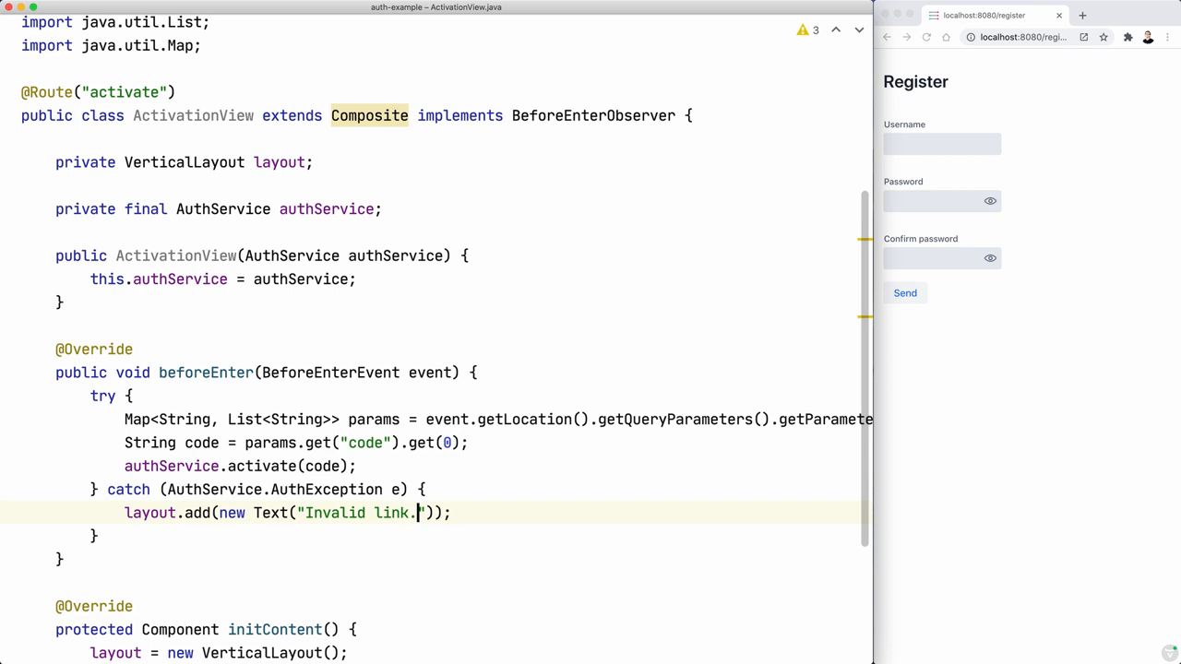
type("layout.add(new Text(\"\"));")
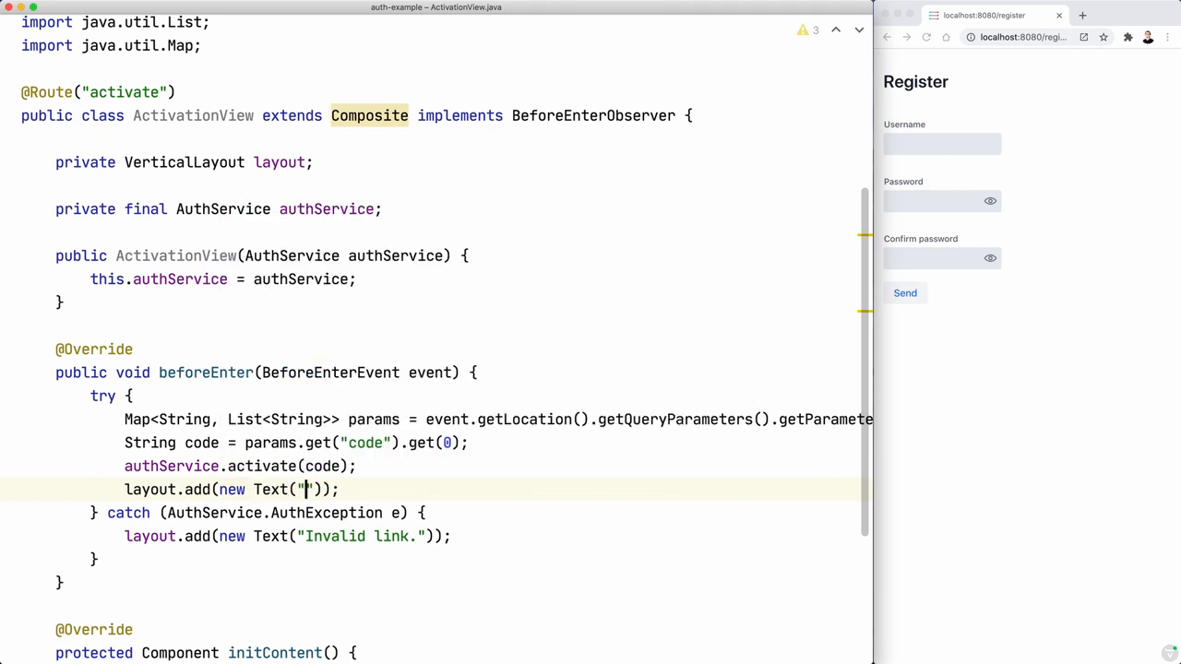
Step: Add new Text("Account activated.") and new RouterLink("Login", LoginView.class) to the layout in the try block
type("Account activated.\"),")
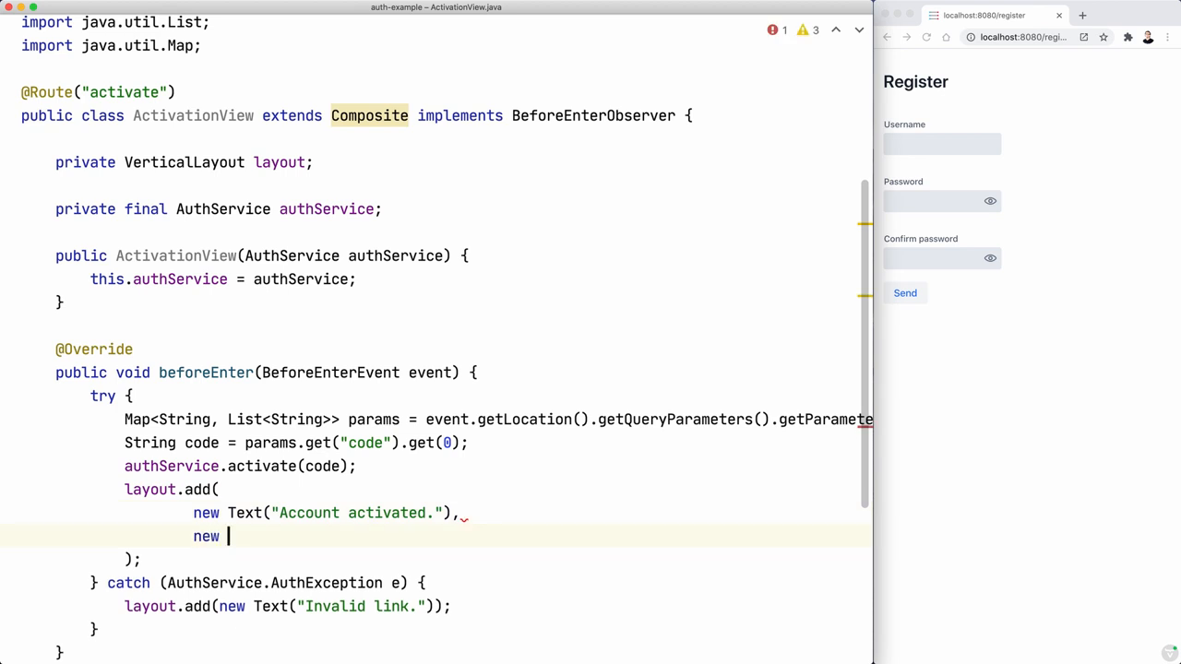
type("RouteL")
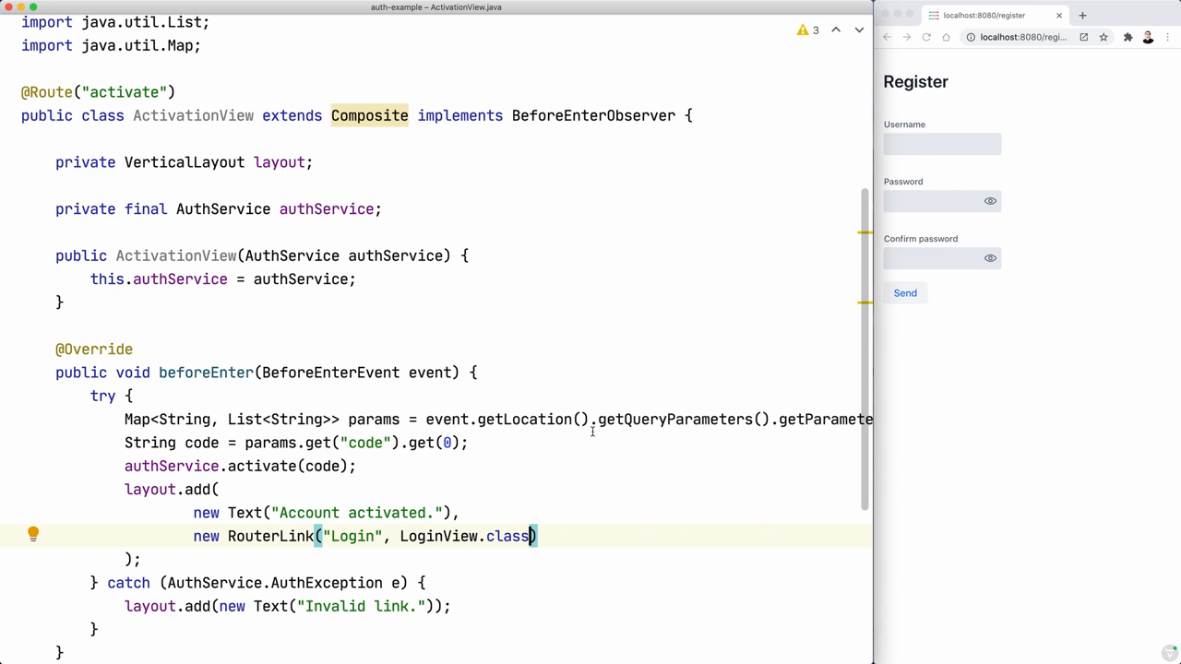
scroll("down", 3)
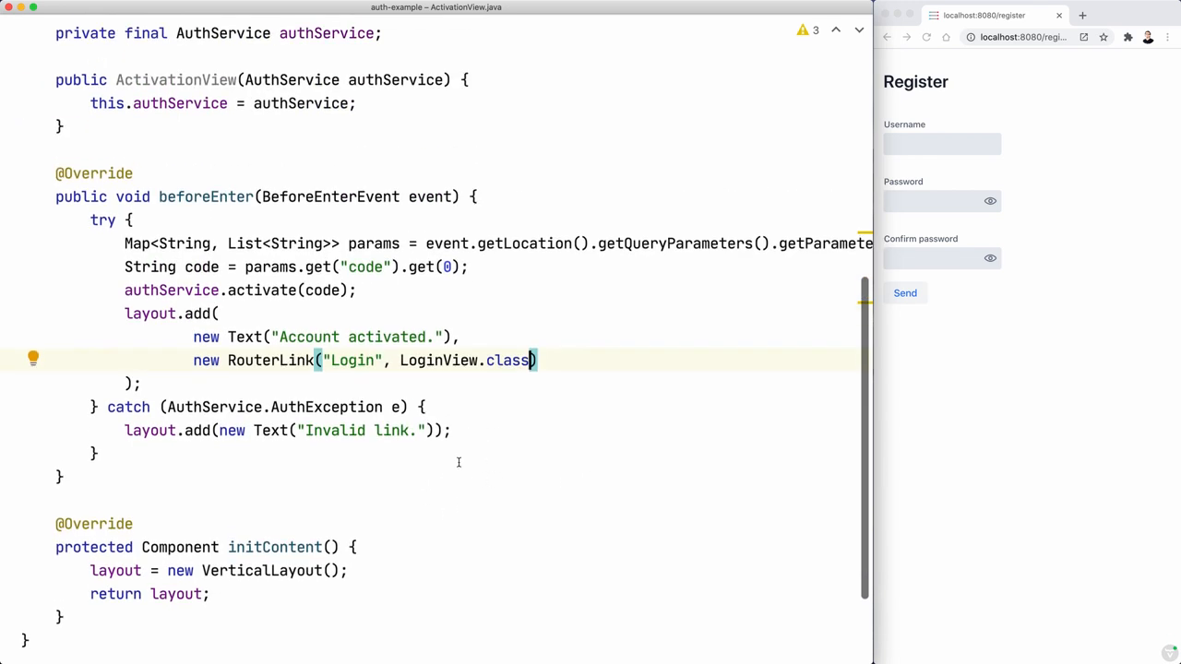
scroll("down", 3)
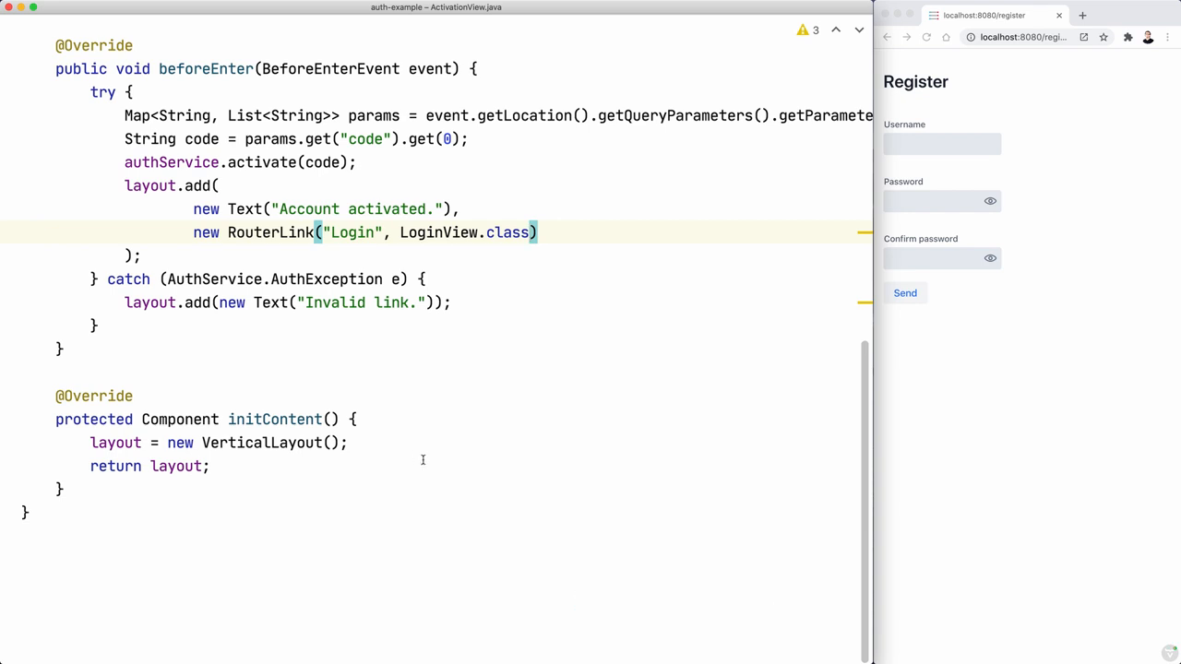
mouse_move(1002, 478)
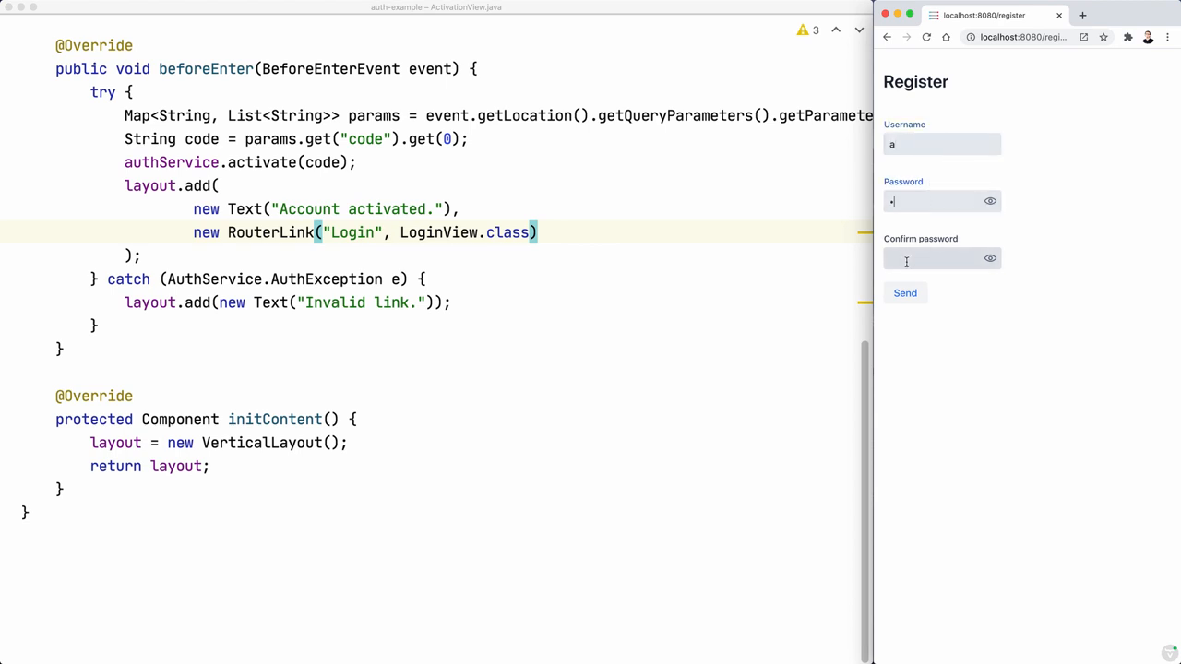
Step: Fill the Register form for user a in Chrome and send it
type("a")
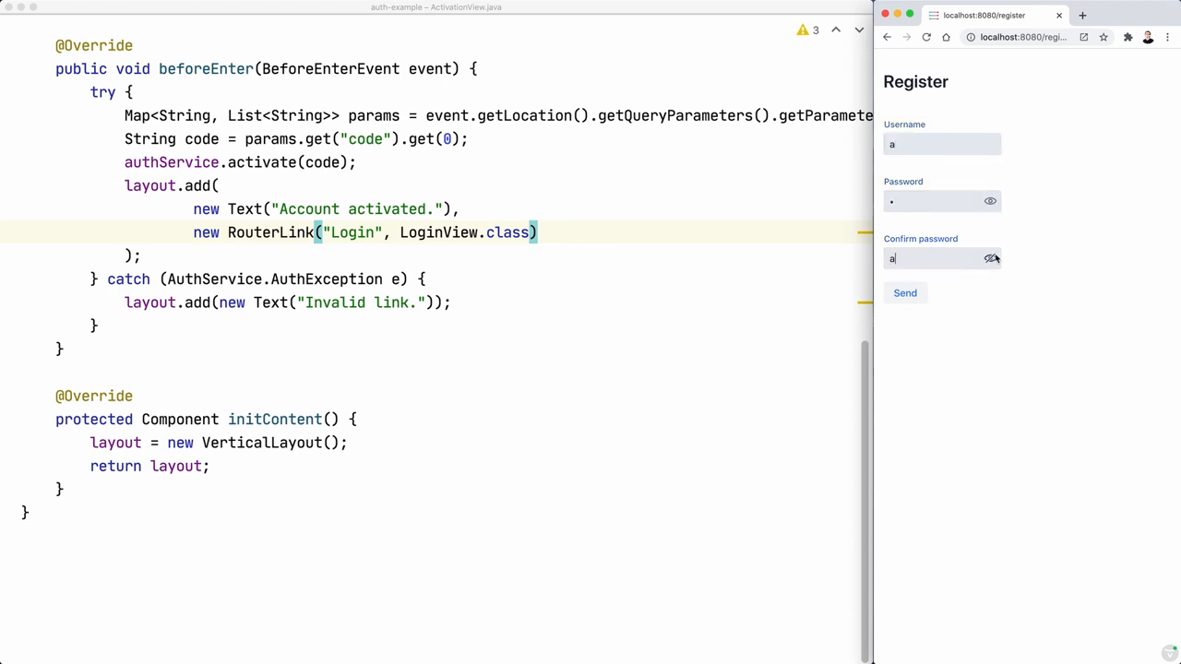
left_click(904, 292)
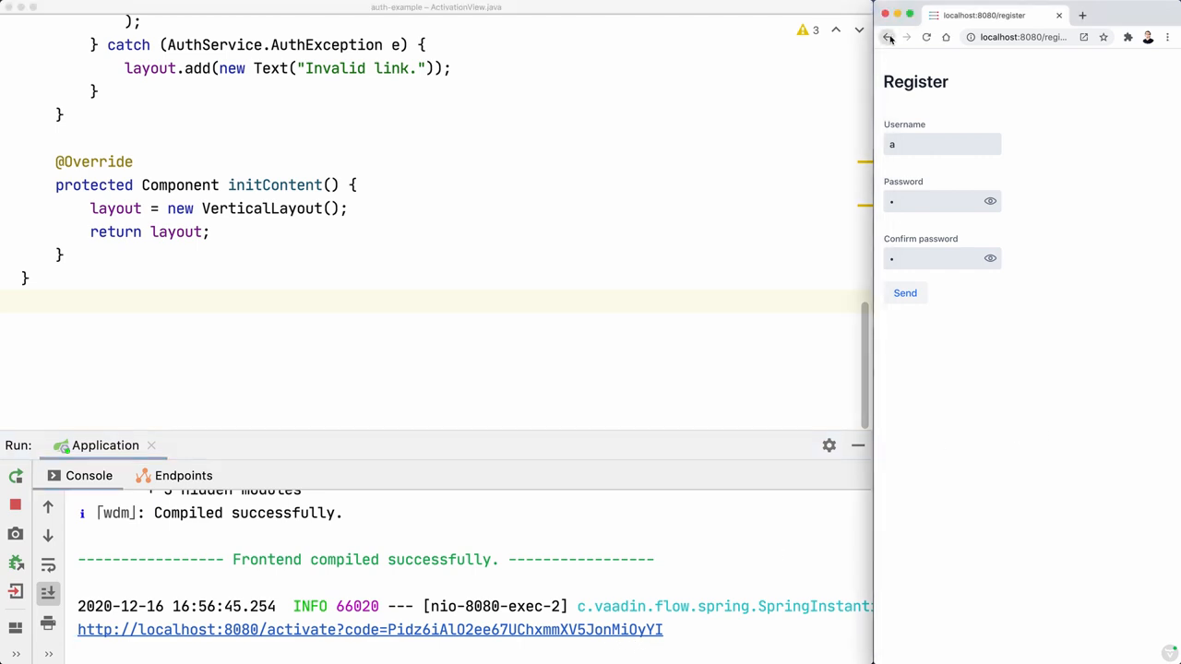
Step: Follow the activation URL from the Run console so Chrome shows Account activated
left_click(889, 37)
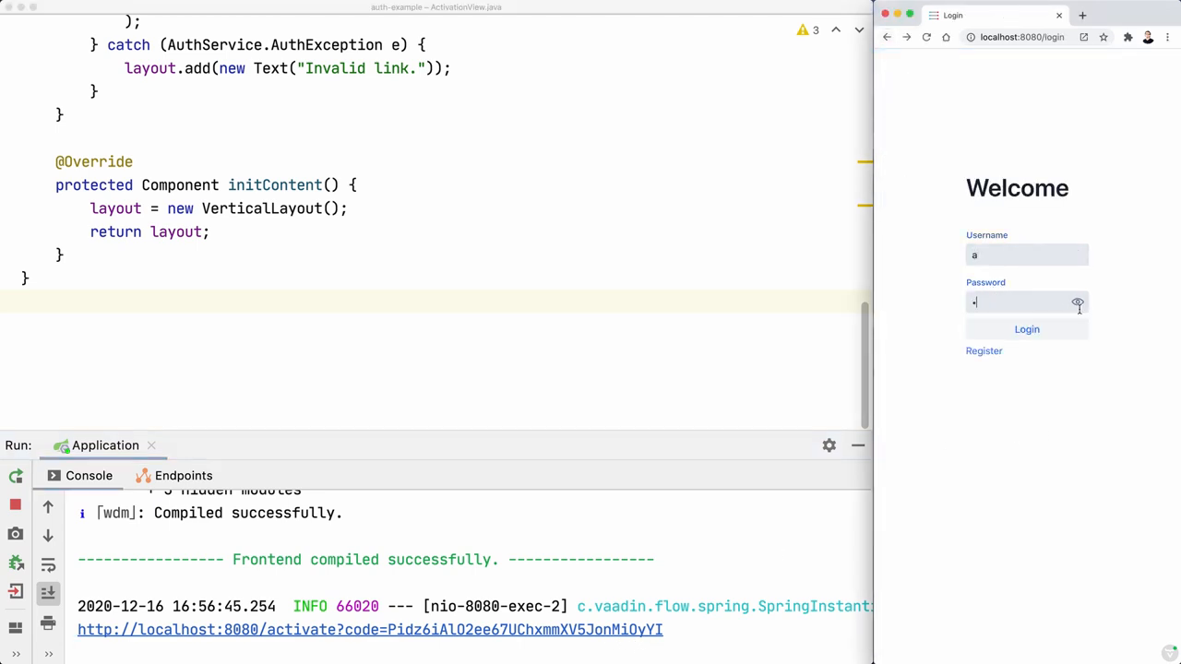
left_click(1026, 328)
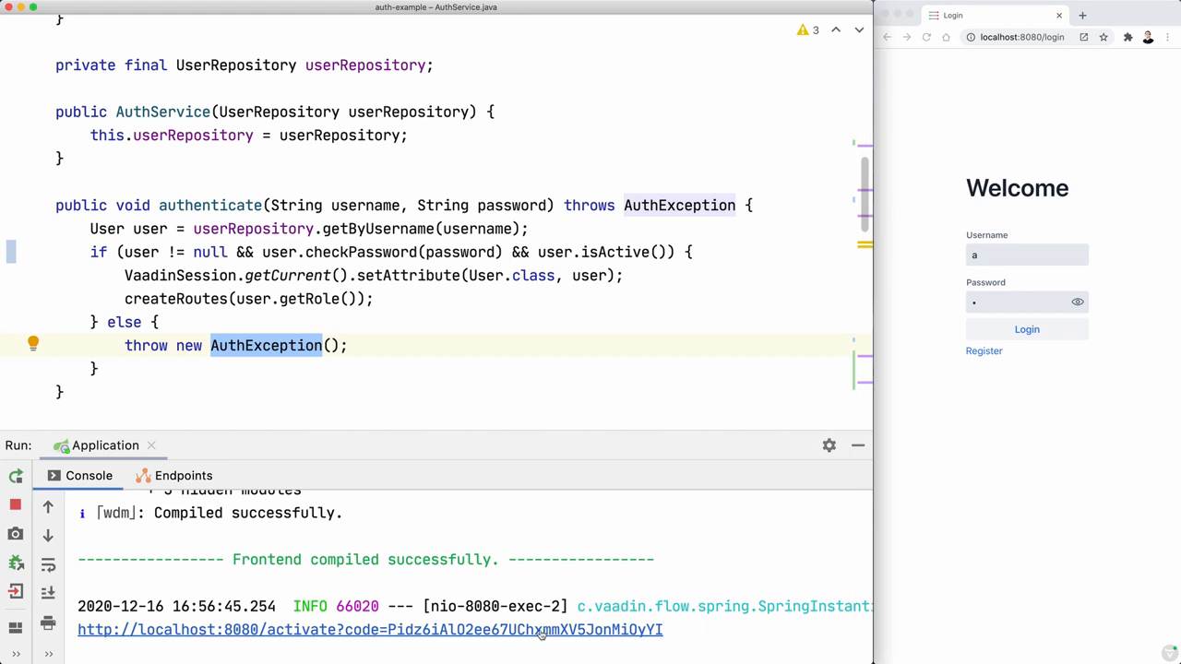
left_click(369, 629)
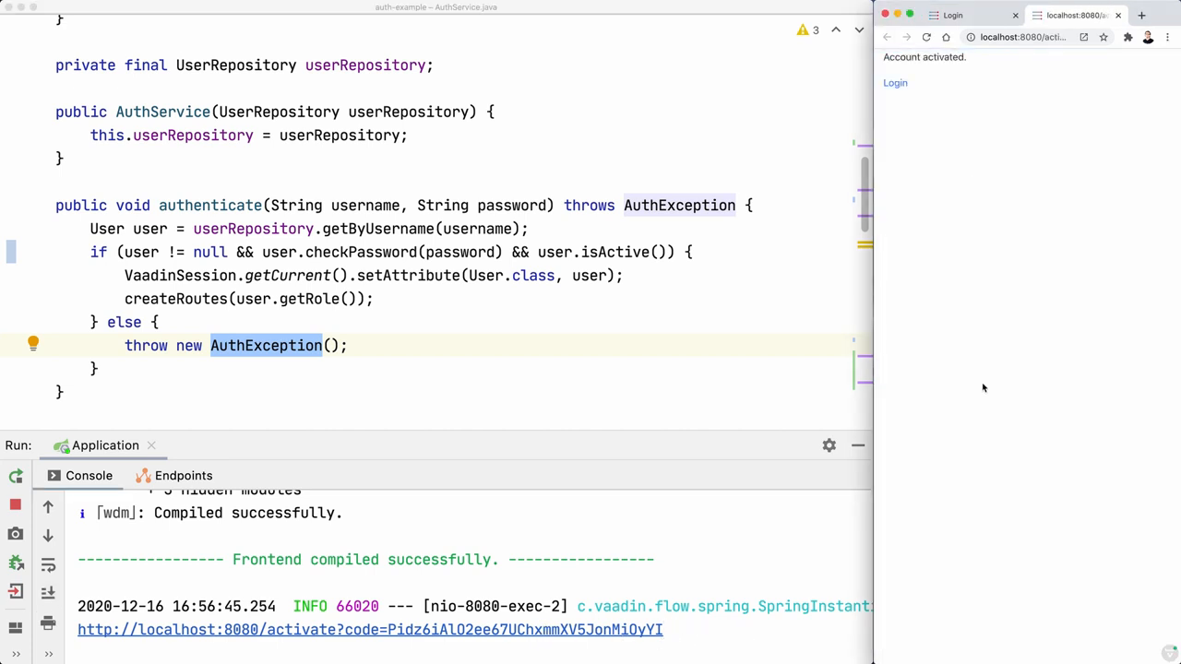
Step: Use the Login link, sign in as a, and reach the Home page via the navigation drawer
left_click(893, 83)
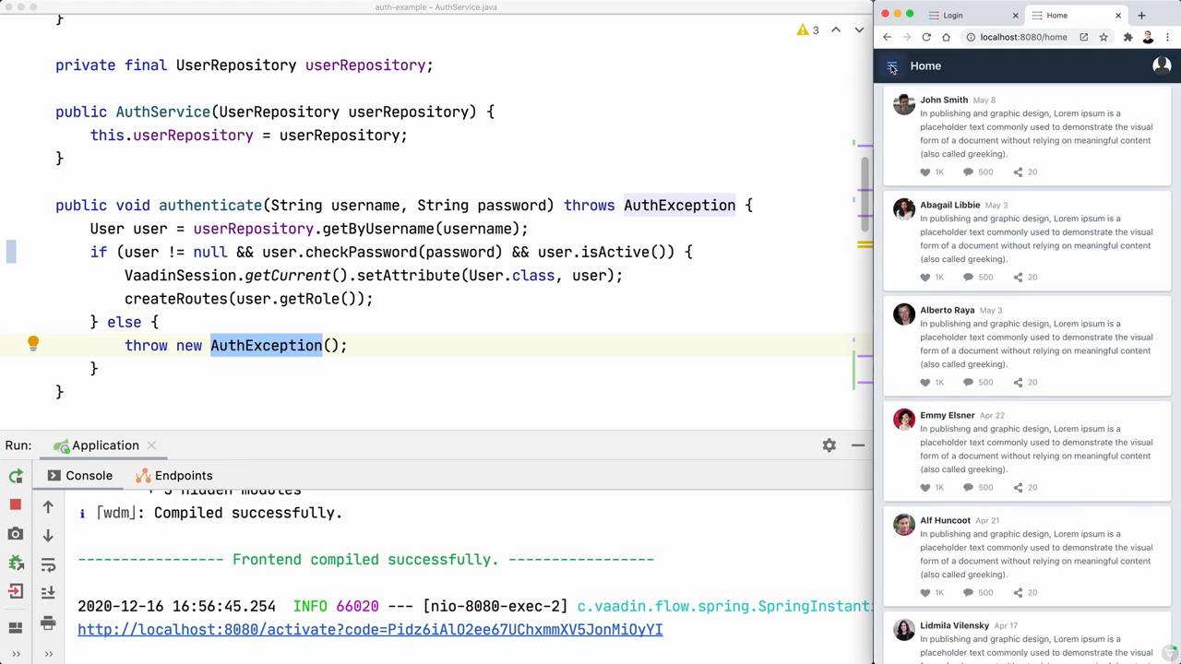
left_click(891, 67)
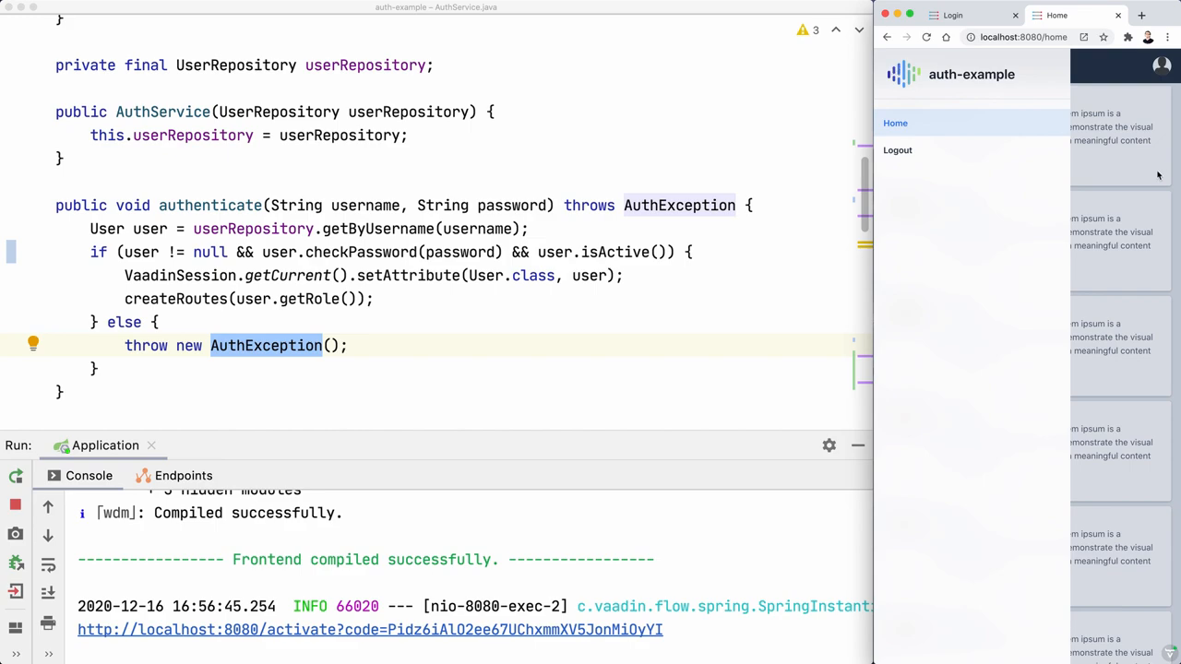